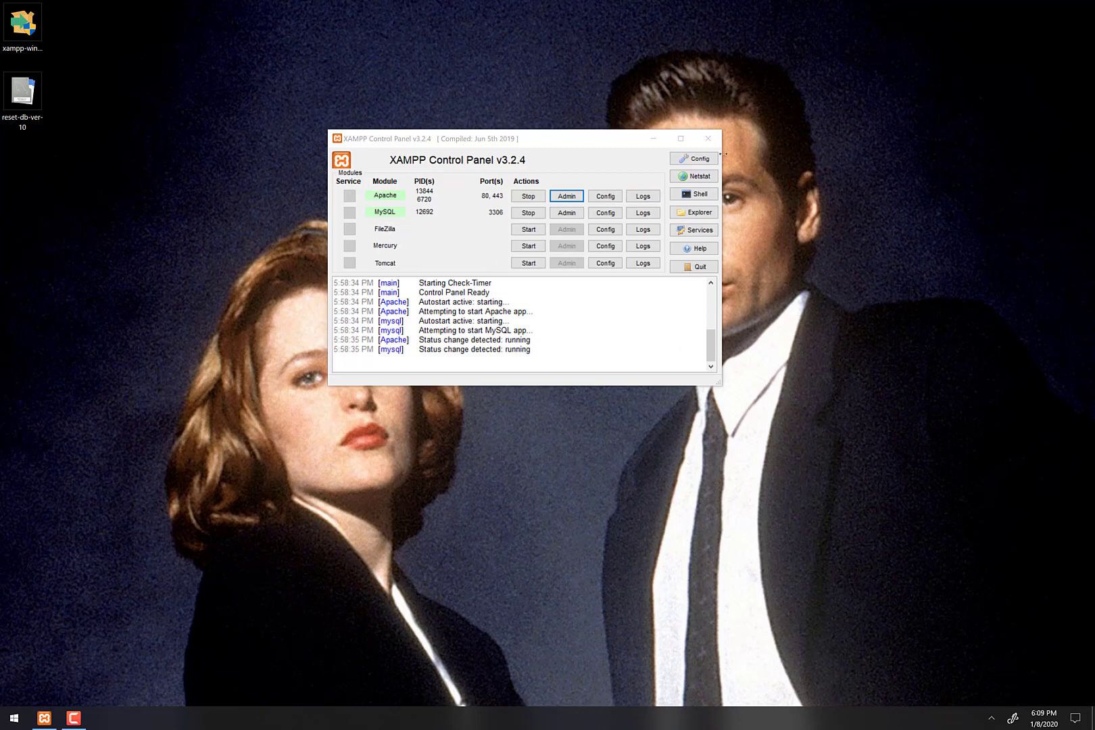
mouse_move(988, 217)
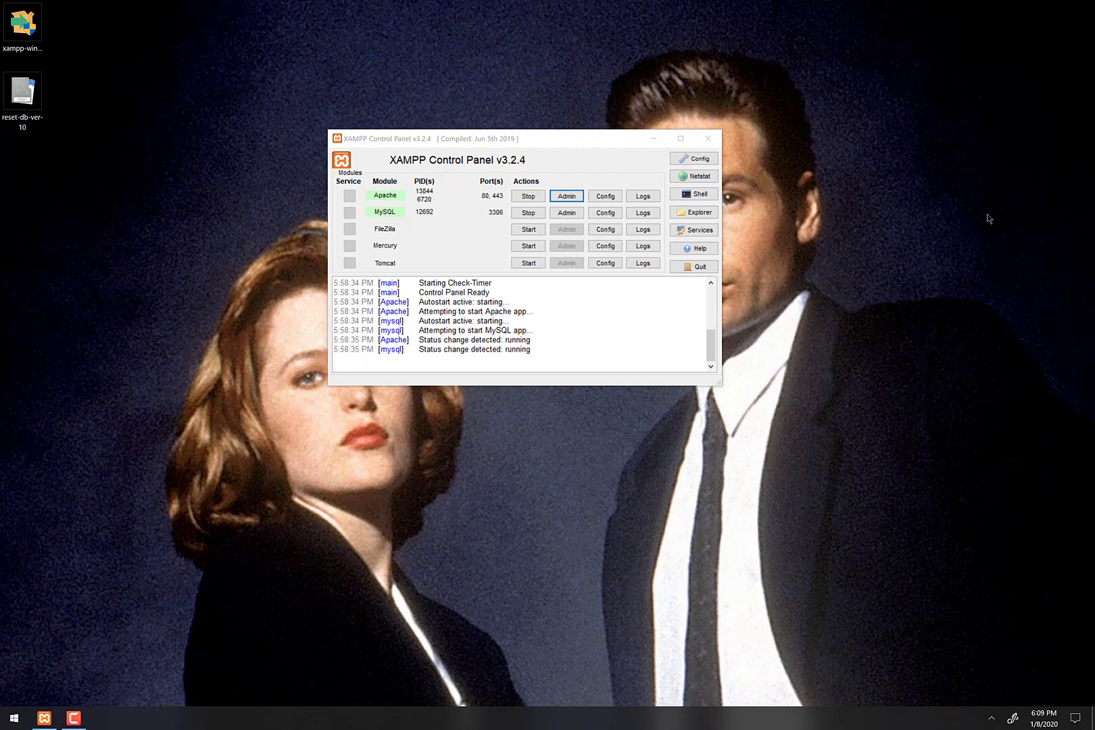
mouse_move(310, 149)
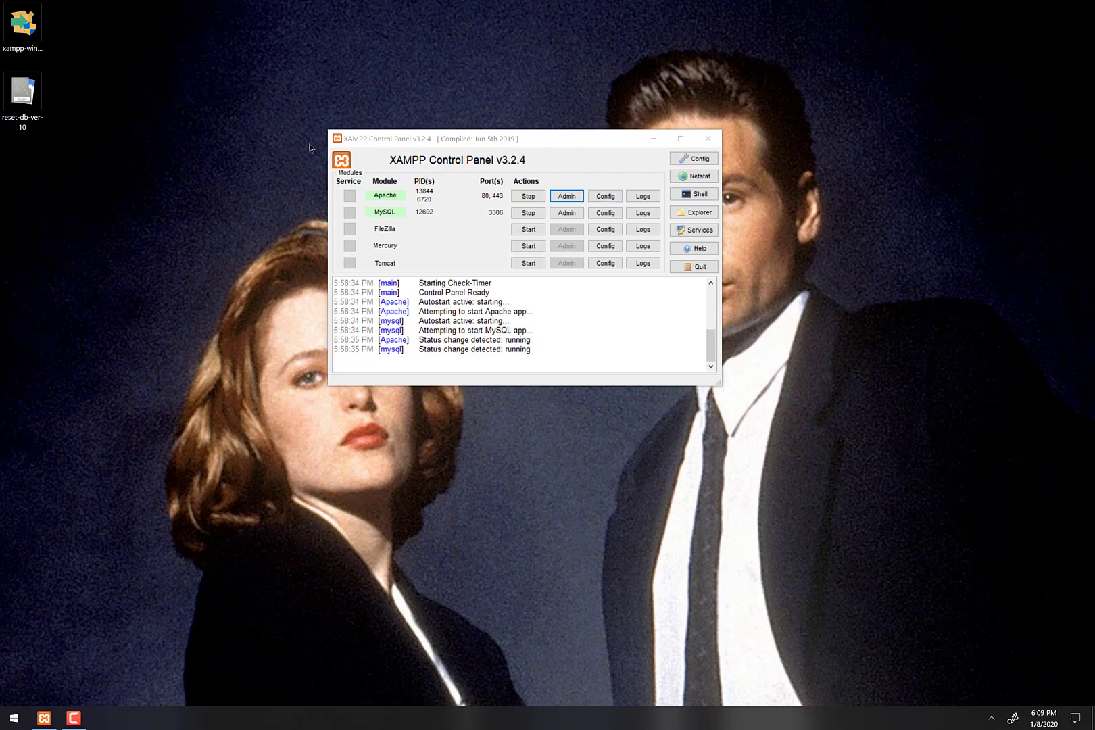
mouse_move(995, 261)
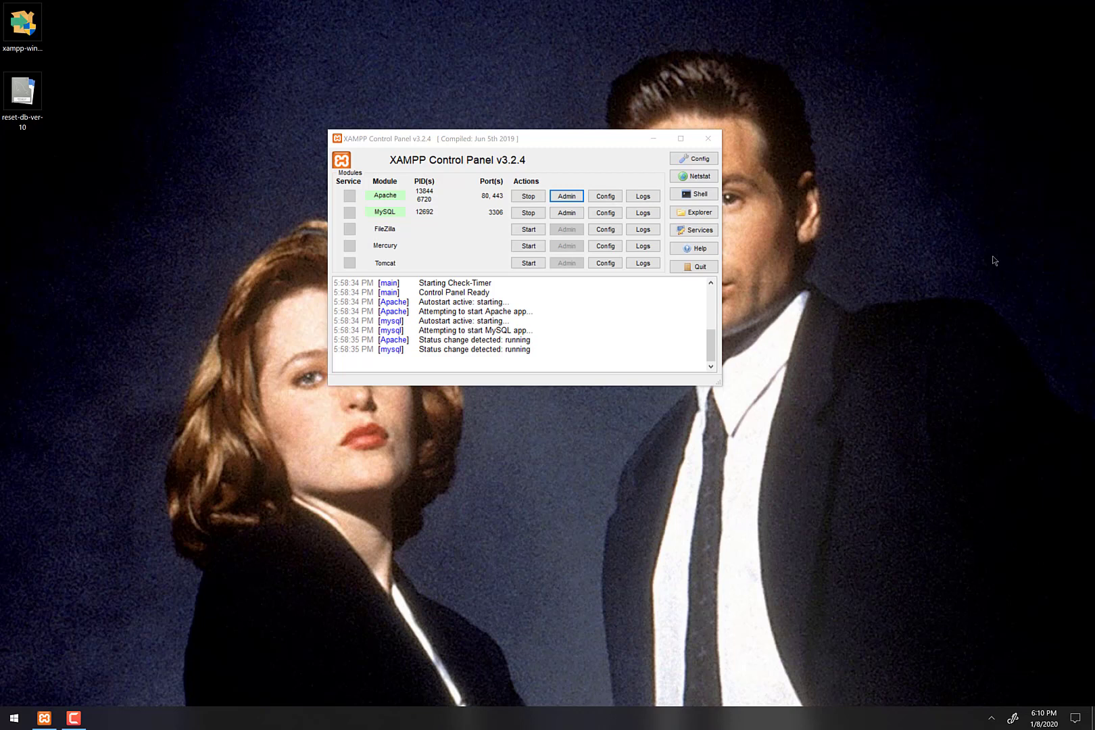
mouse_move(1057, 349)
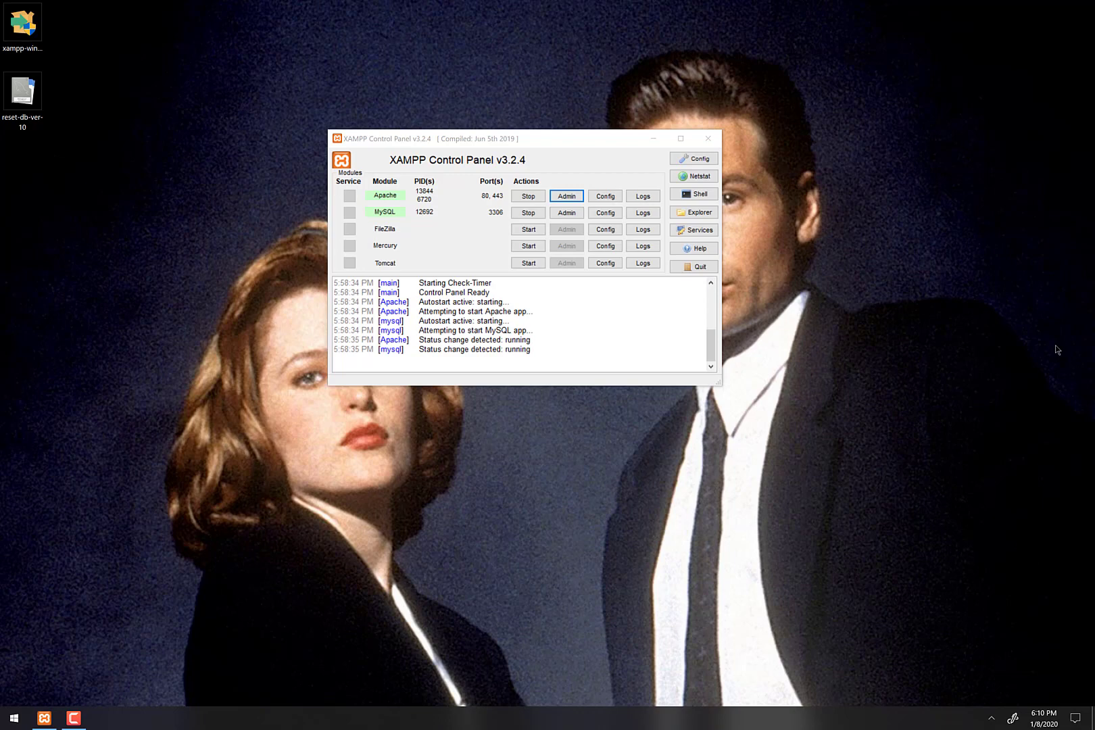
mouse_move(495, 576)
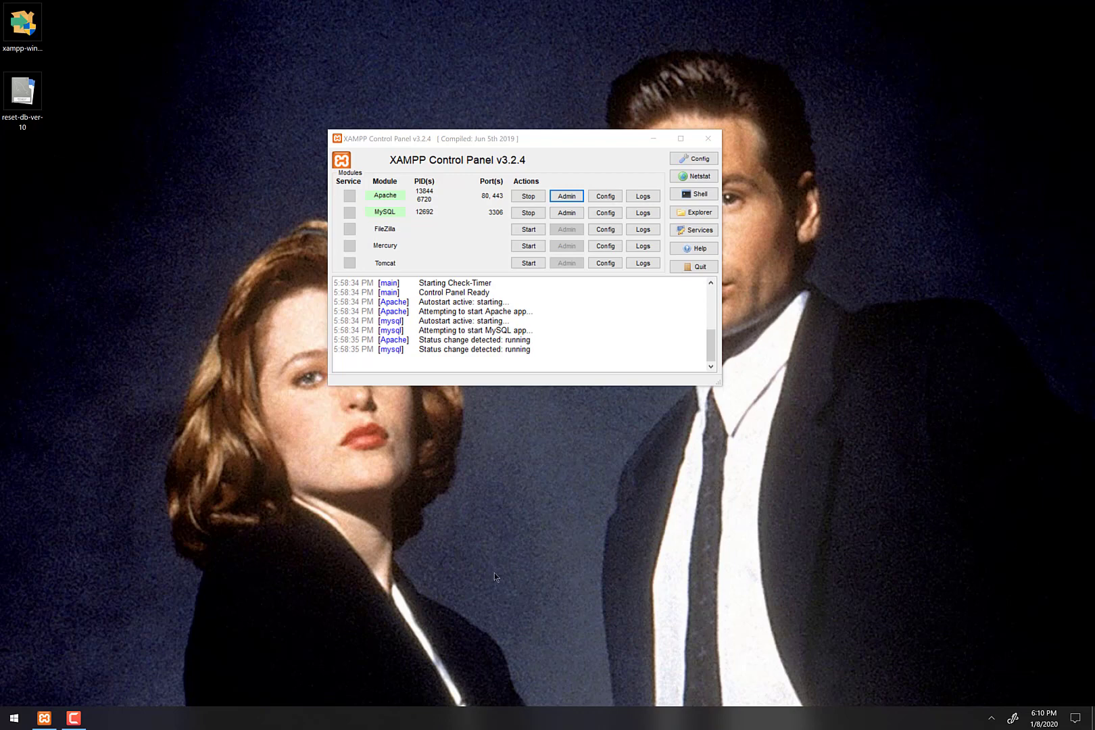
Load the XAMPP welcome dashboard in Chrome from the localhost address.
left_click(13, 717)
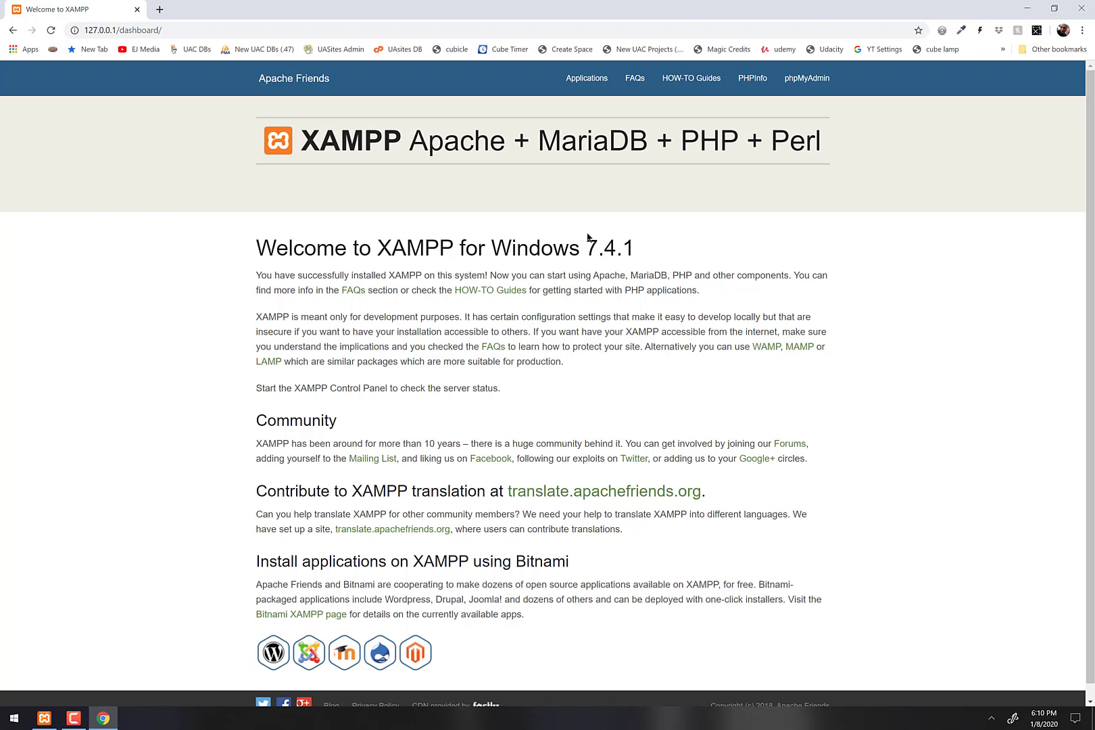
mouse_move(551, 155)
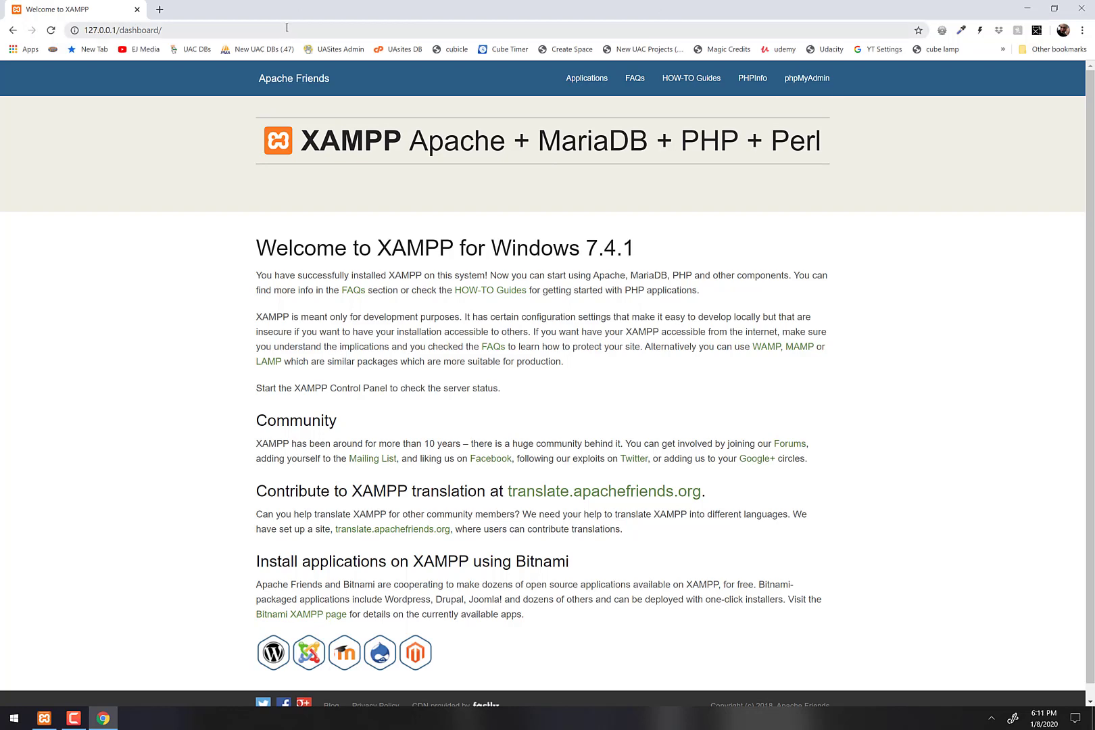
type("localhost")
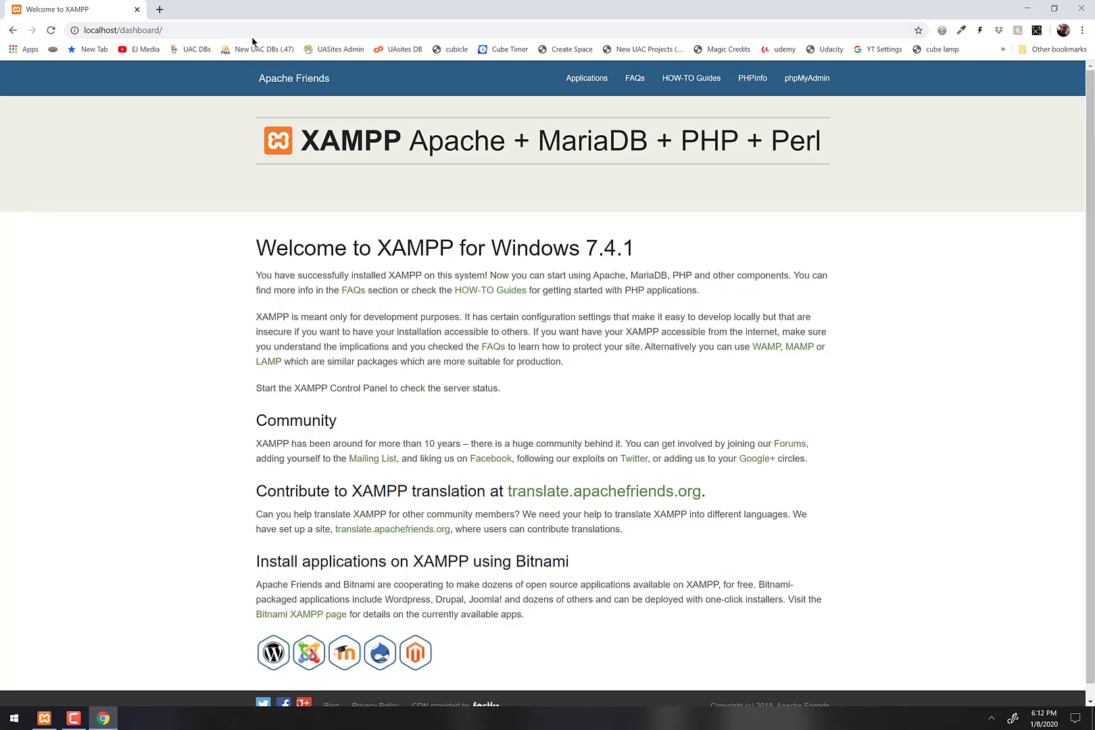
left_click(123, 30)
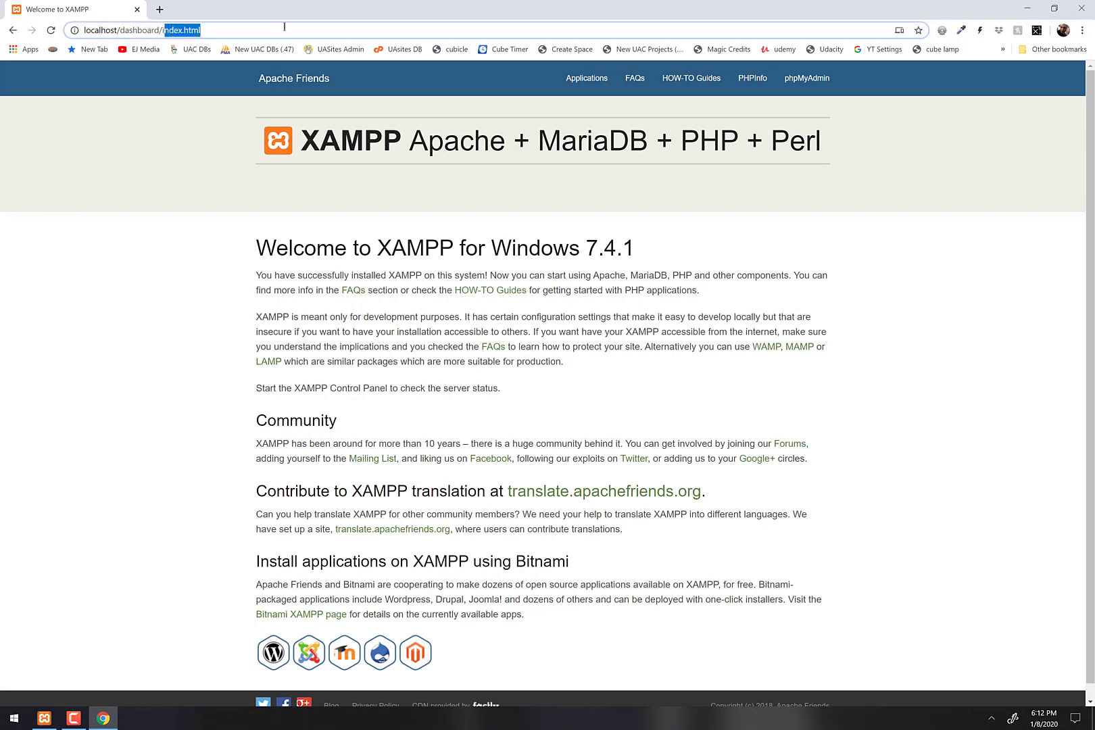
key("Backspace")
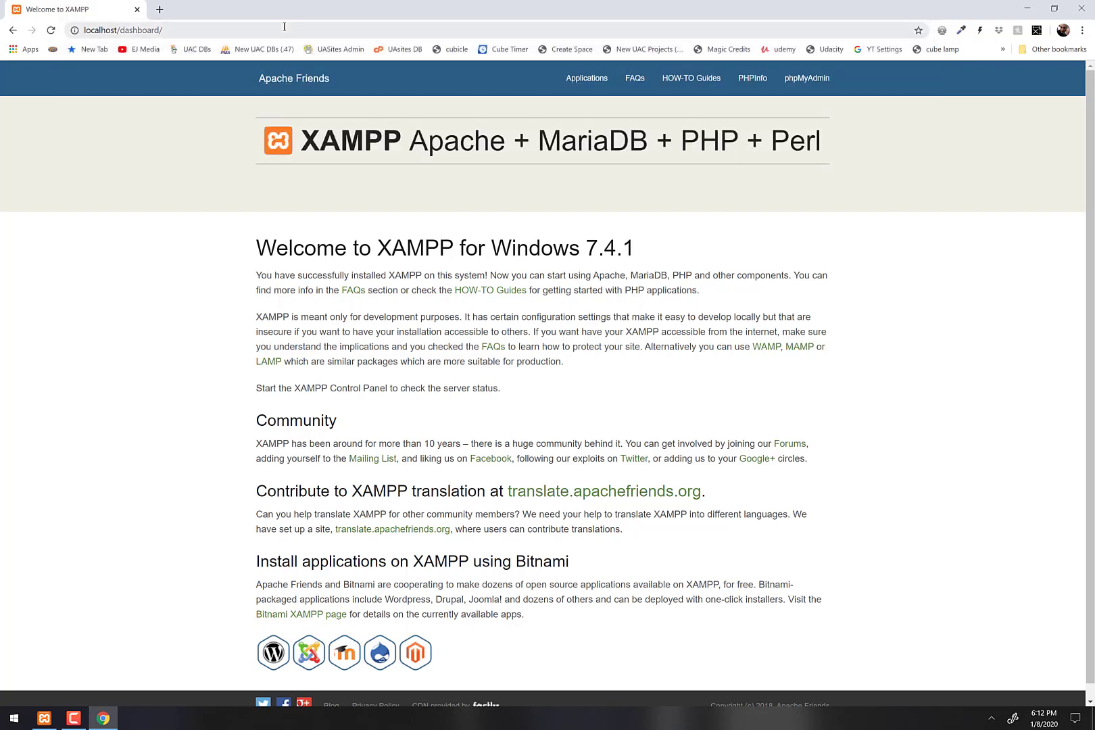
mouse_move(191, 30)
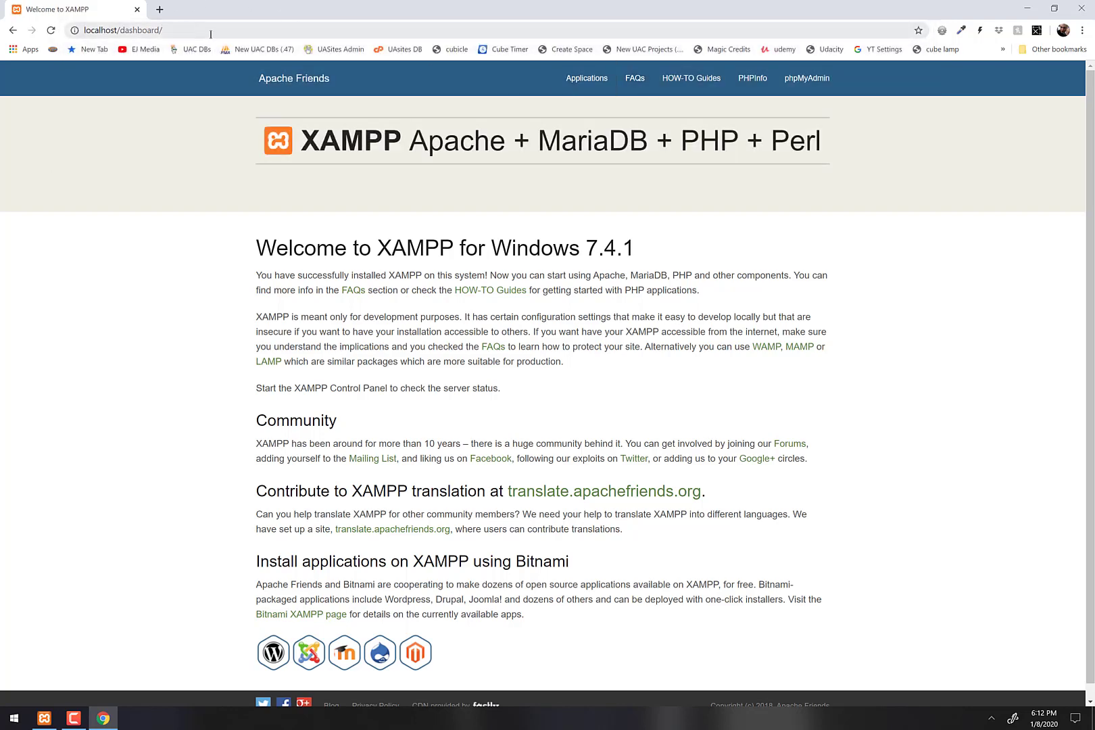
mouse_move(258, 49)
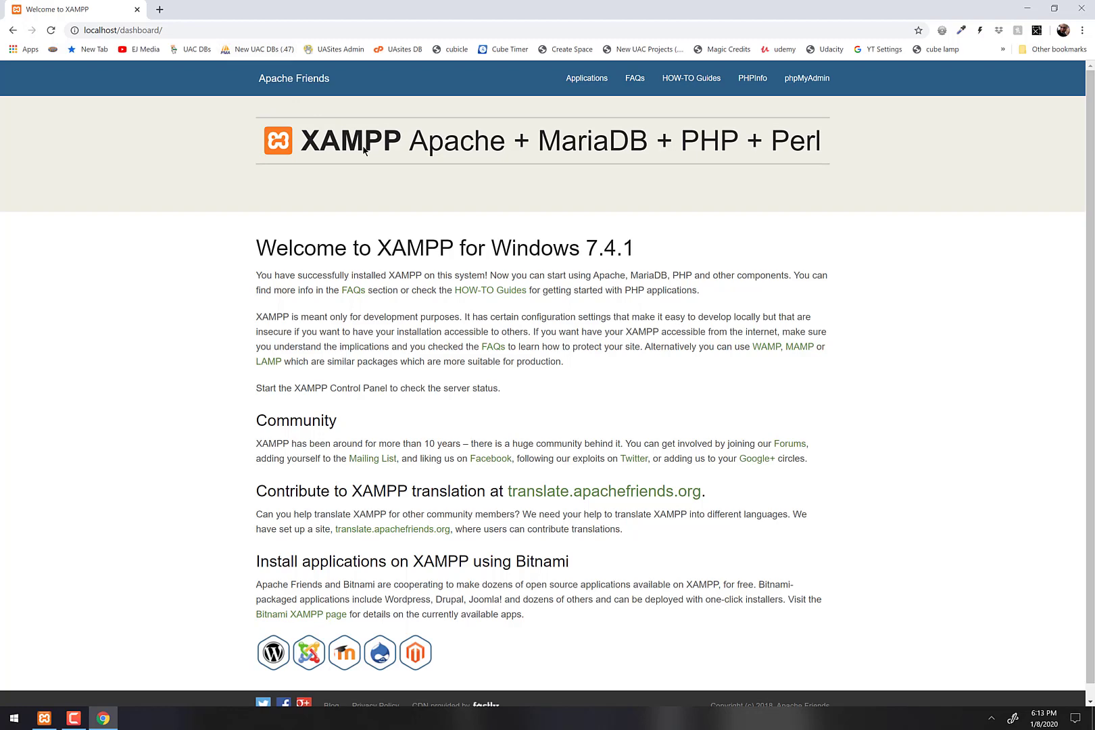
mouse_move(529, 231)
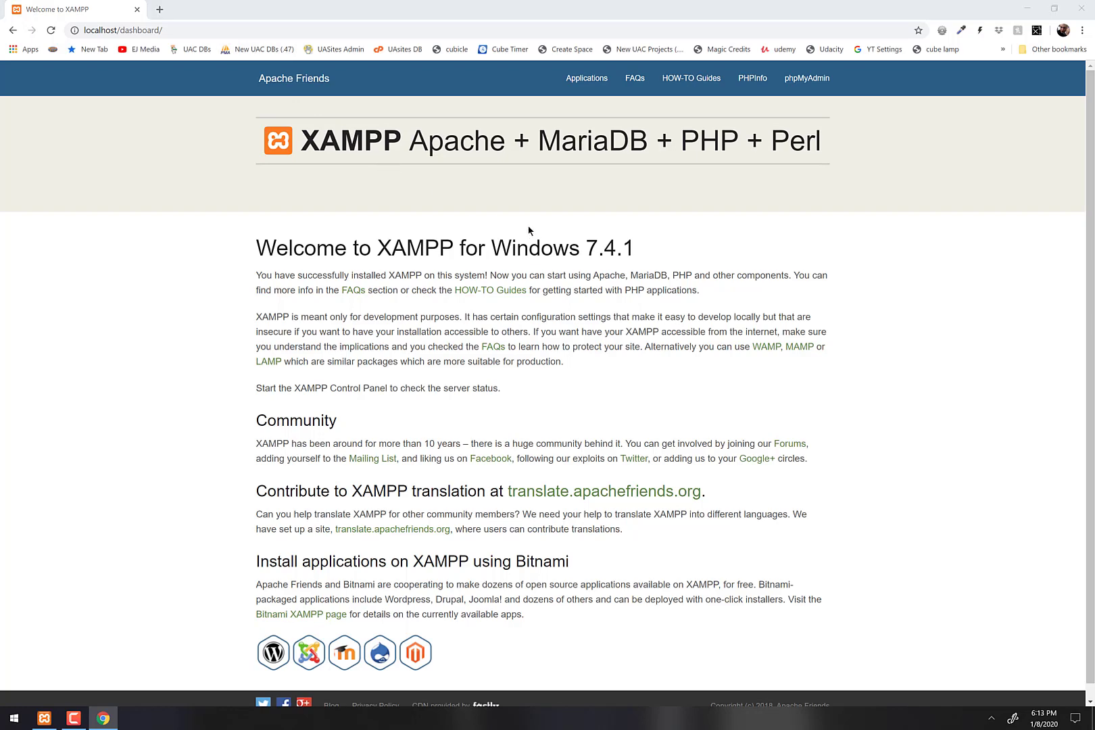
Browse File Explorer to C:\xampp\htdocs.
left_click(132, 718)
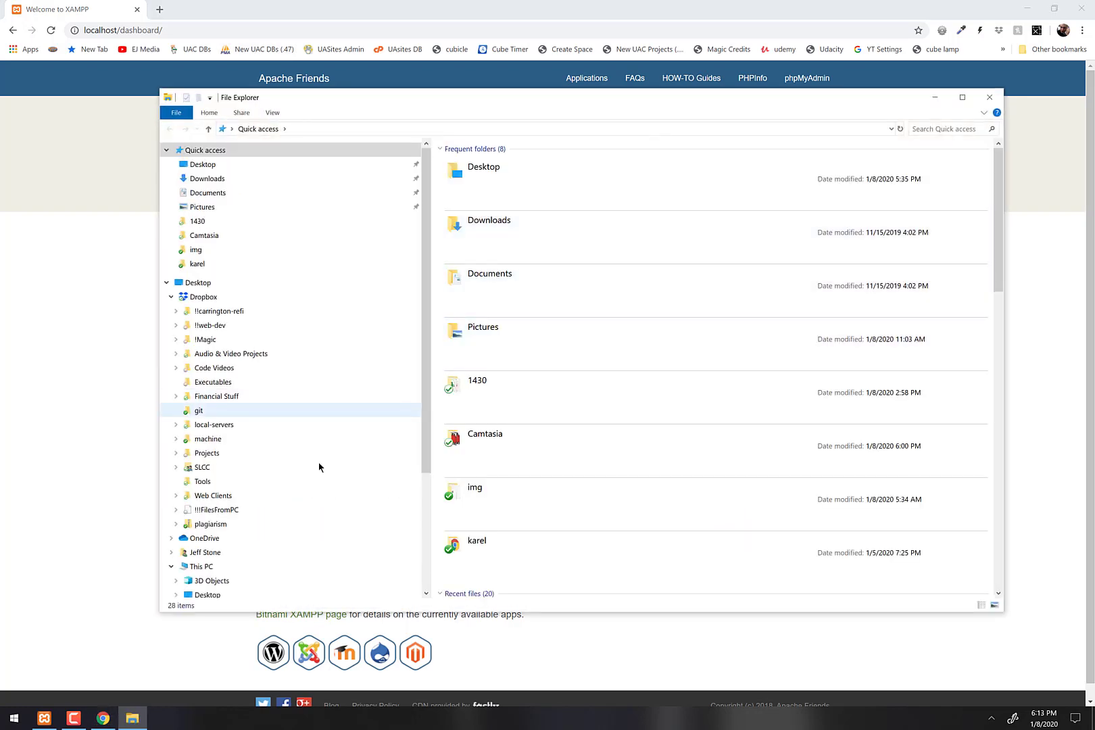
left_click(216, 396)
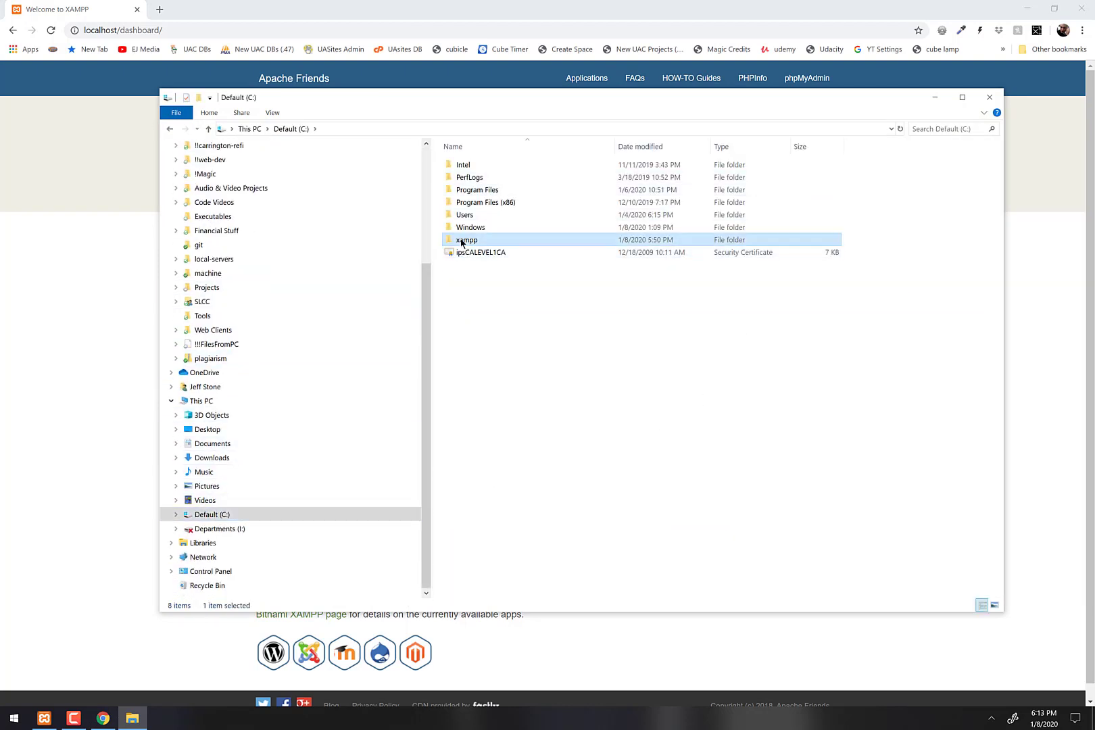
double_click(466, 239)
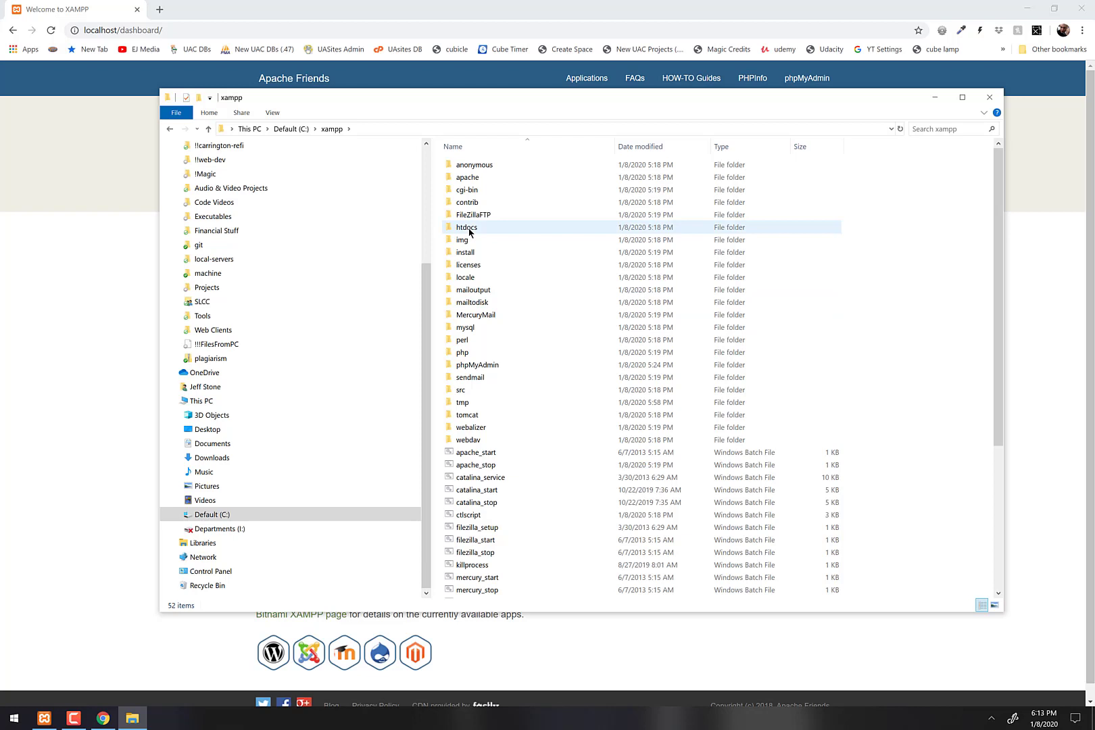
double_click(467, 227)
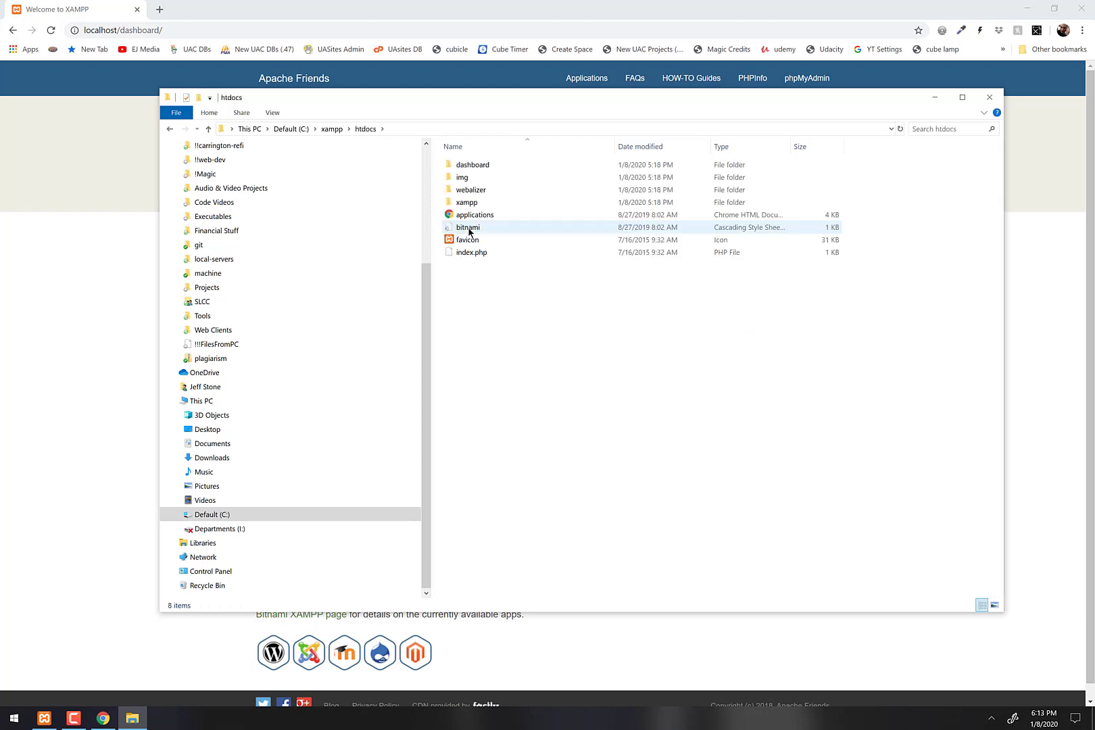
Select index.php in htdocs and bring up its context options.
left_click(472, 252)
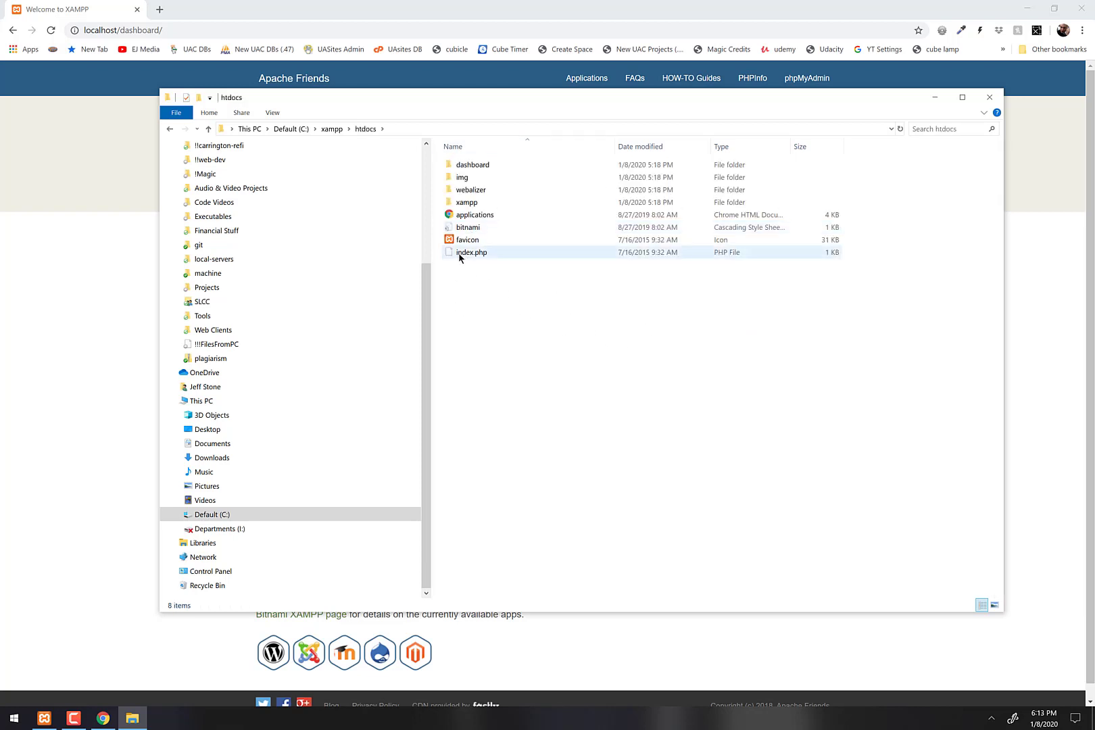
mouse_move(472, 253)
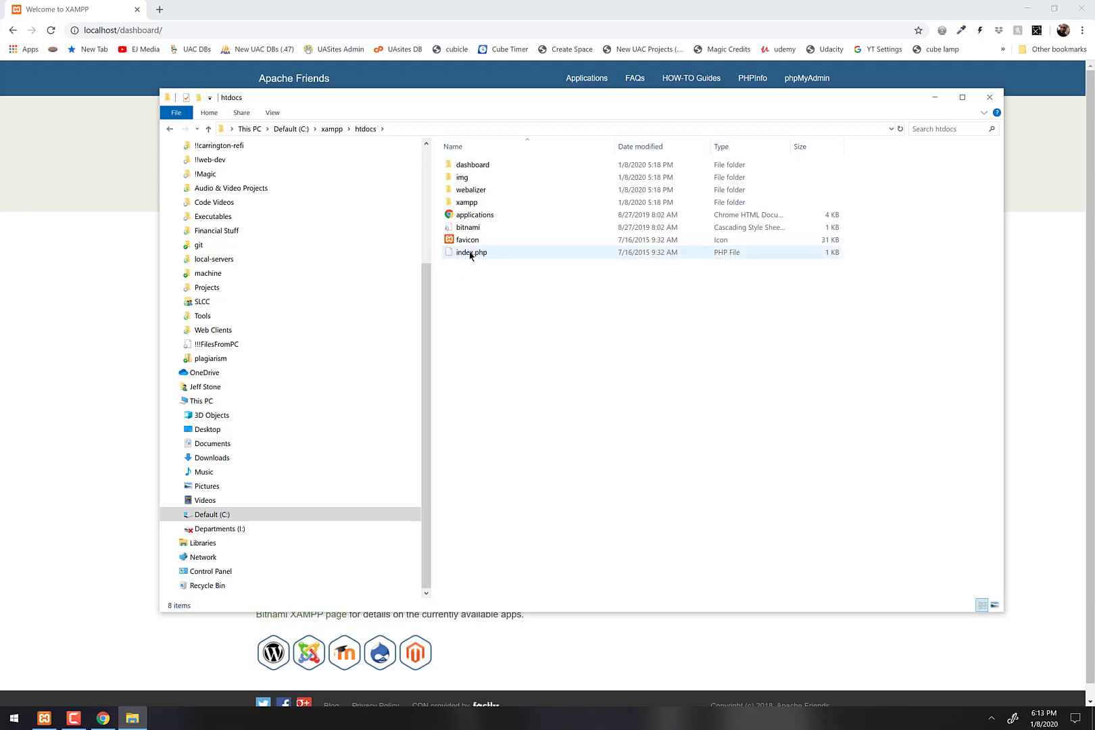
right_click(471, 253)
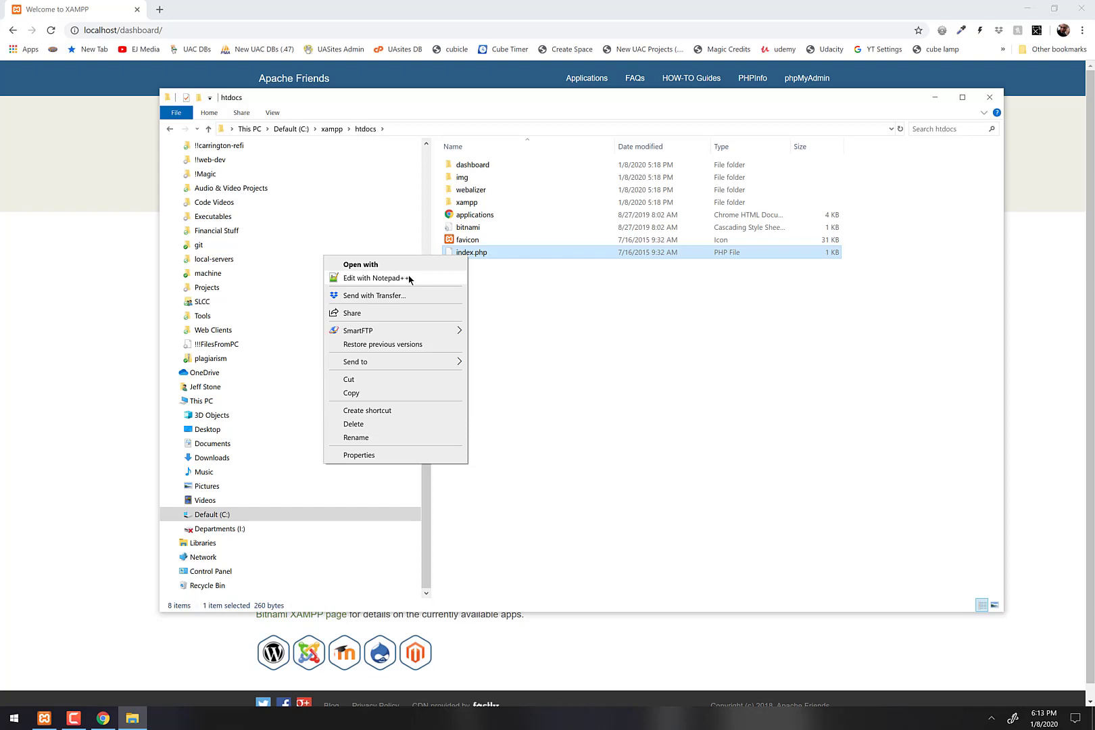
Edit index.php in Notepad++ so it holds only the word hello and save it.
left_click(373, 278)
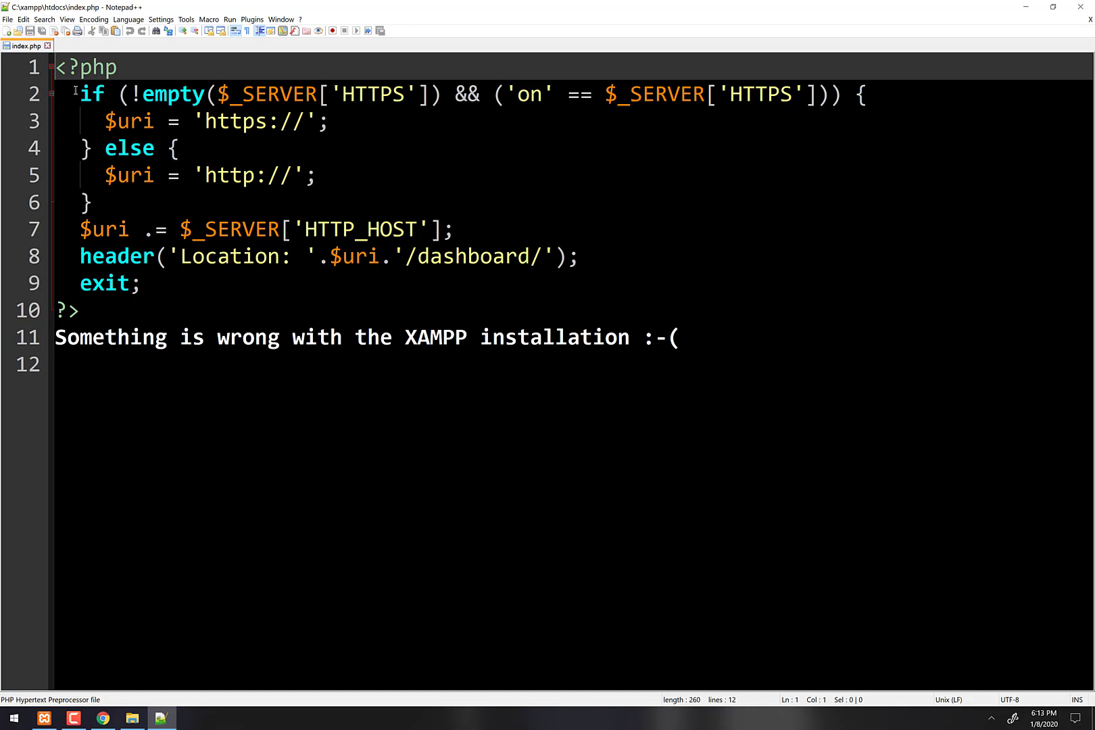
mouse_move(406, 257)
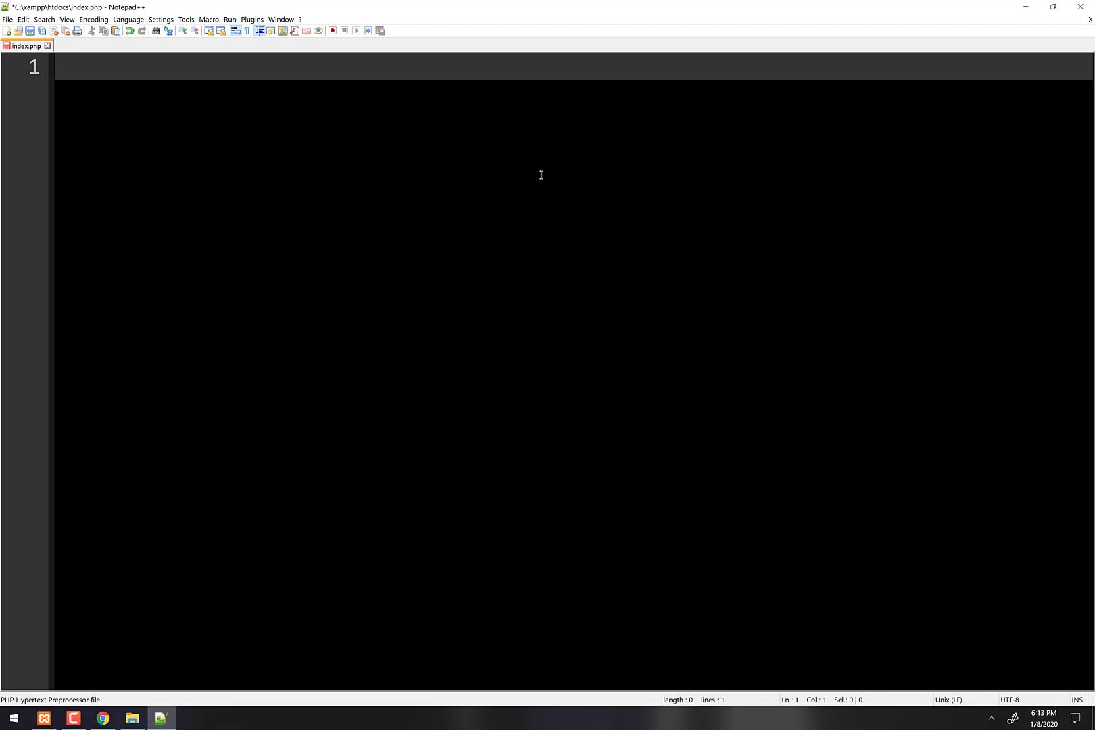
type("hellow")
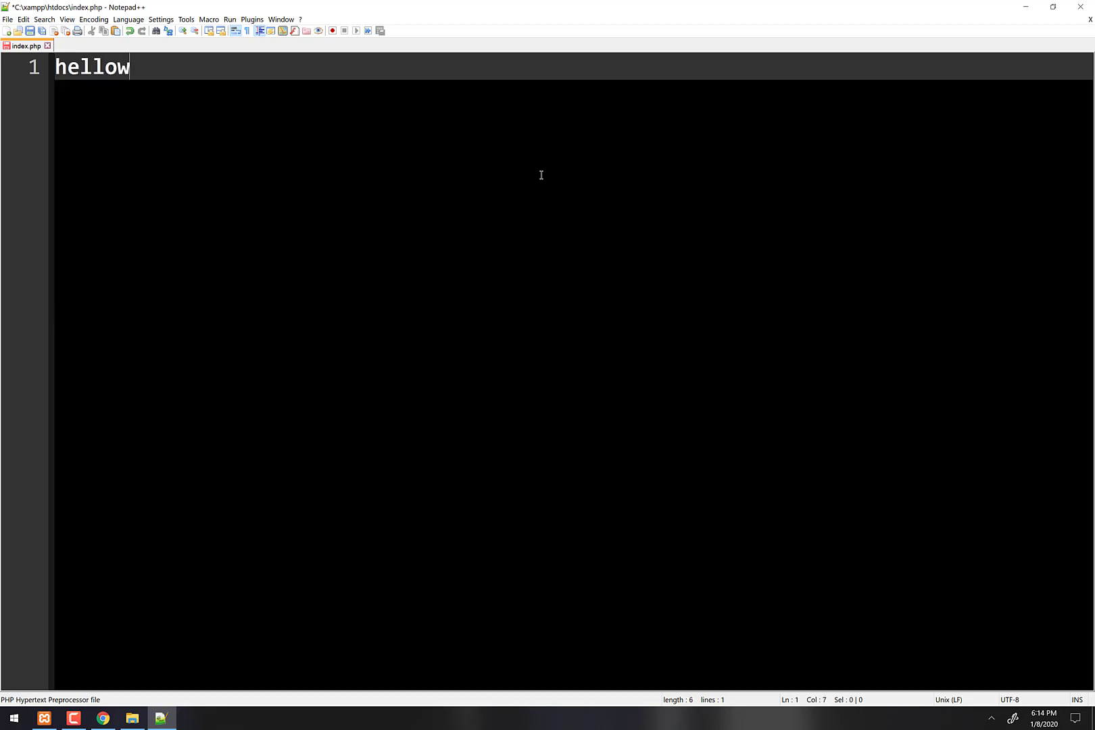
key("Backspace")
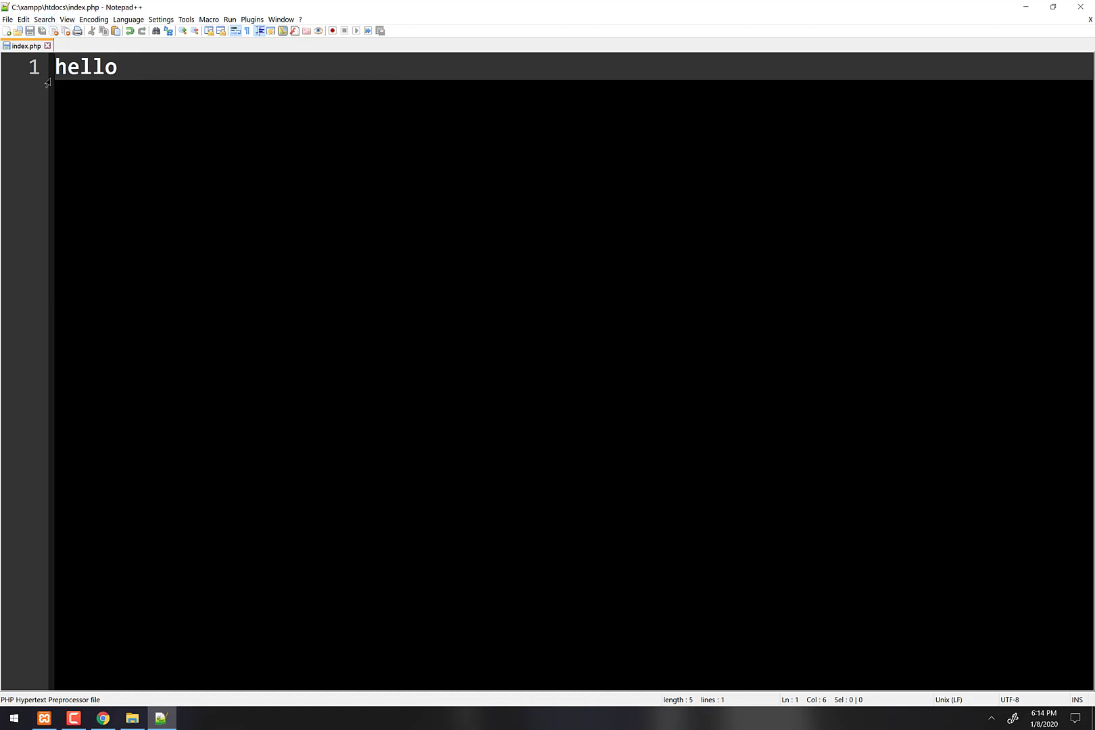
key("alt+tab")
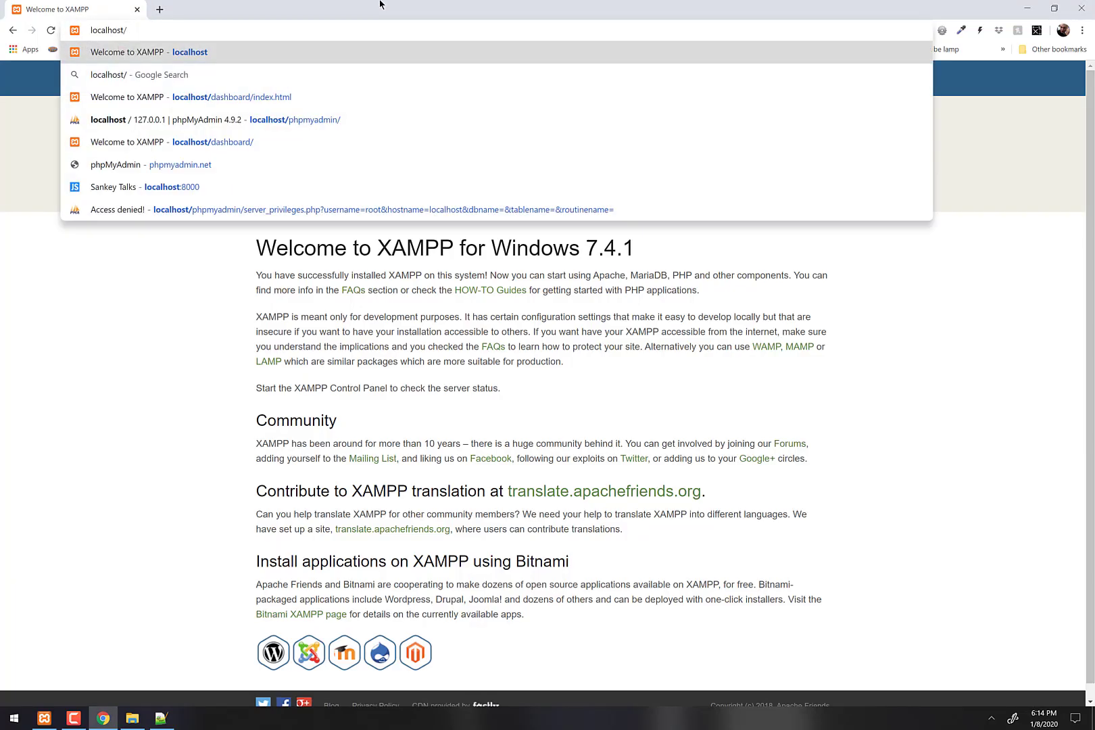
Restore index.php's redirect code and reload localhost to reach the XAMPP dashboard.
left_click(161, 718)
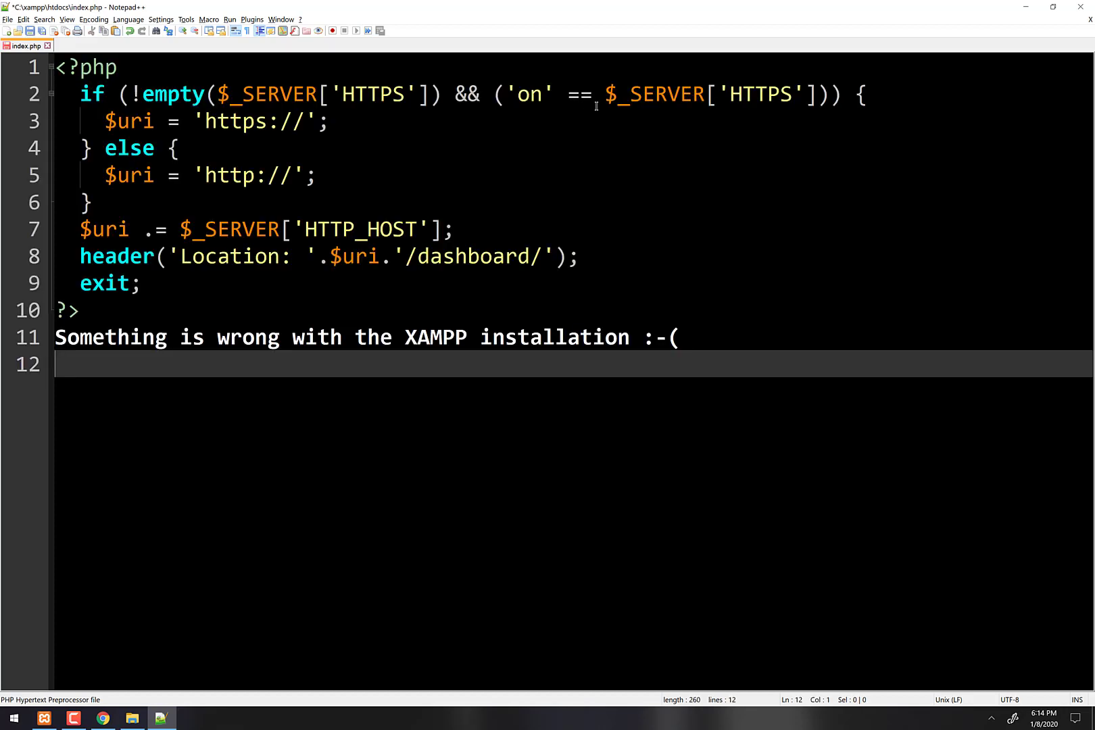
left_click(102, 718)
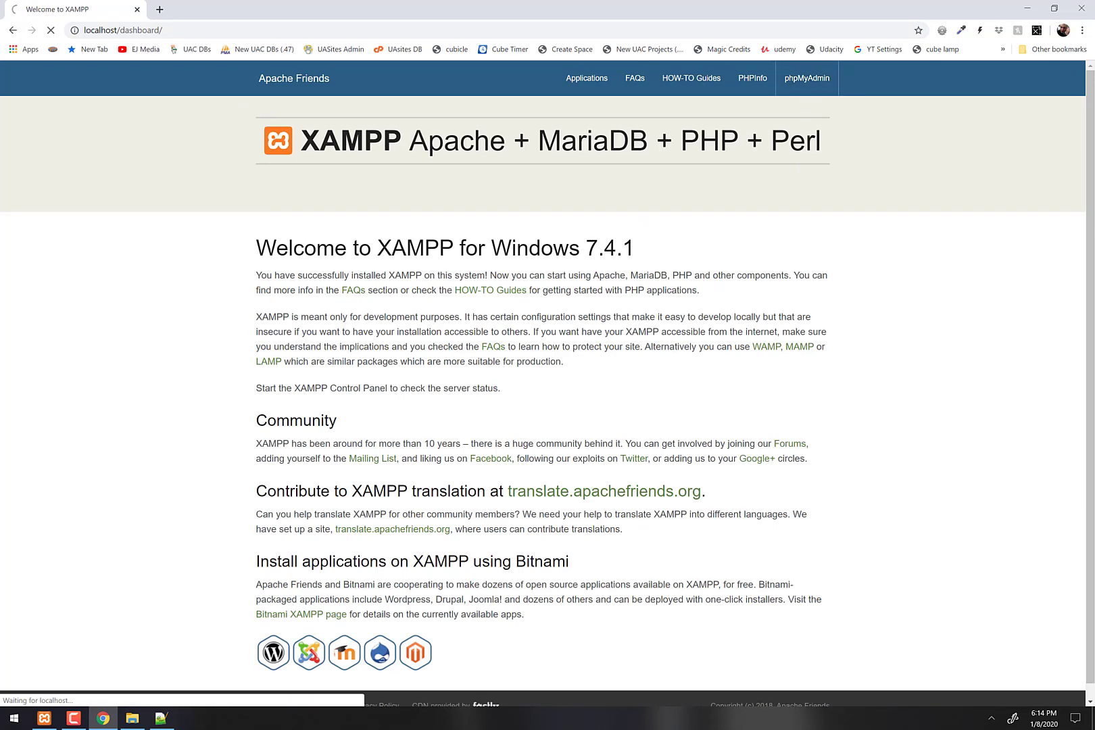
left_click(806, 78)
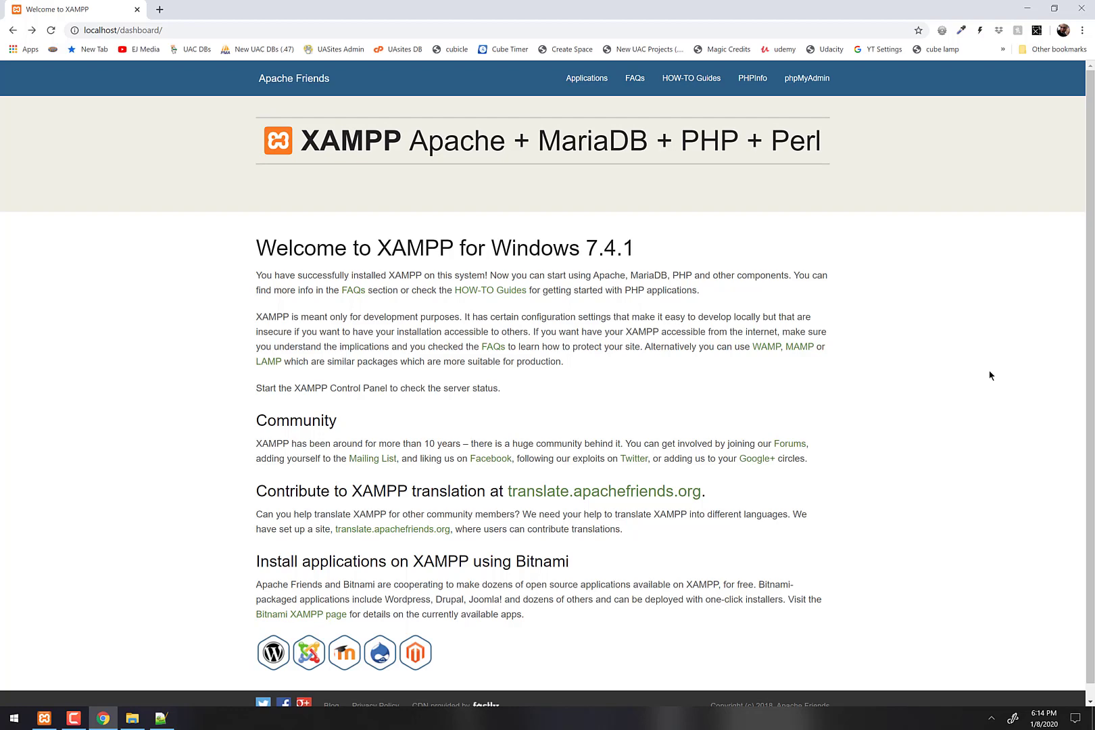
Create a new folder named palindromes inside htdocs.
key("alt+tab")
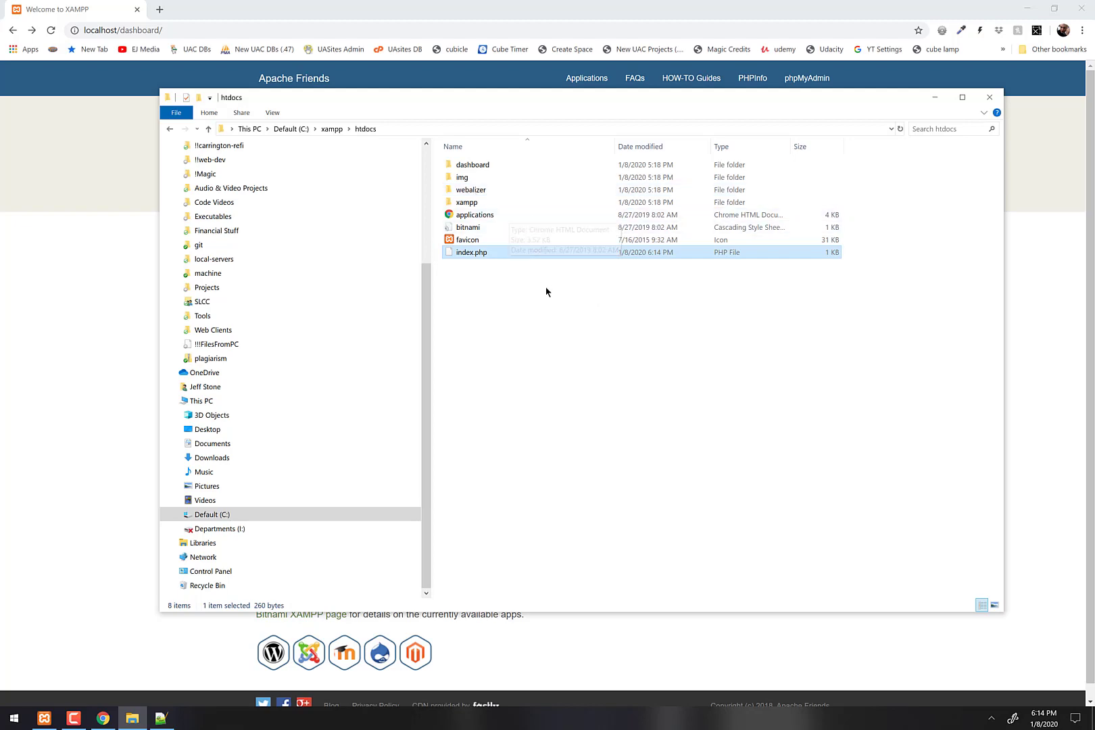
mouse_move(558, 316)
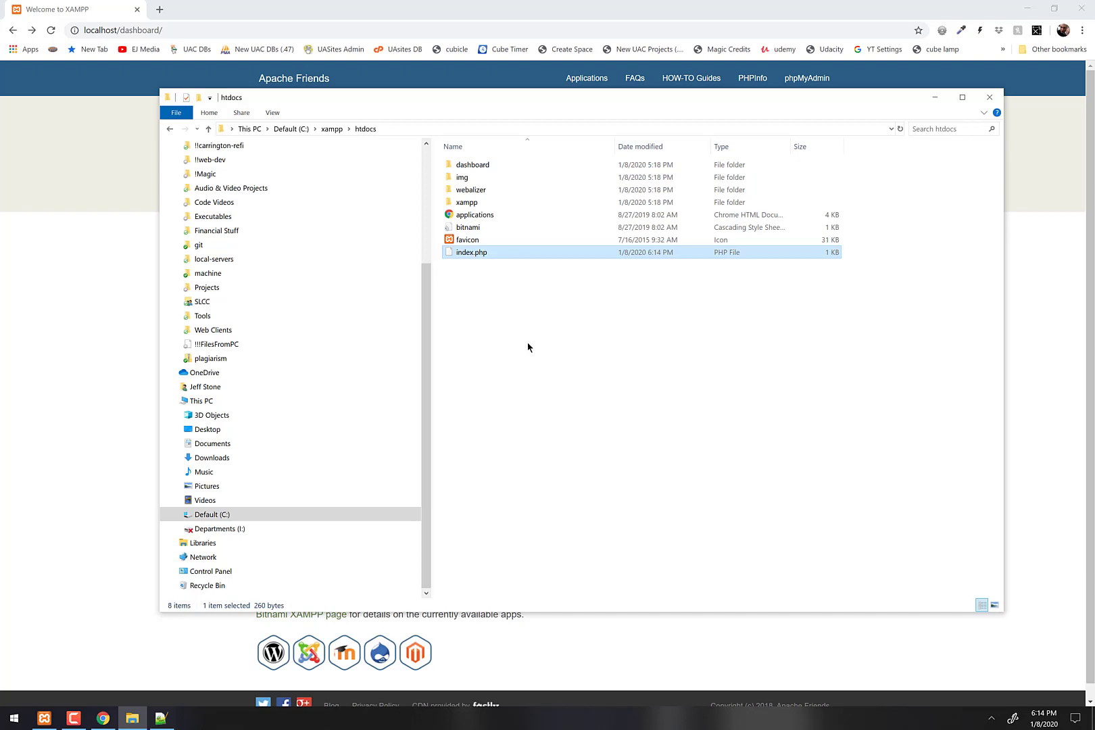
mouse_move(480, 297)
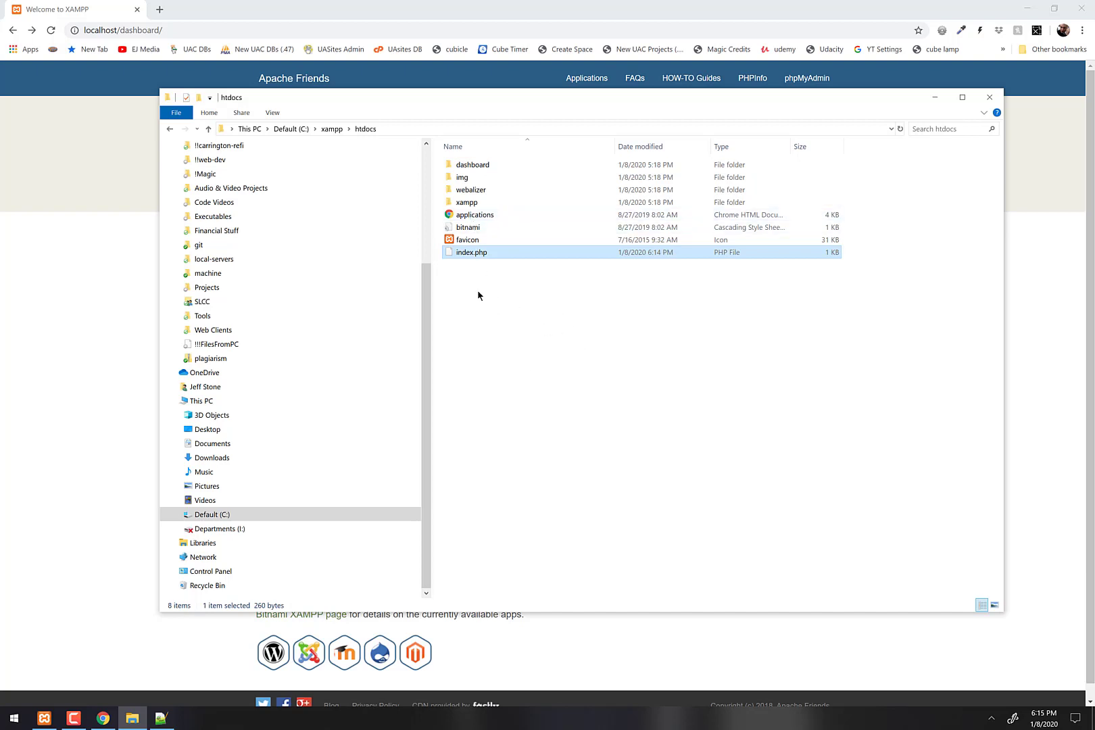
mouse_move(494, 316)
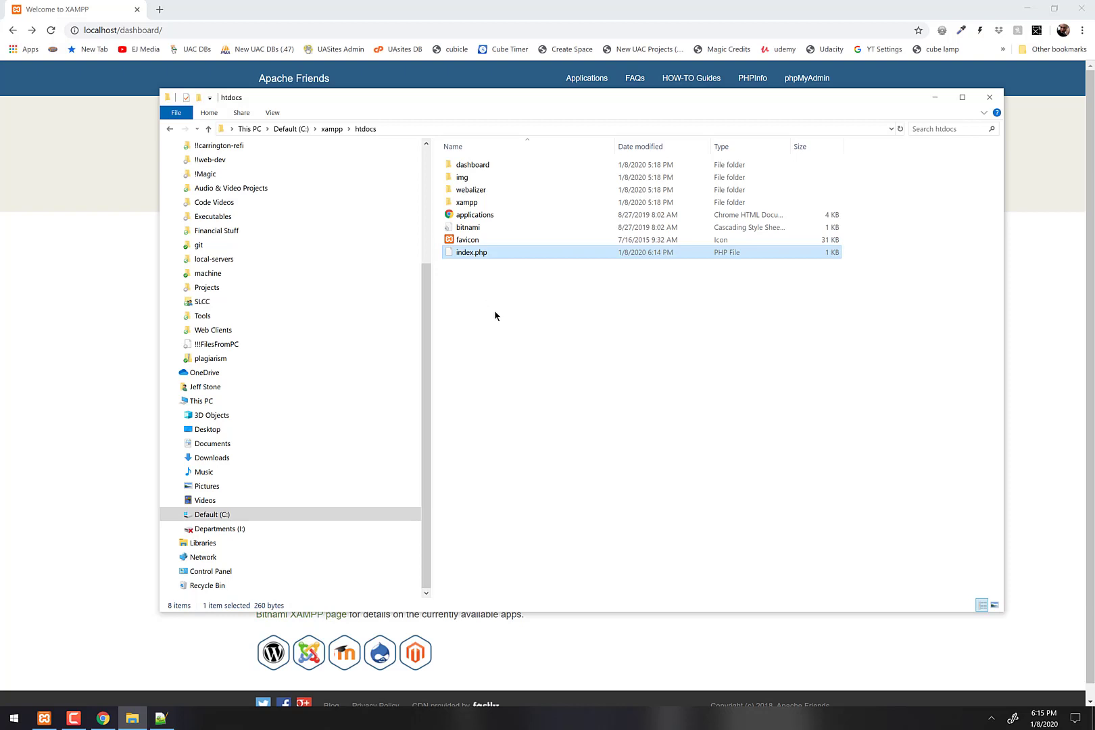
mouse_move(440, 257)
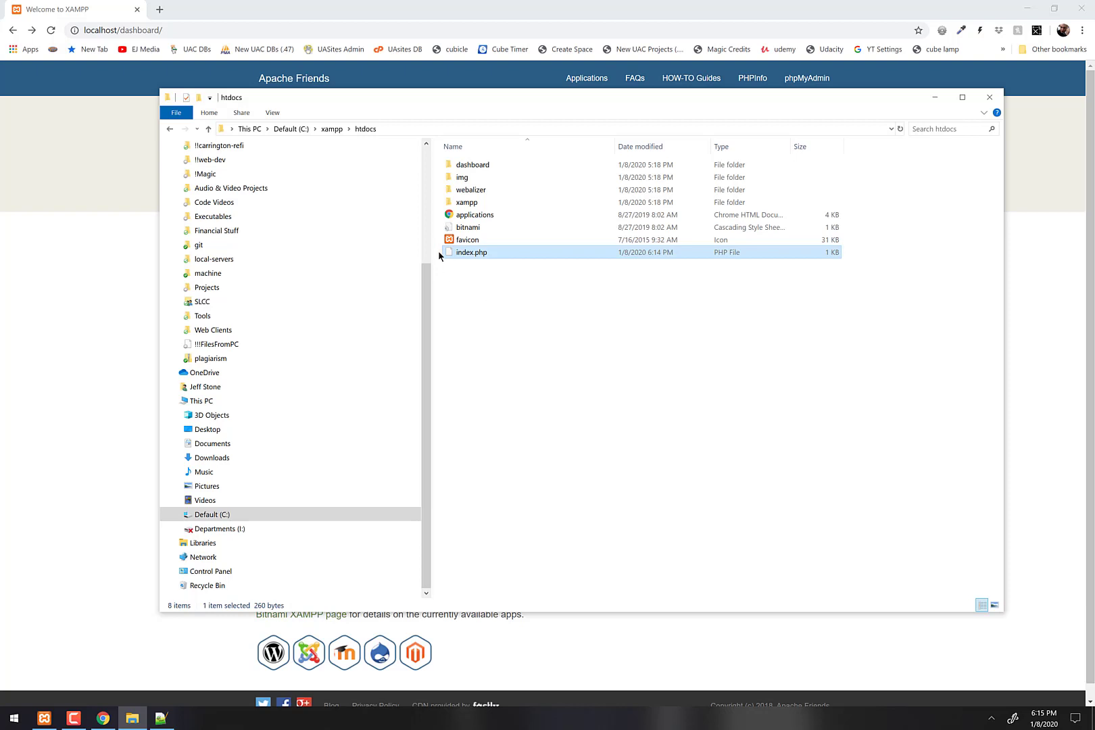
mouse_move(365, 131)
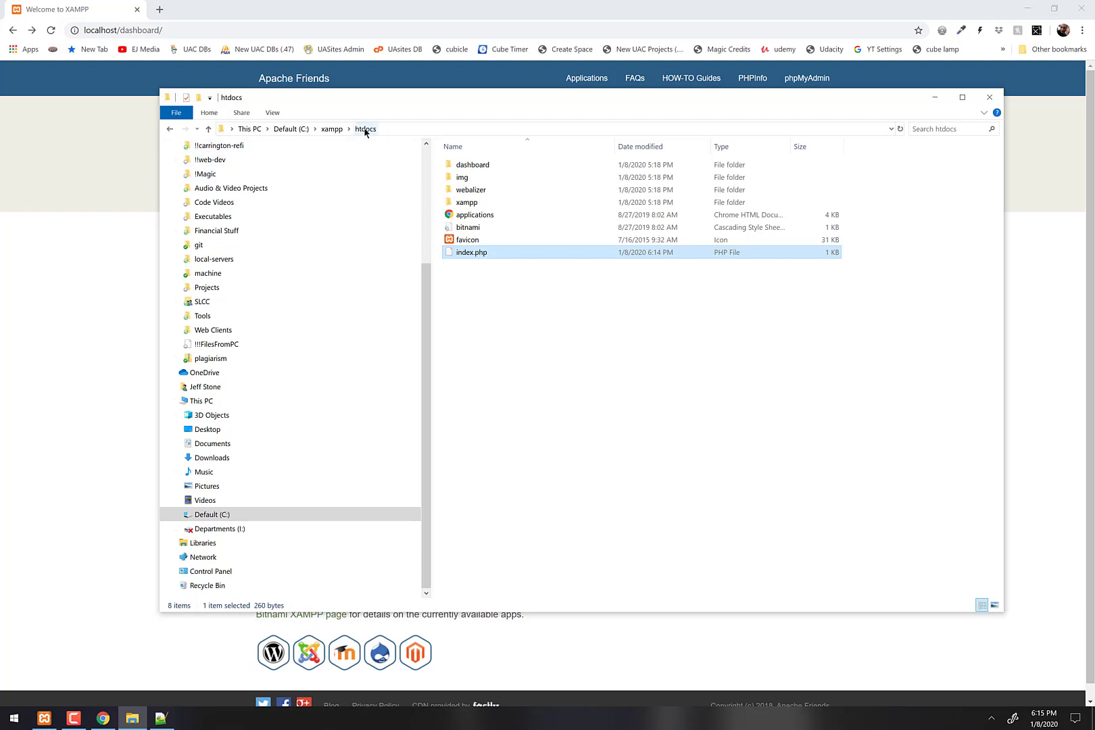
mouse_move(376, 132)
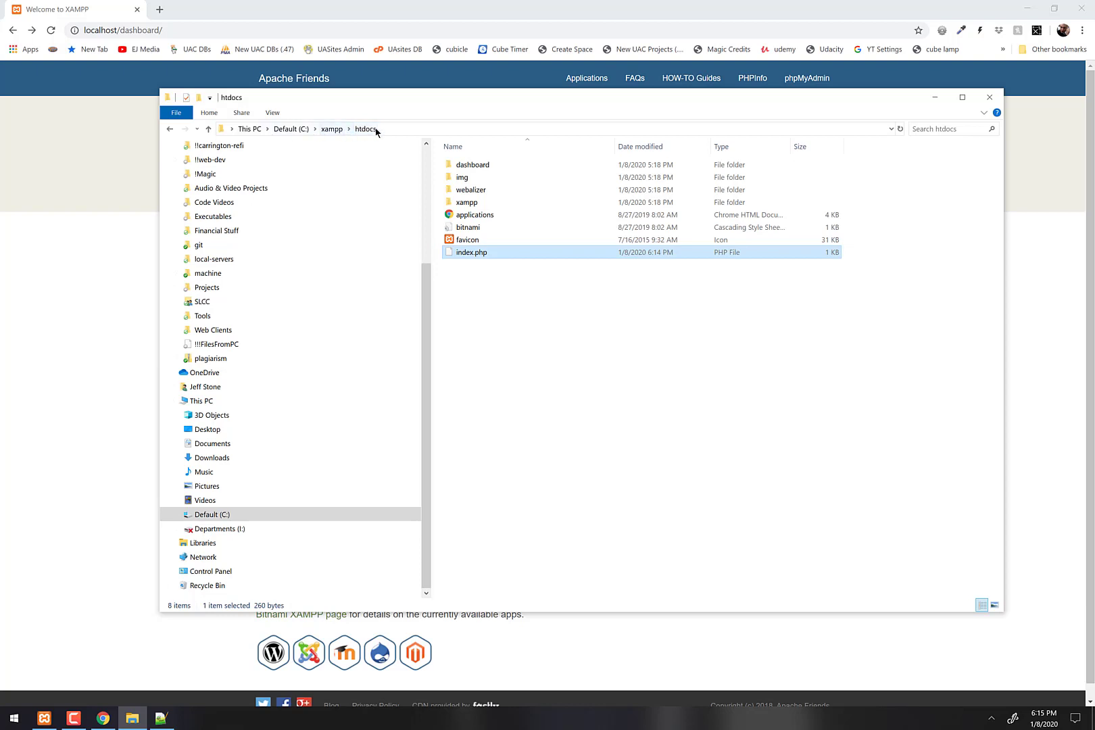
right_click(471, 300)
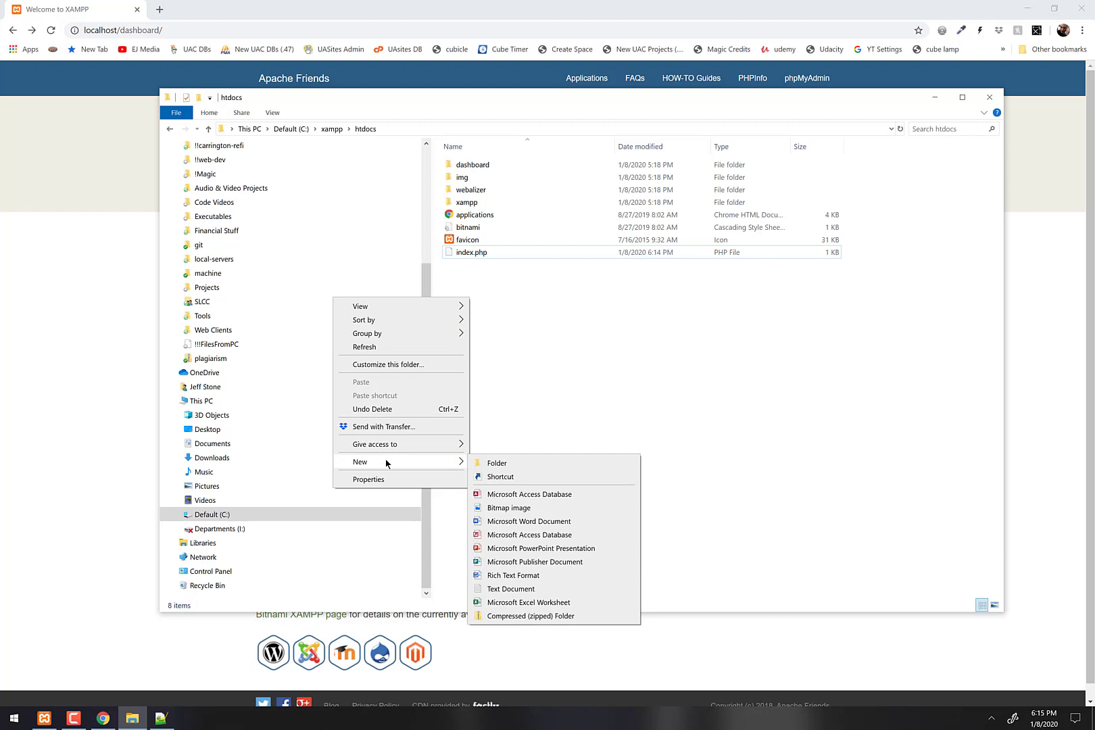
left_click(497, 462)
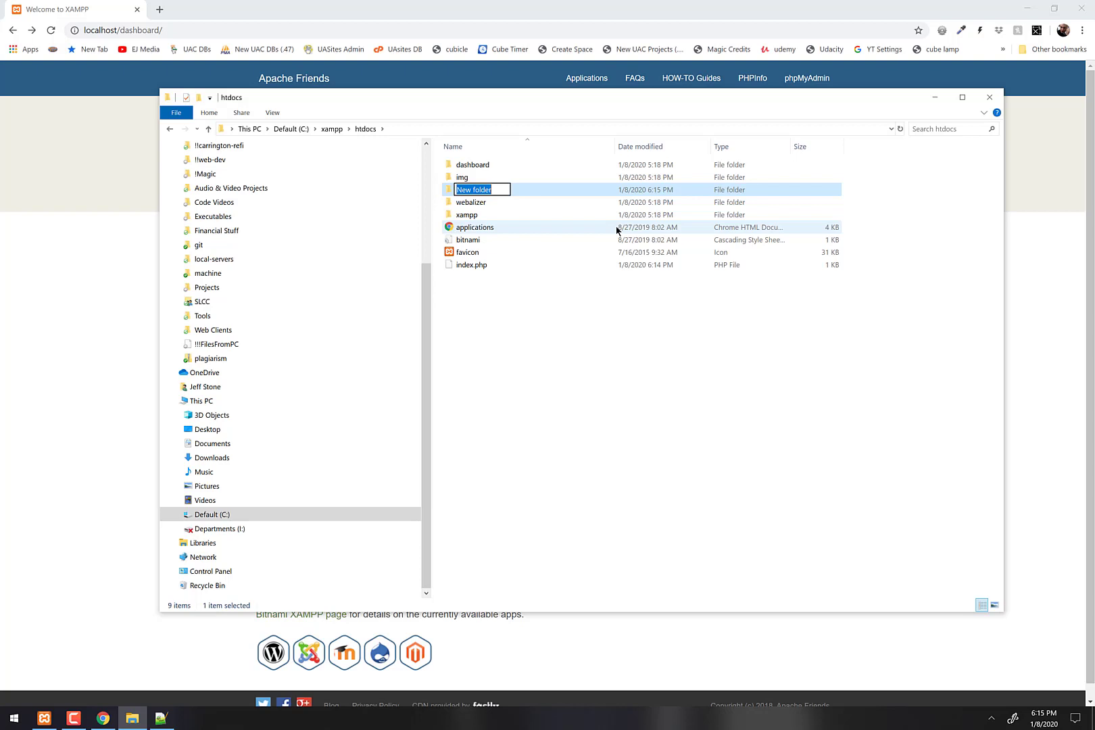
type("palind")
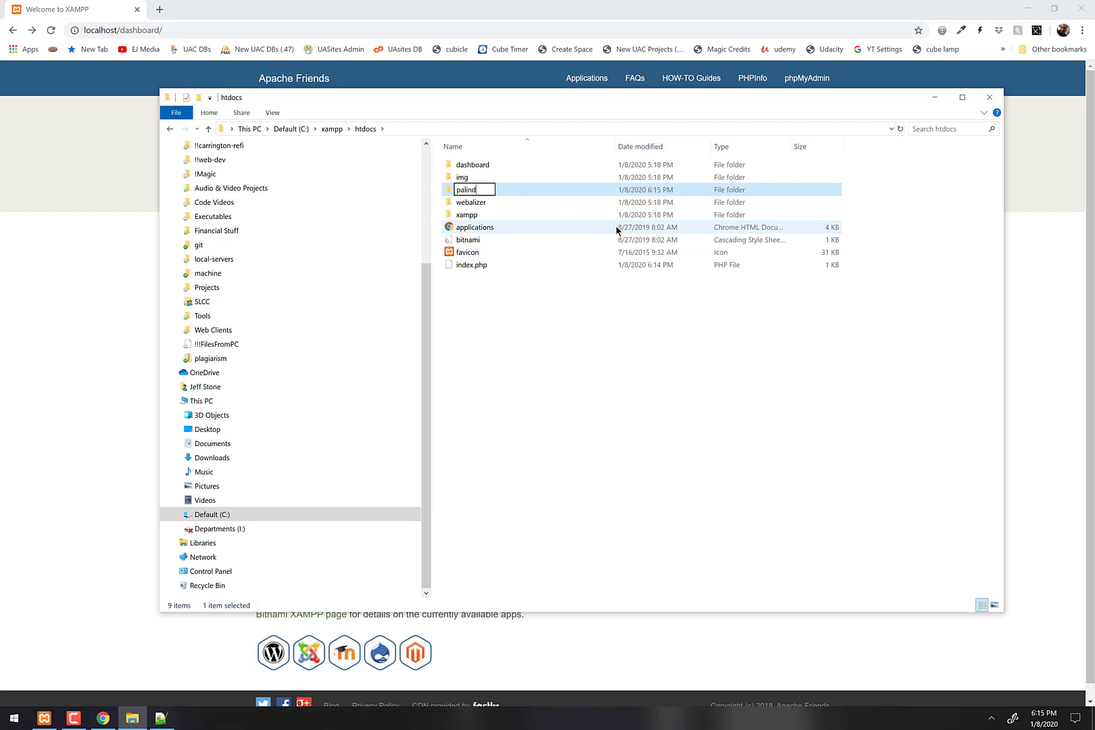
type("romes")
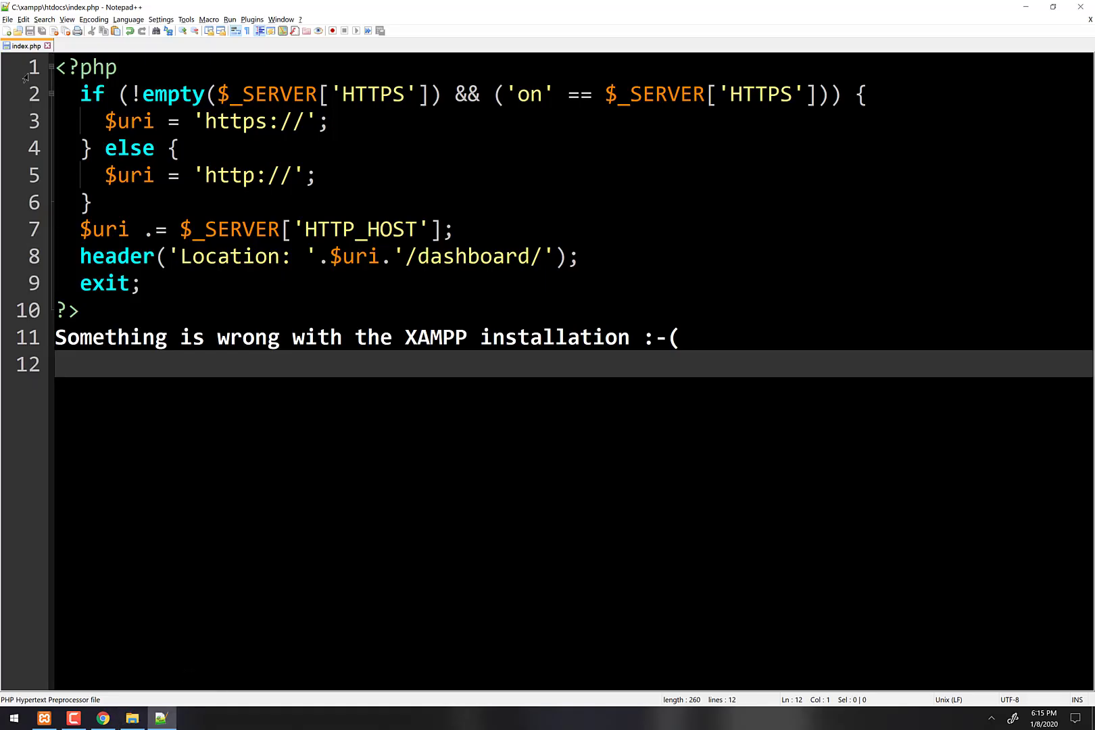
Start a new Notepad++ document reading "Welcome to palindromes.".
left_click(7, 30)
type("Welcome to")
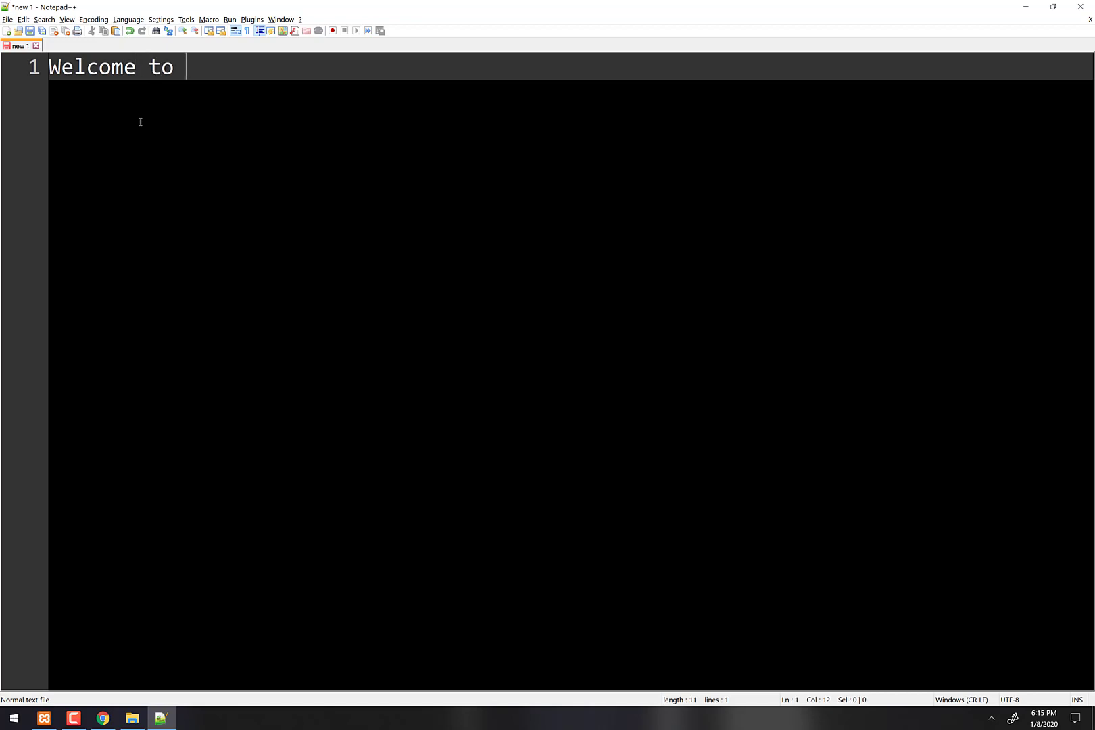
type("palindrome")
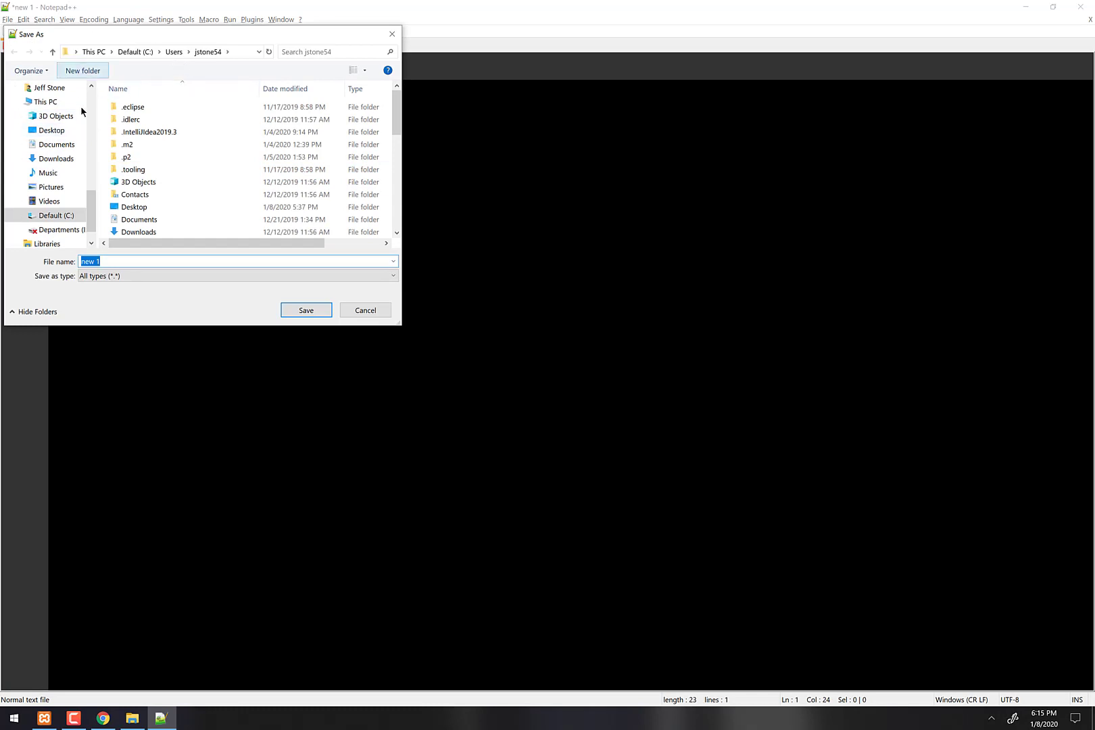
Save the document as index.php in C:\xampp\htdocs\palindromes.
left_click(54, 187)
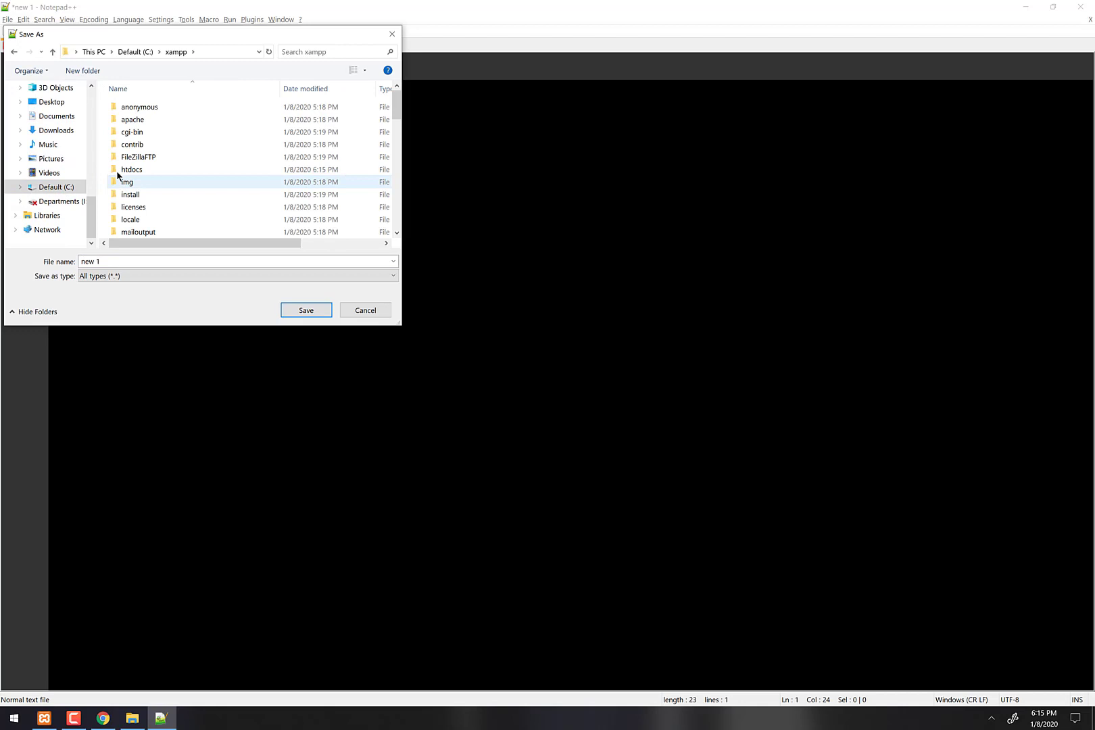
scroll("down", 3)
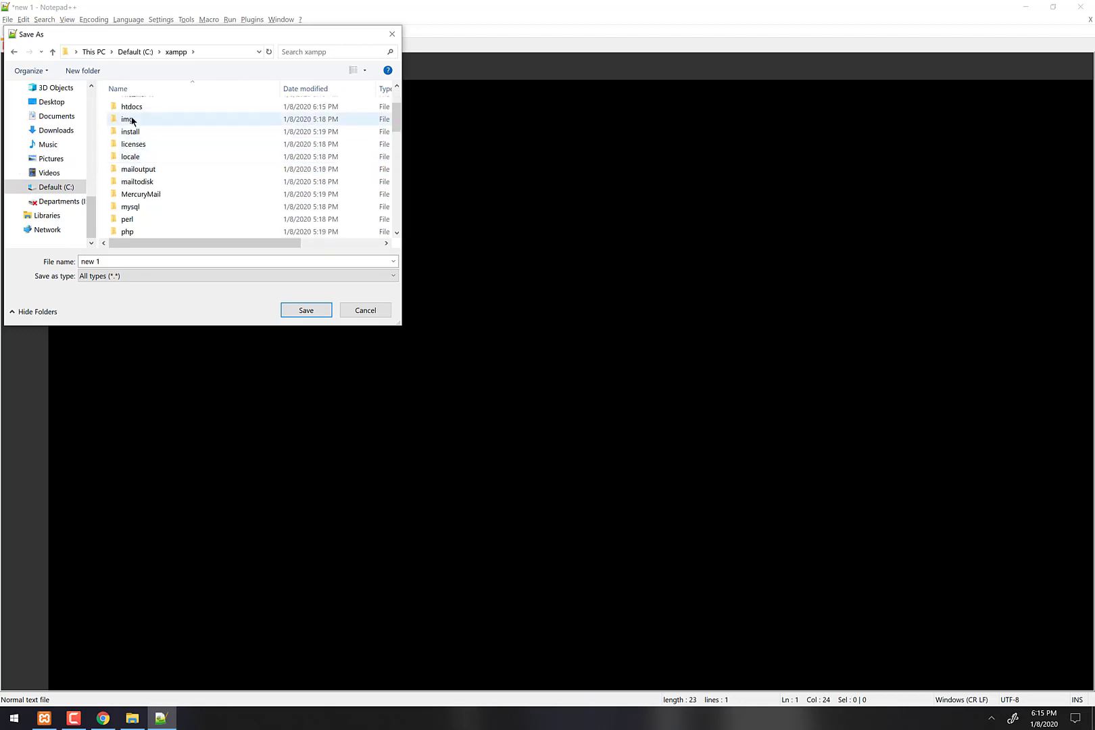
double_click(132, 107)
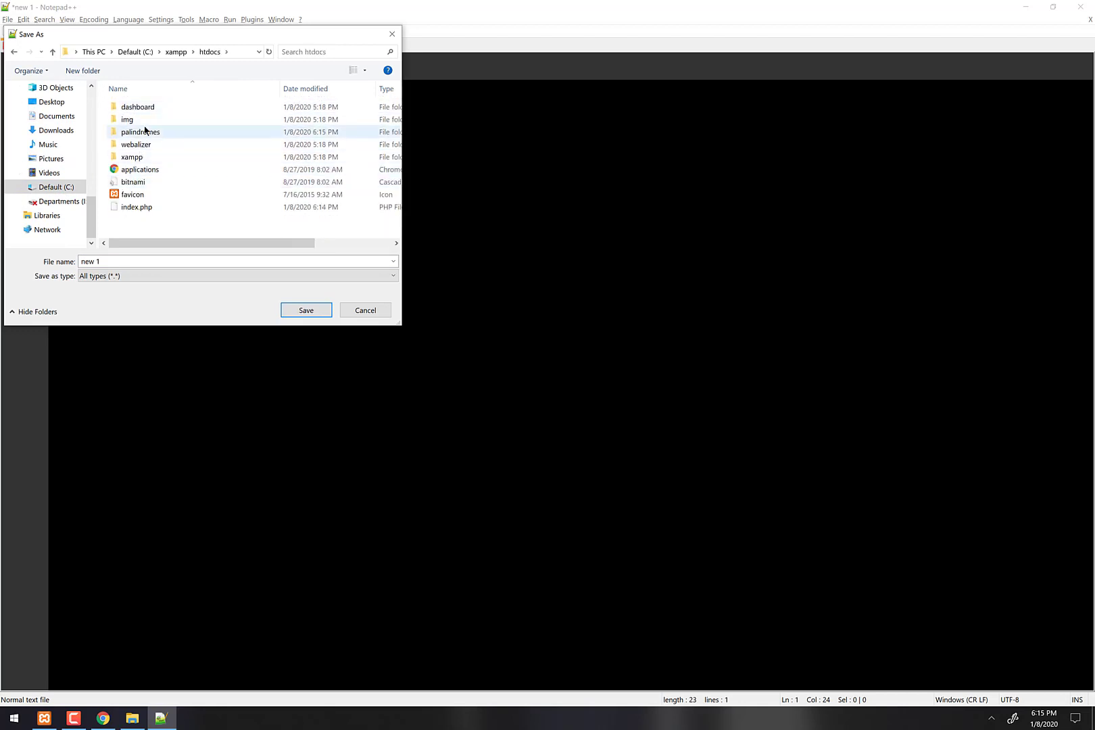
double_click(141, 133)
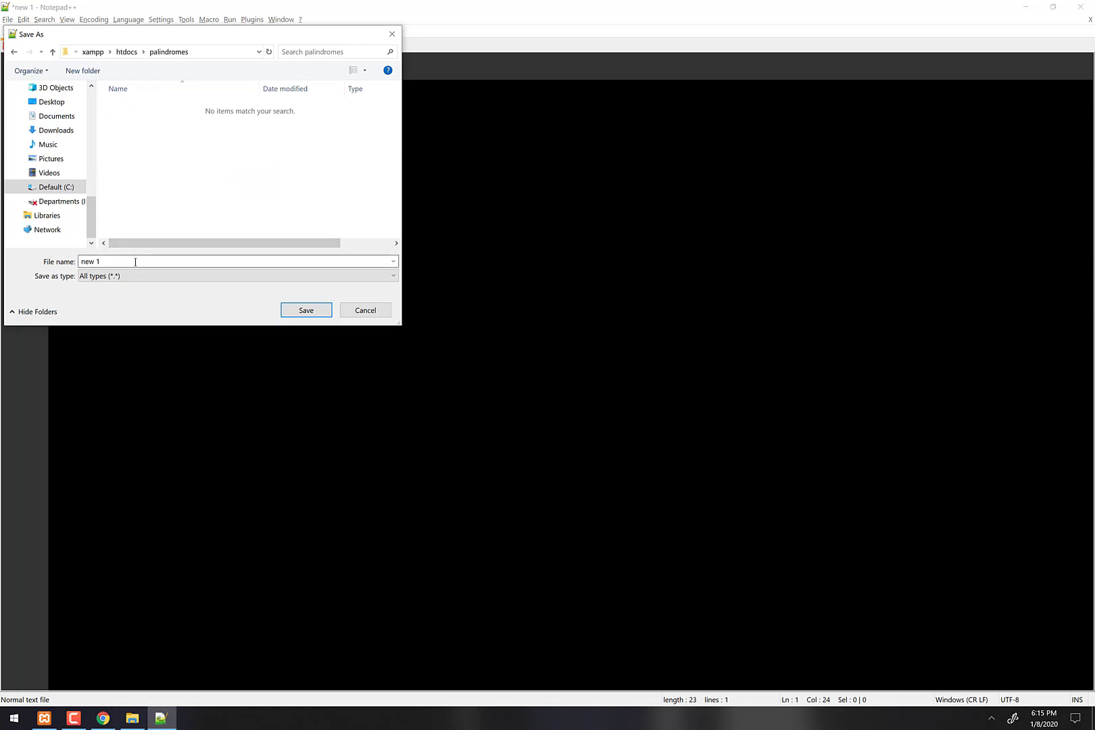
type("index")
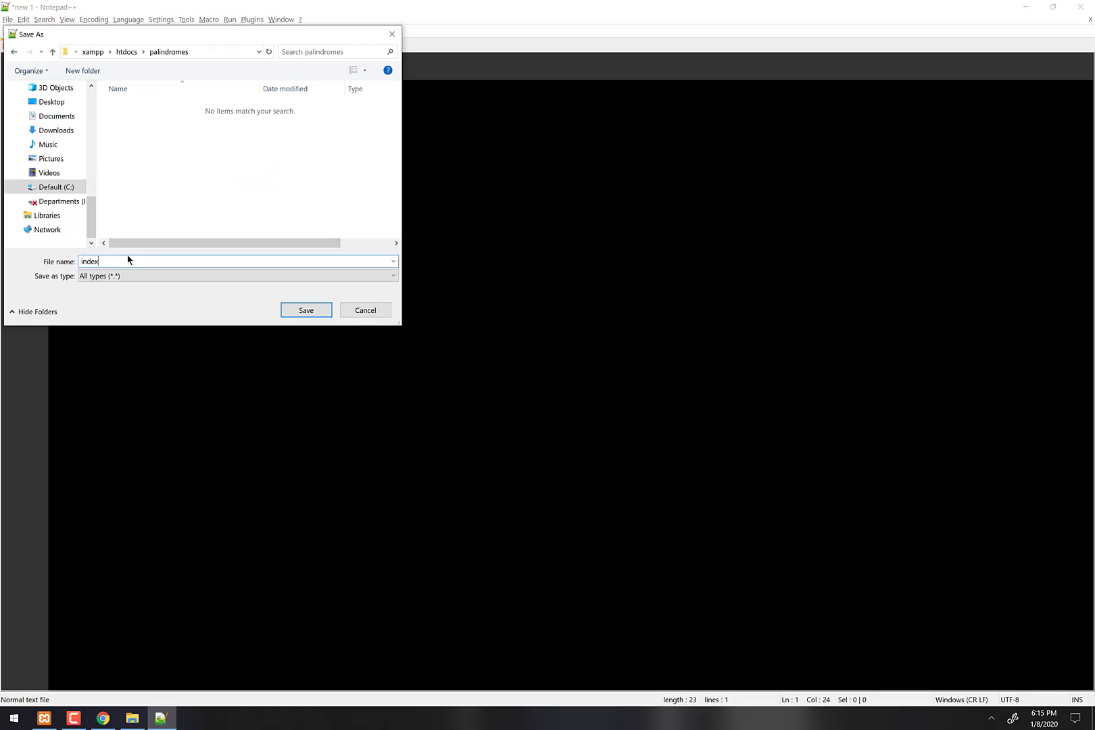
type(".php")
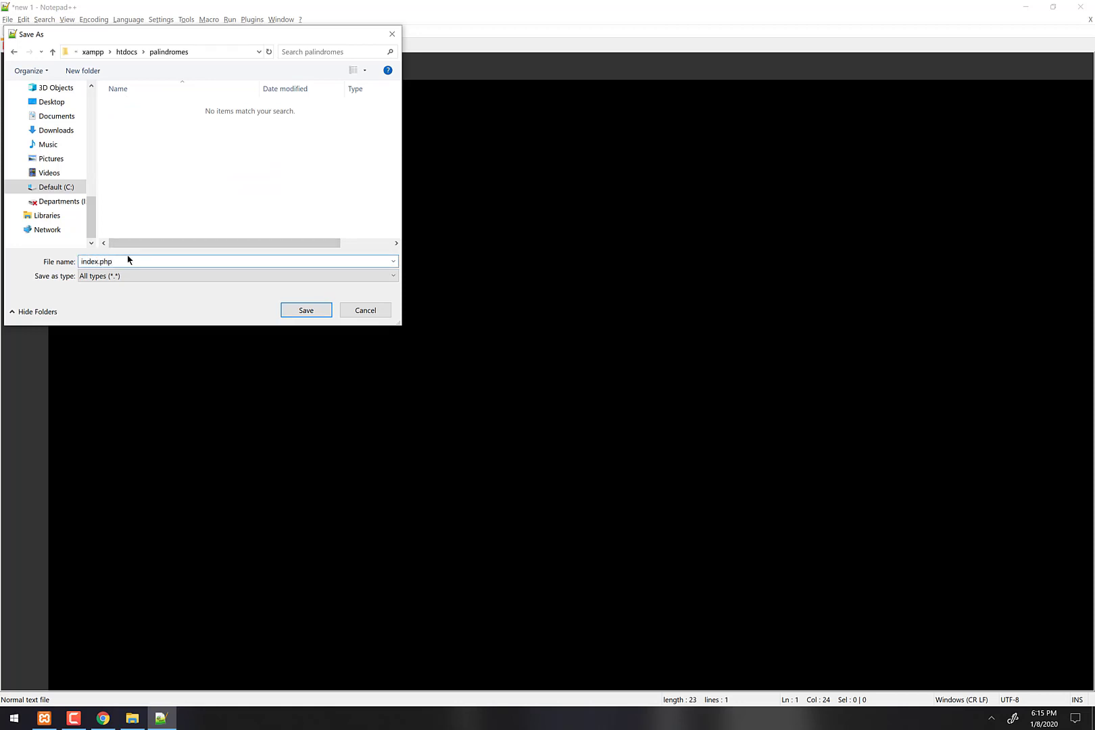
left_click(306, 310)
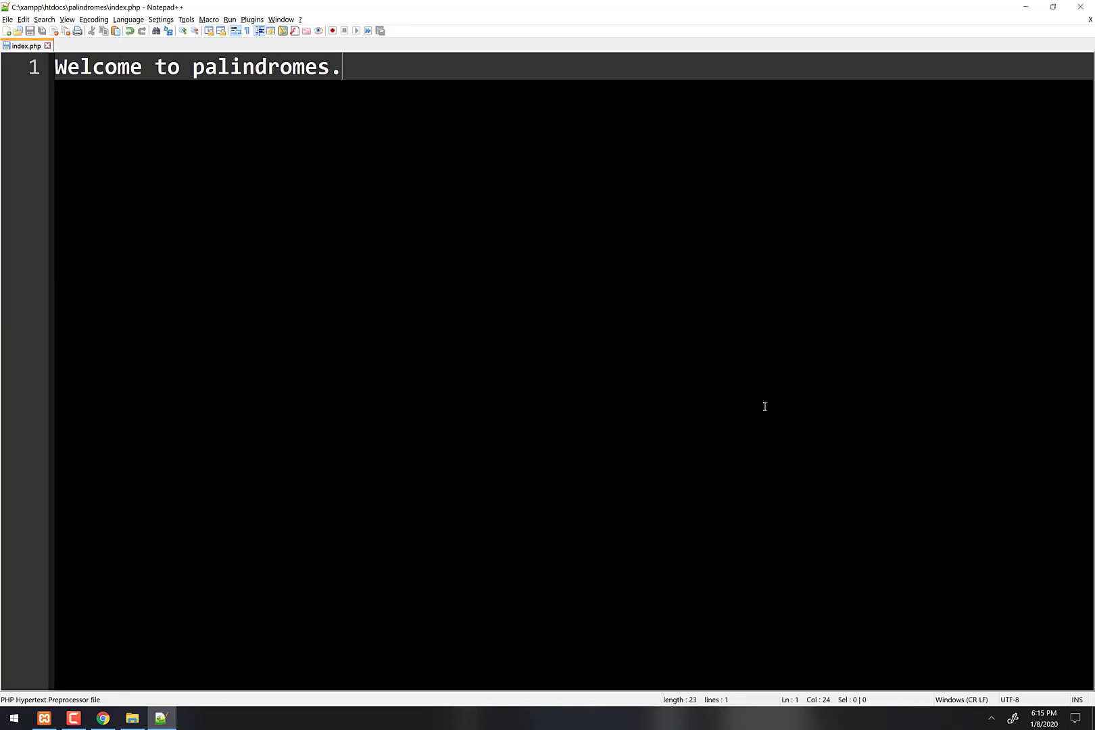
Load localhost/palindromes in Chrome to see "Welcome to palindromes.".
left_click(103, 718)
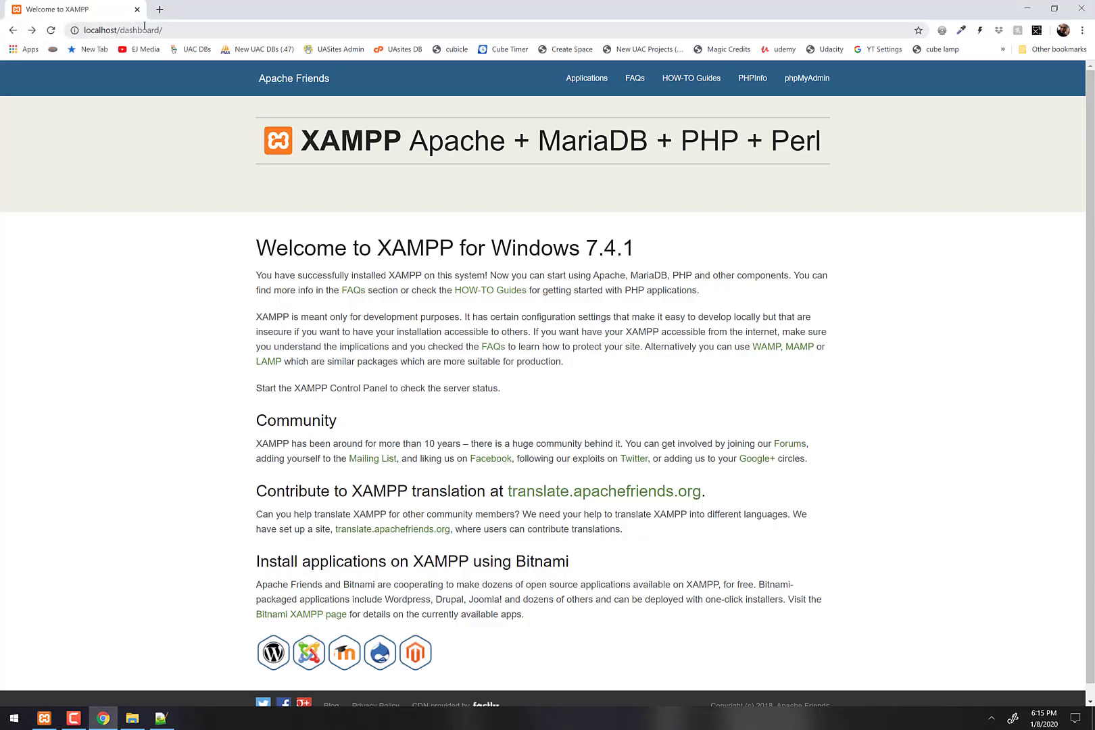
left_click(122, 29)
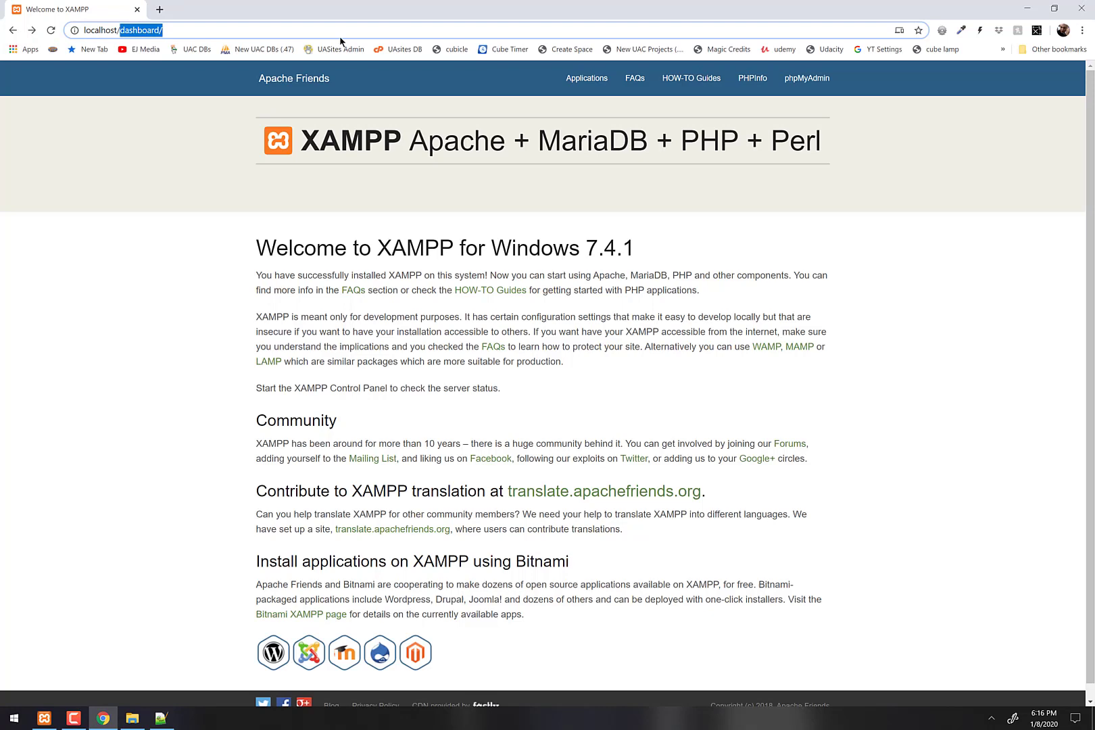
type("localhost/palindromes")
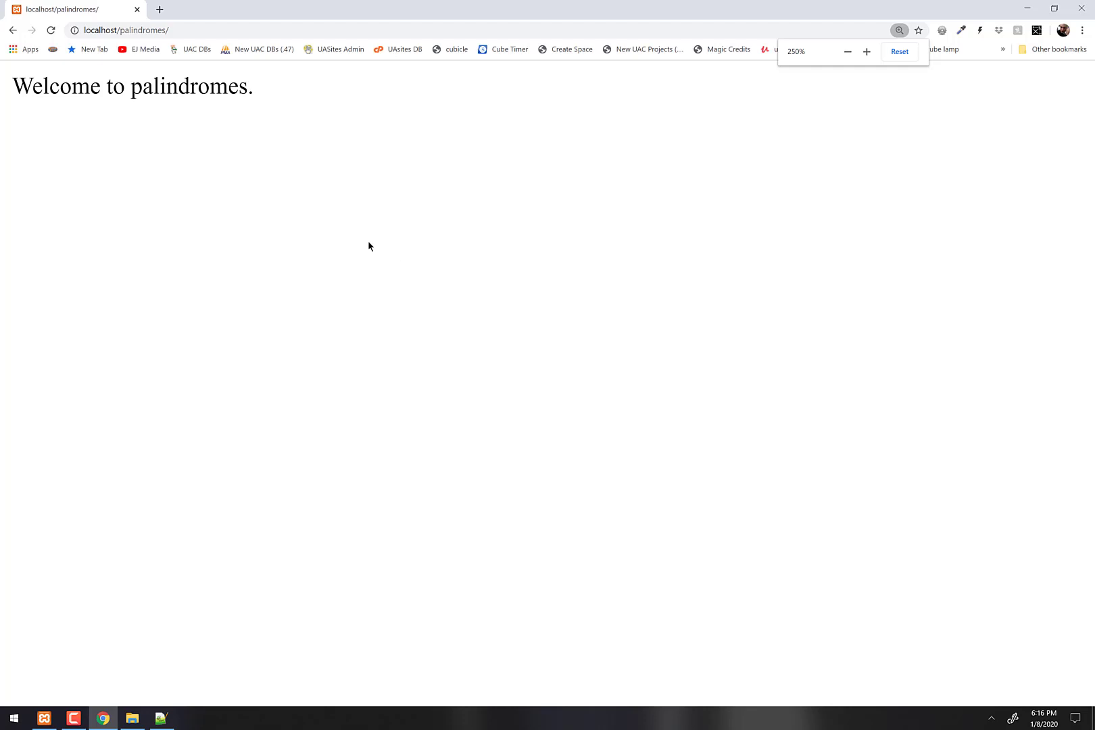
left_click(161, 718)
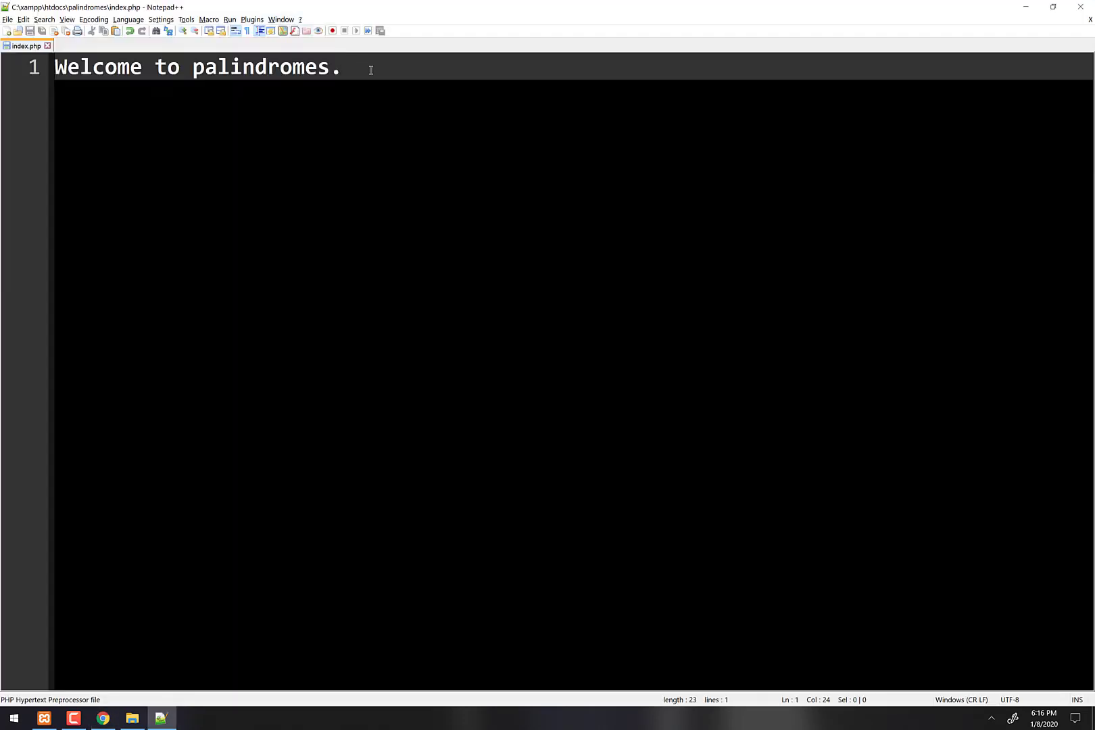
Replace the welcome text with PHP echoing "<h1>Hello Palindrome!</h1>" and a closing ?>.
key("ctrl+a")
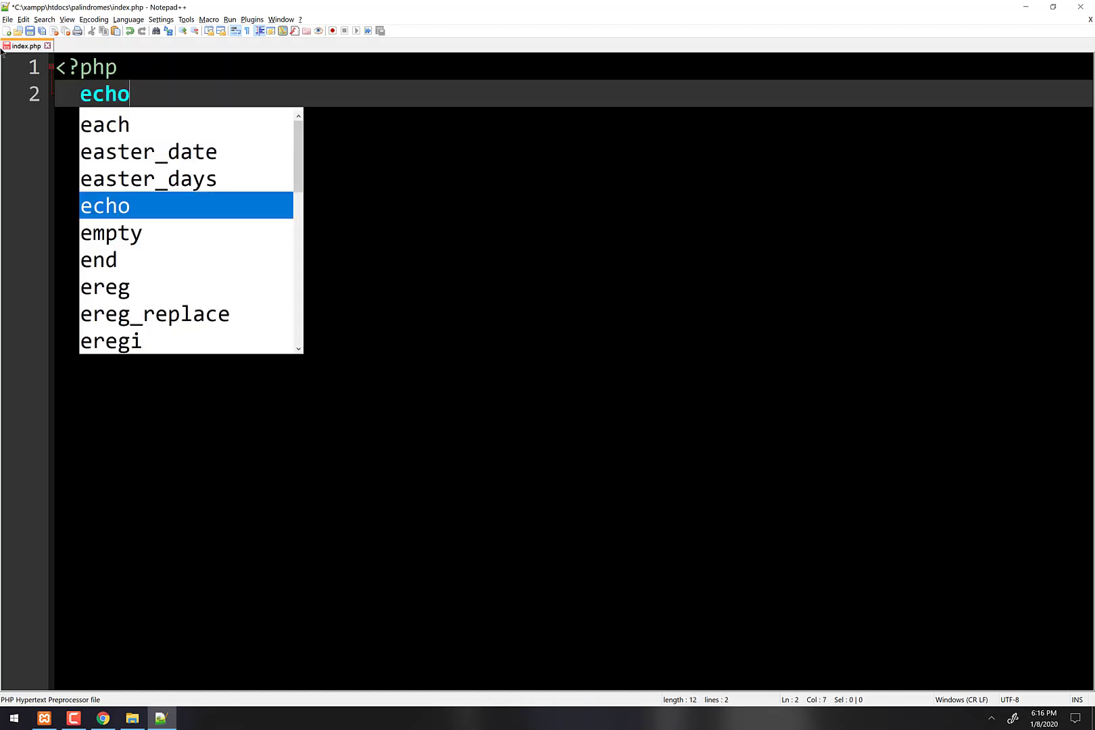
type("(")
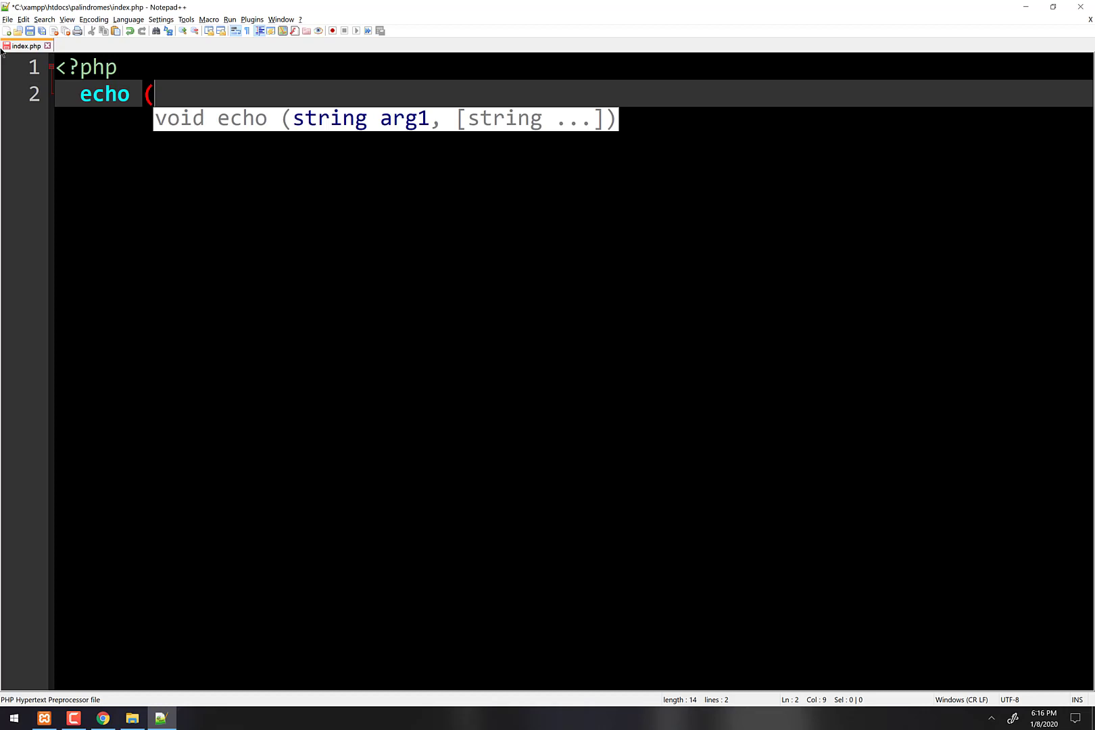
type("\"<h")
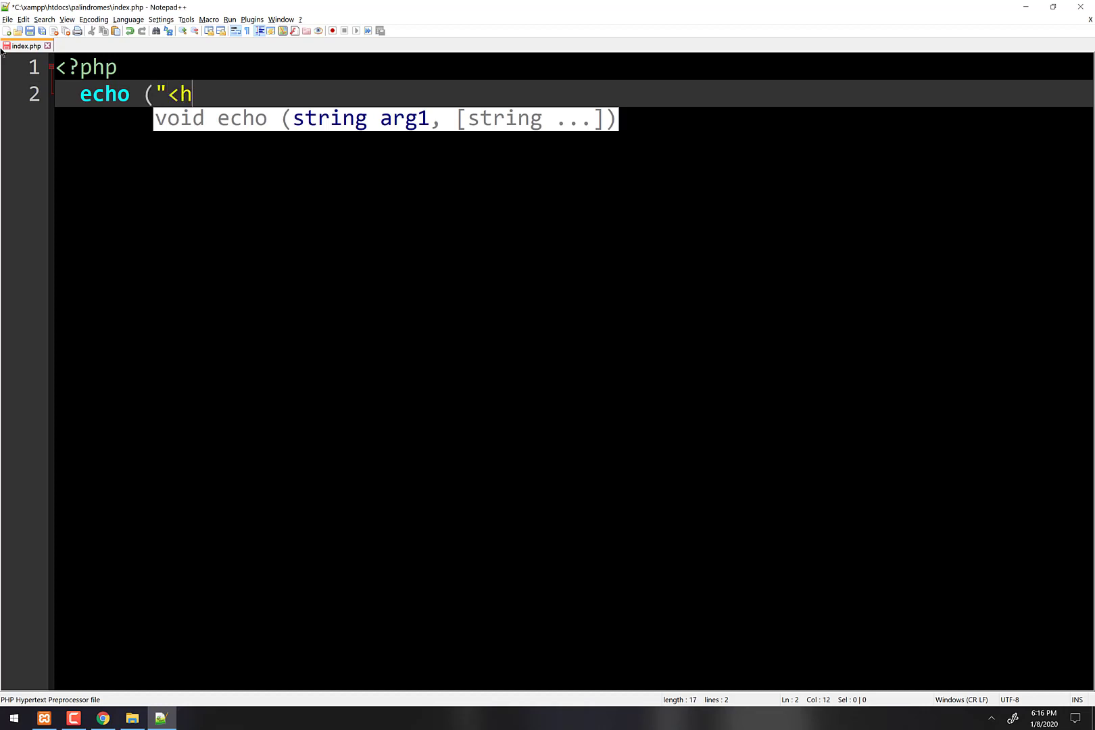
type("1>Hel")
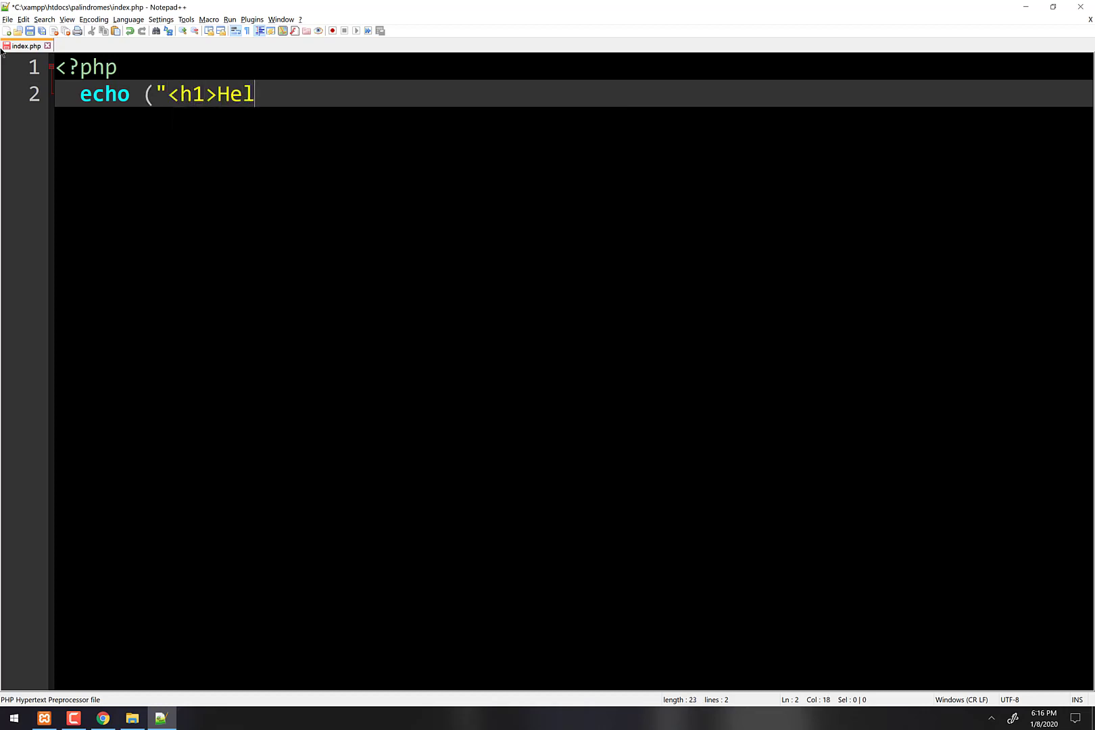
type("lo Palindro")
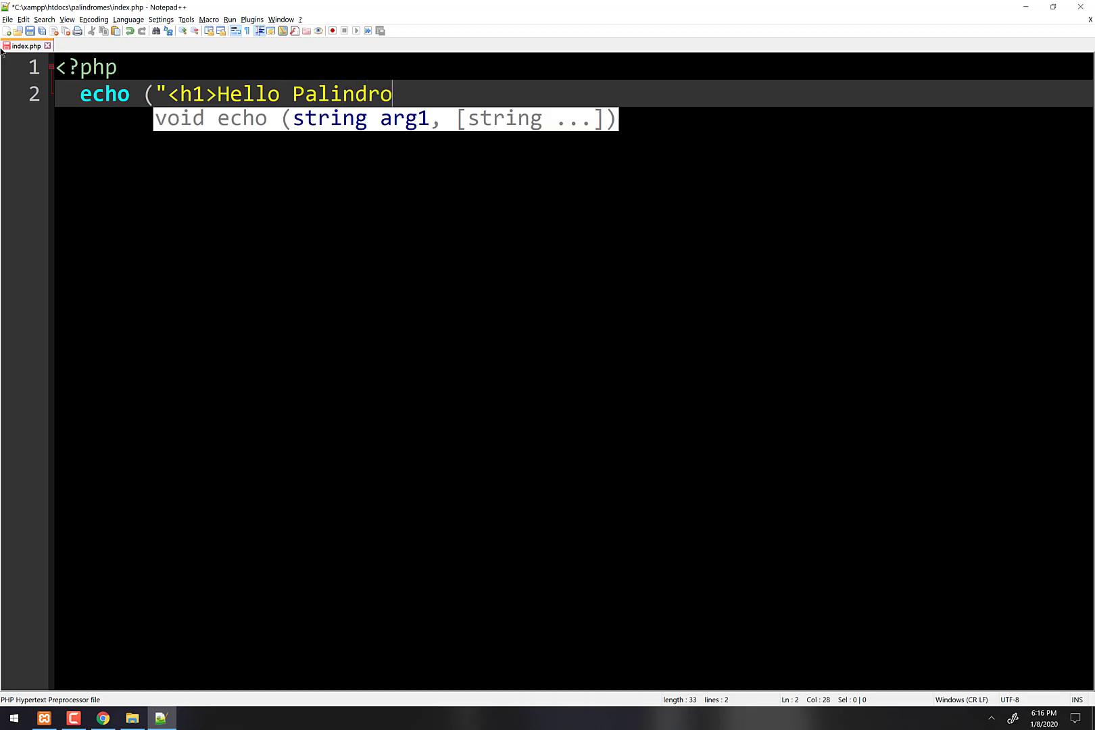
type("me!</h1>\");")
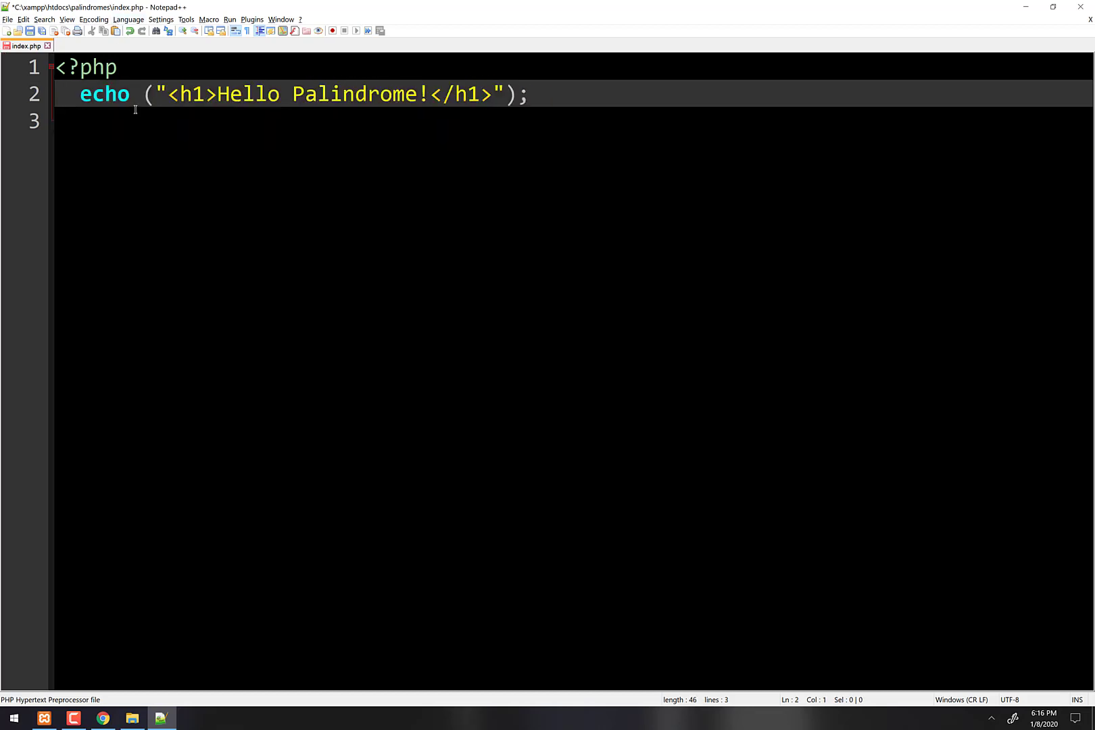
type("?>")
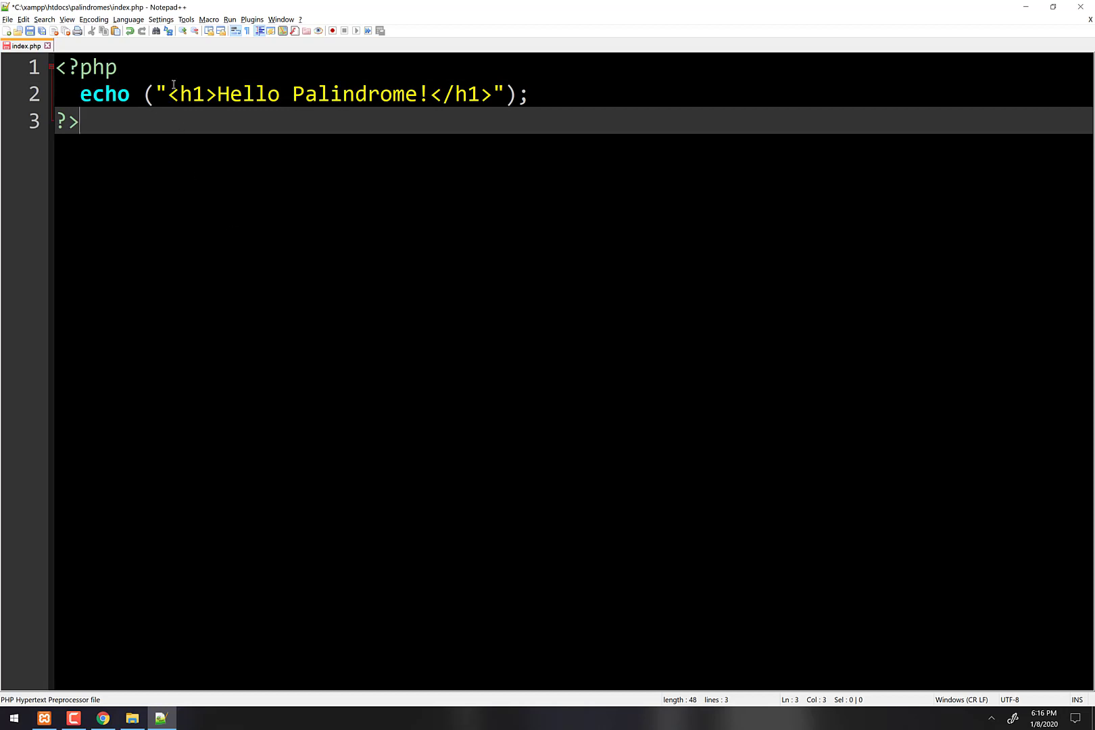
Save the edited palindromes index.php and return to Chrome to test it.
left_click_drag(167, 95, 491, 94)
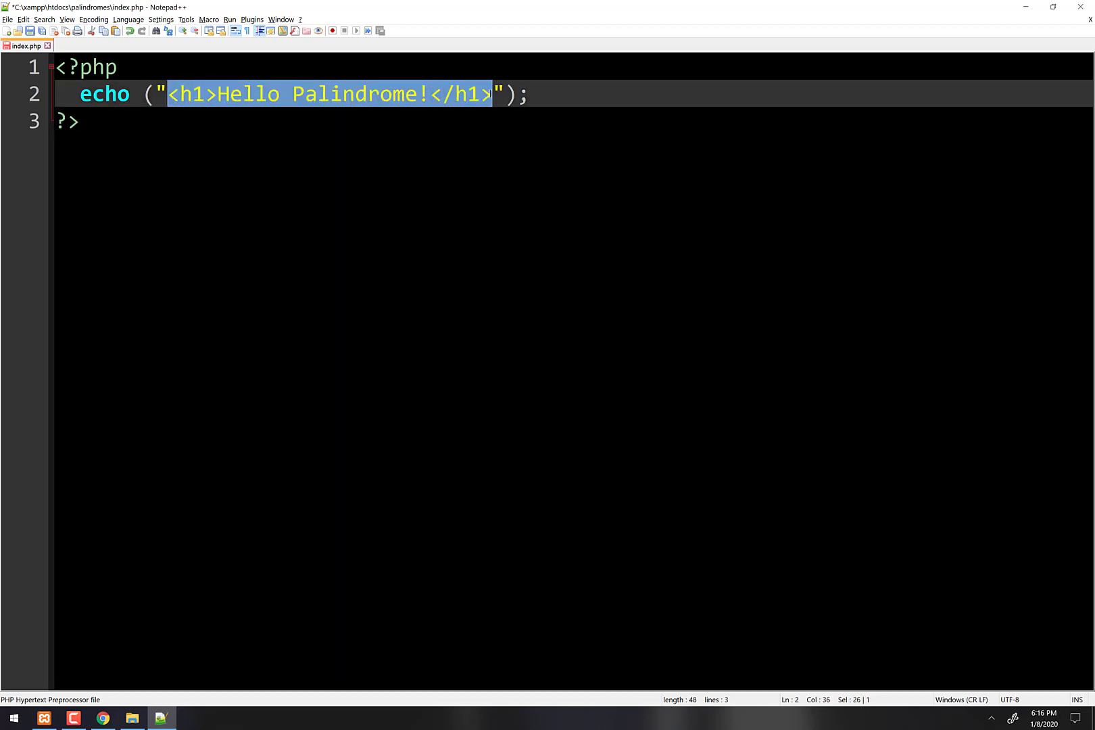
key("ctrl+s")
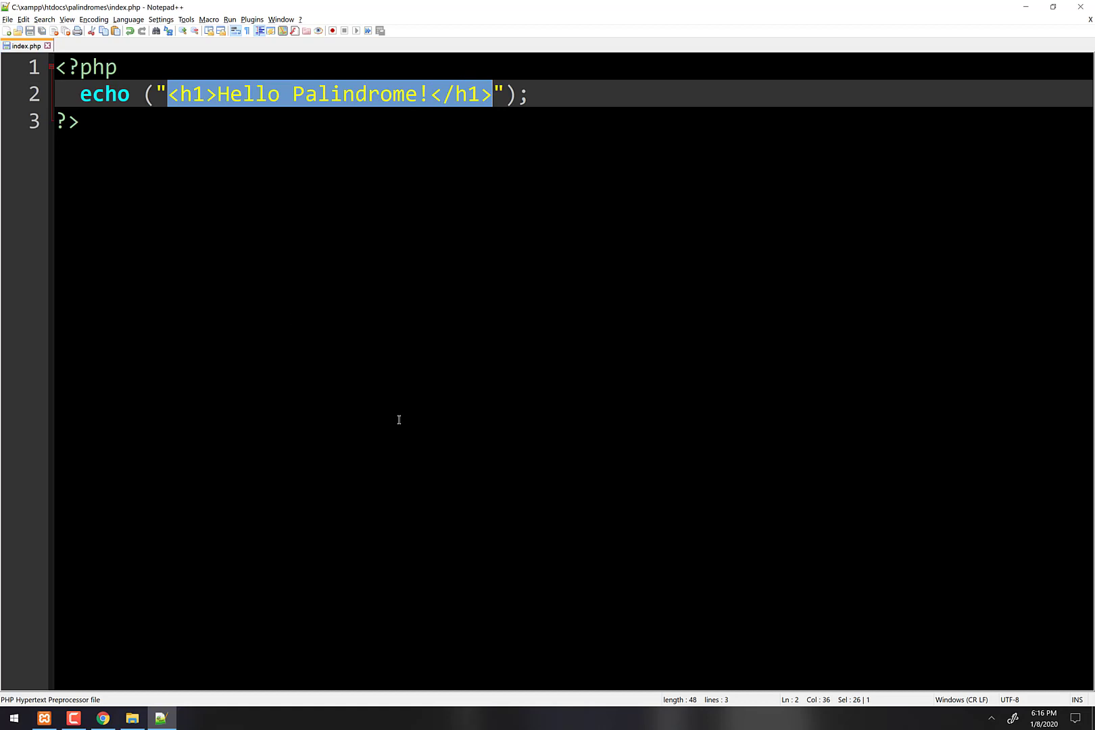
left_click(102, 718)
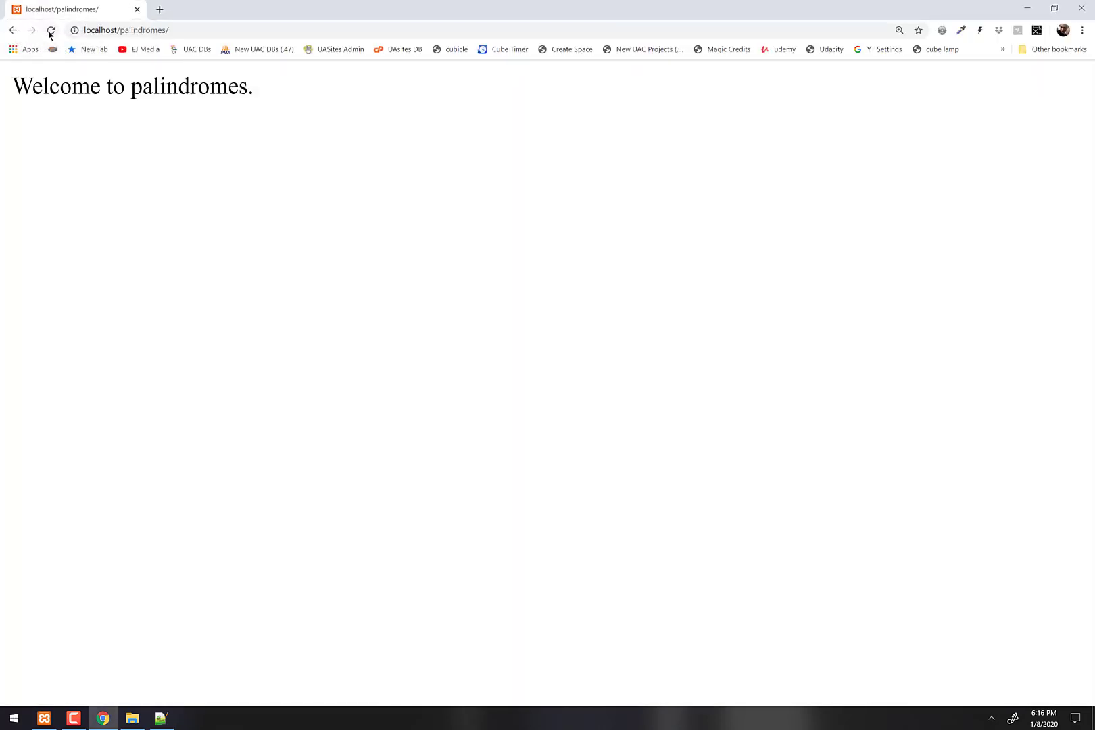
Reload localhost/palindromes to render the Hello Palindrome! heading and check its source.
left_click(50, 30)
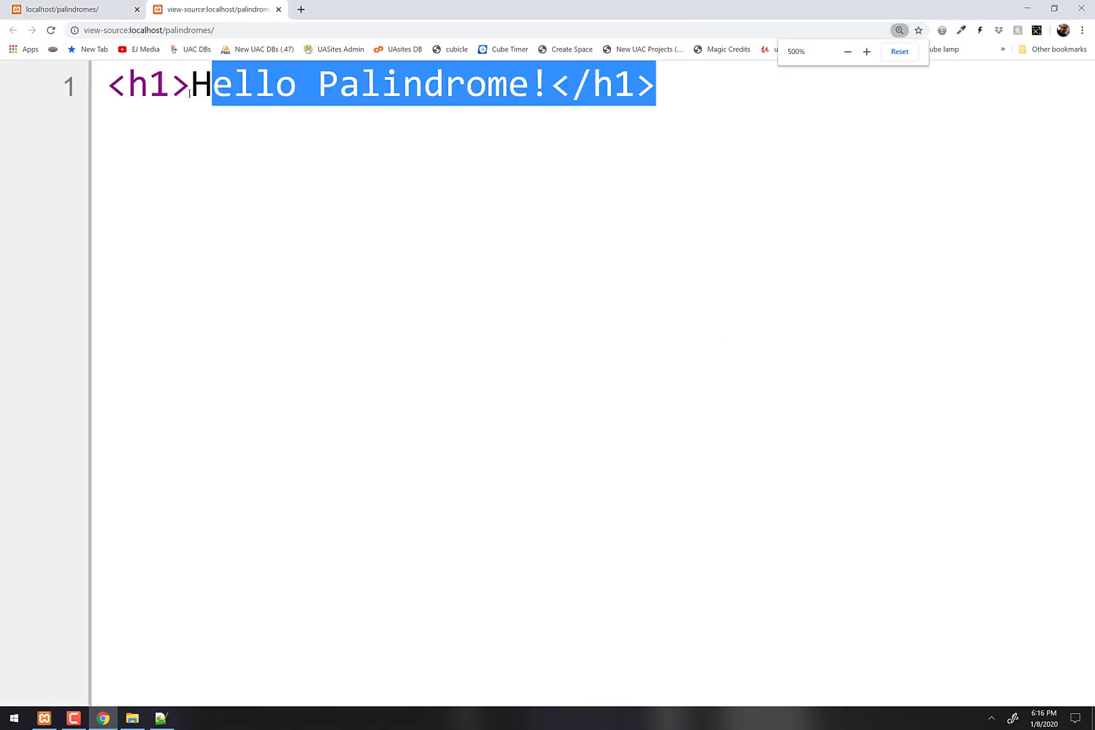
left_click(899, 52)
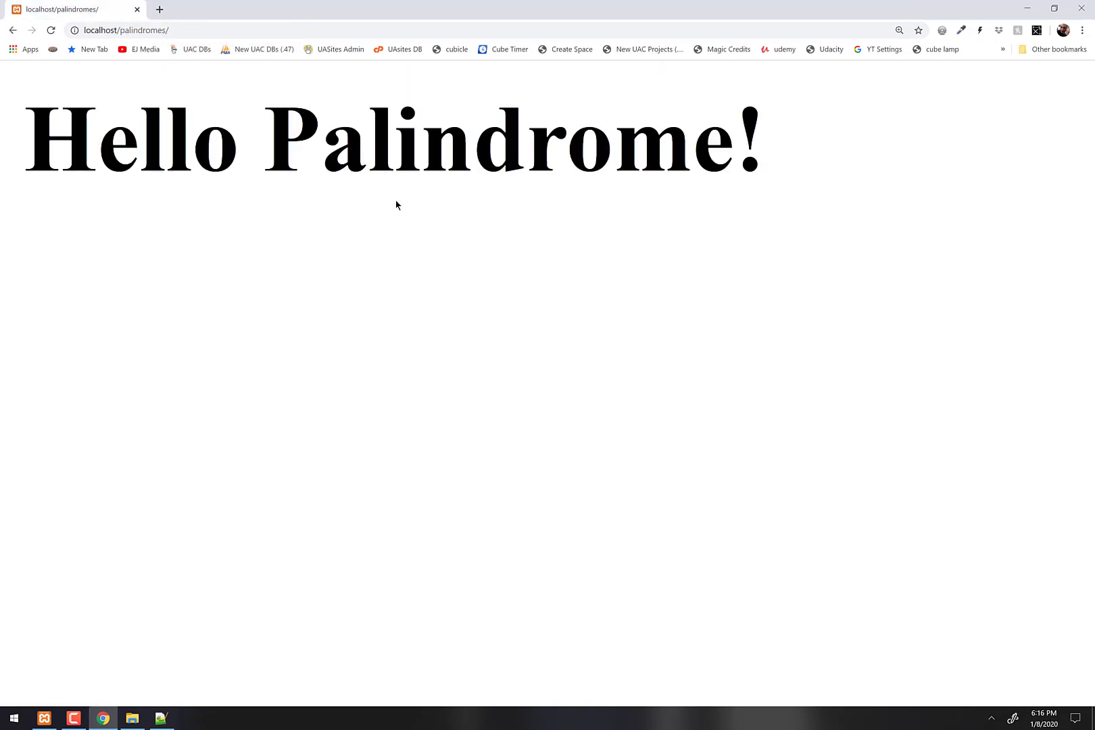
key("alt+tab")
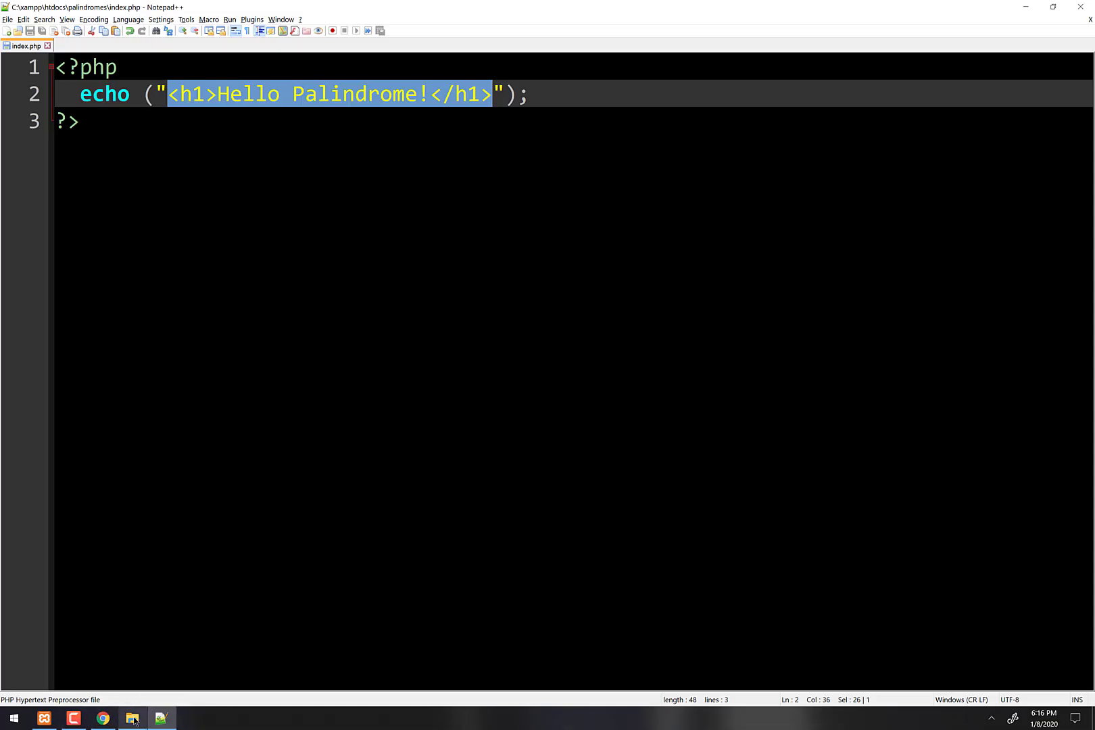
Review the htdocs folder contents, now including palindromes, then close the Explorer window.
left_click(132, 718)
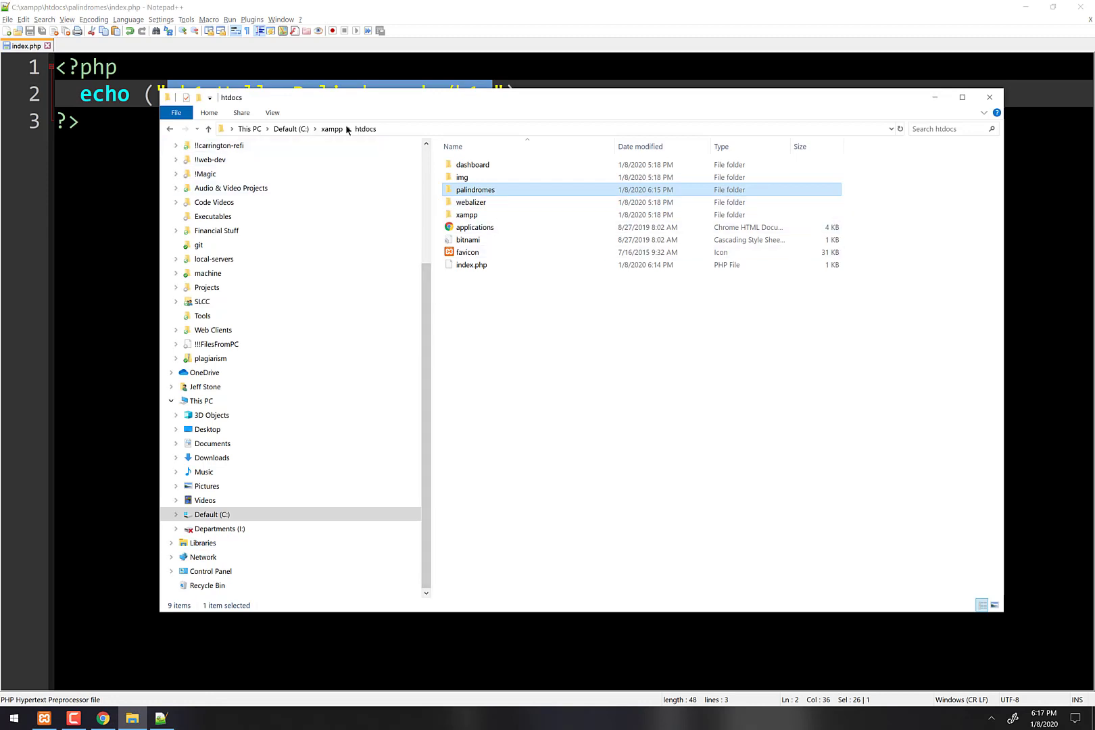
mouse_move(474, 191)
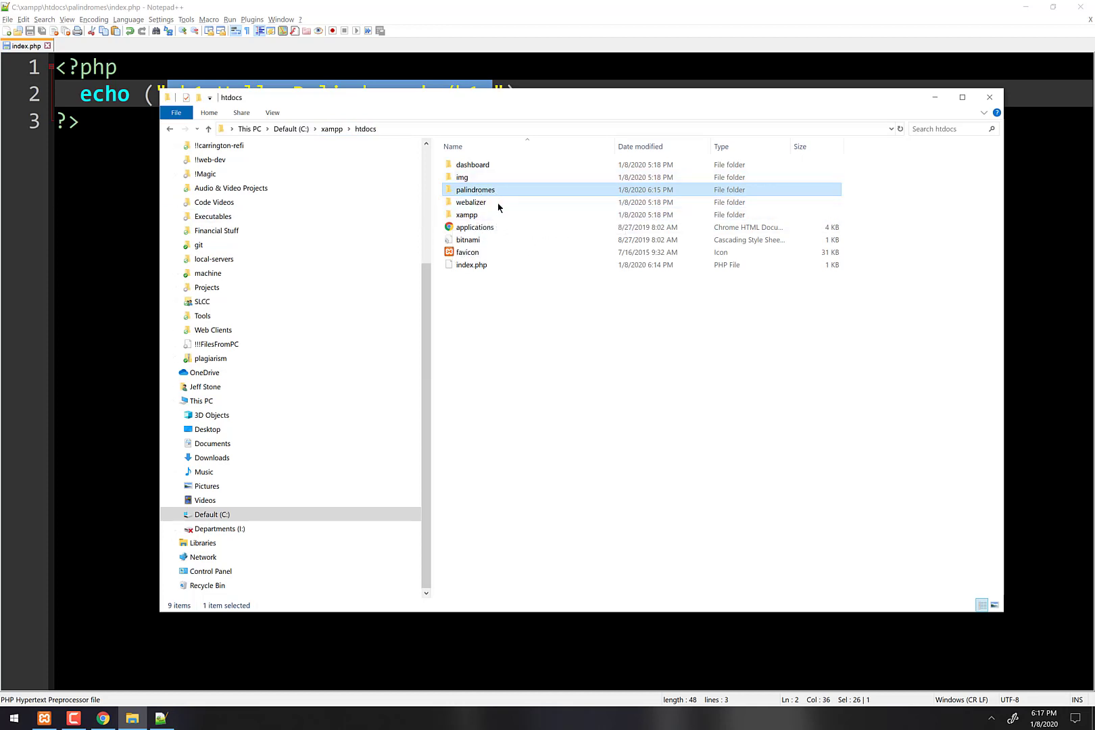
mouse_move(588, 343)
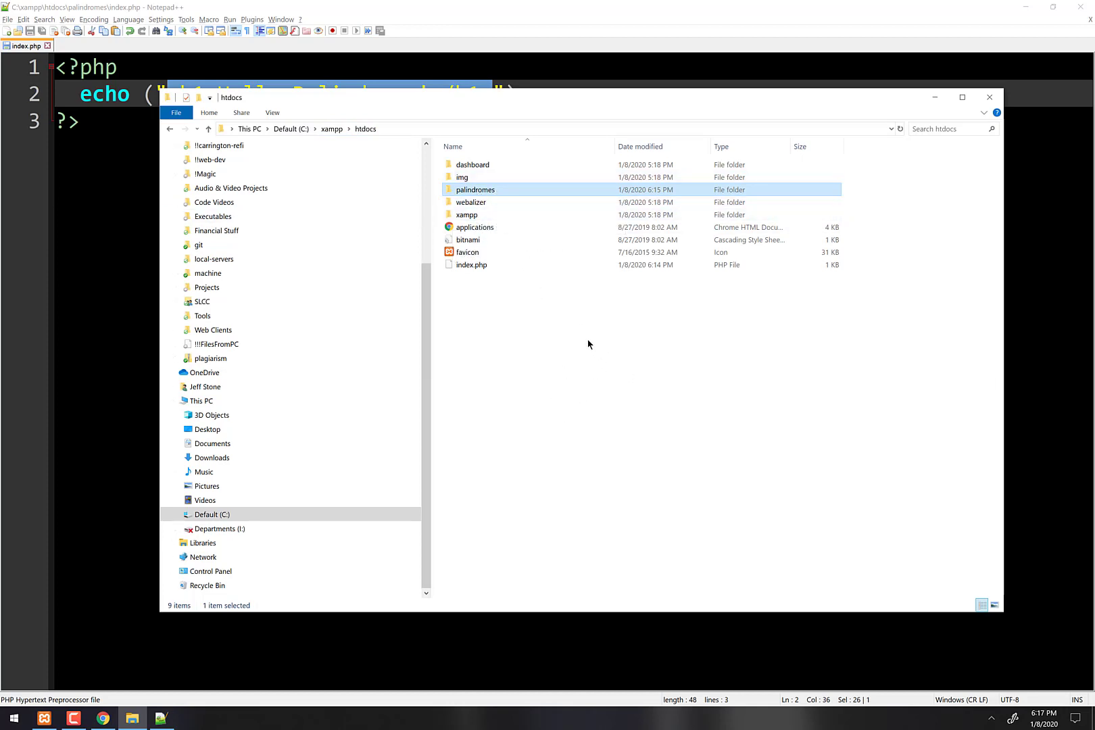
mouse_move(572, 350)
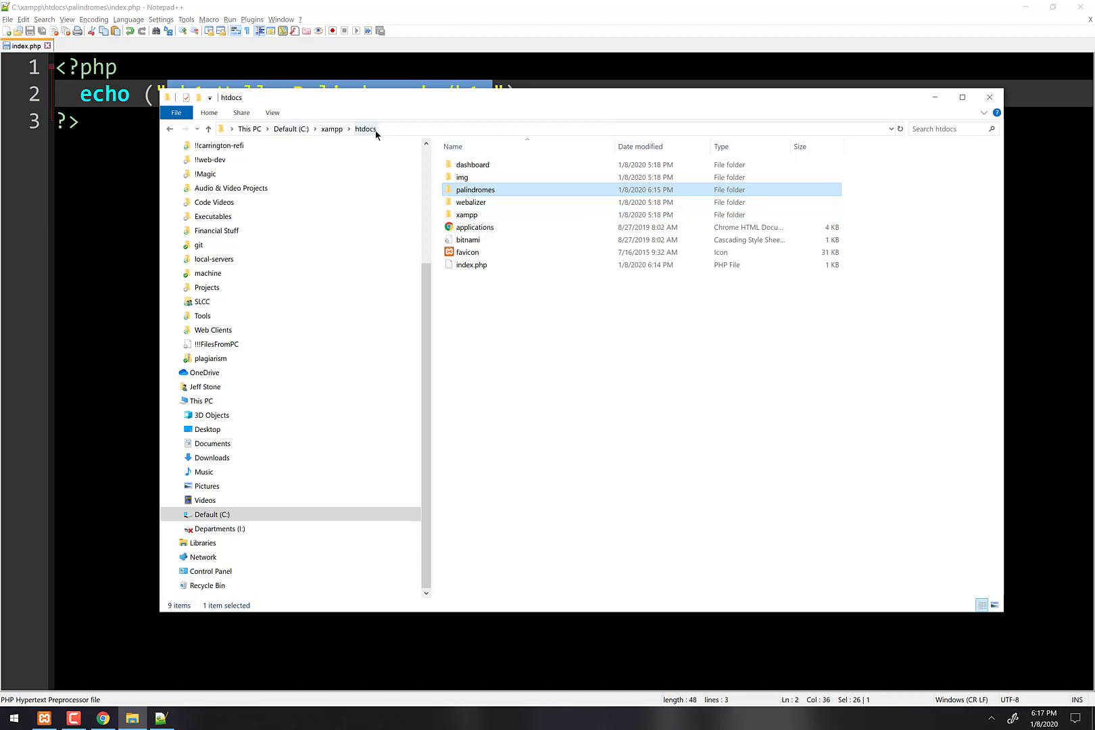
mouse_move(646, 207)
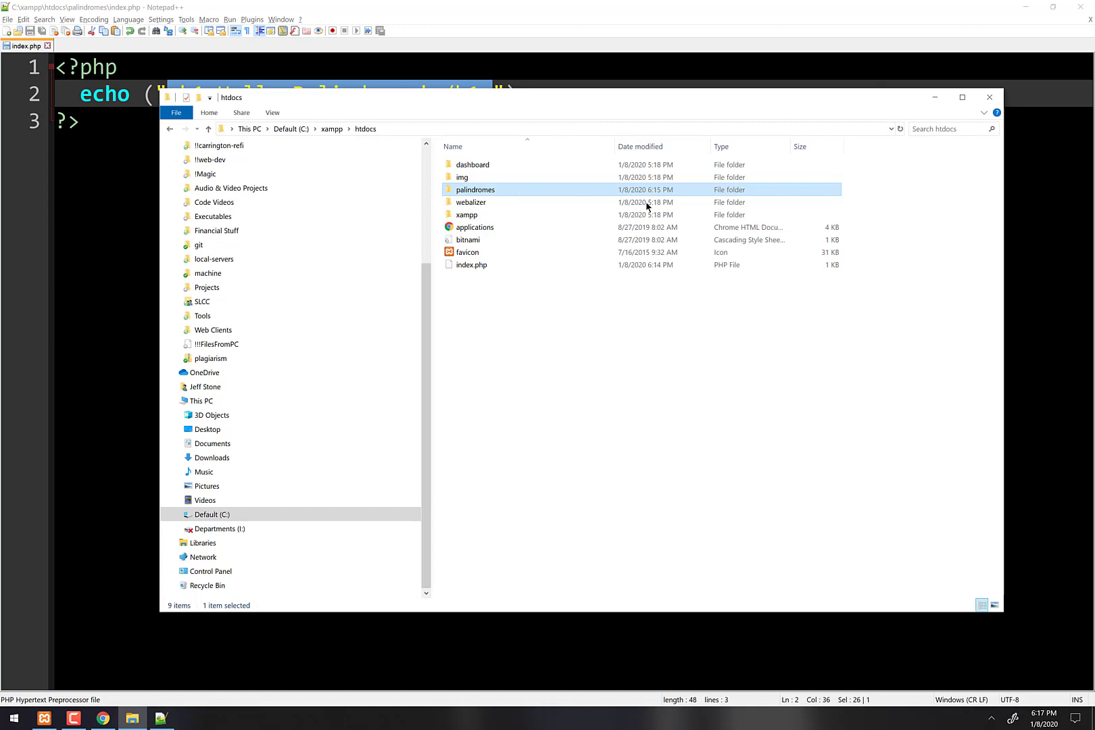
mouse_move(364, 122)
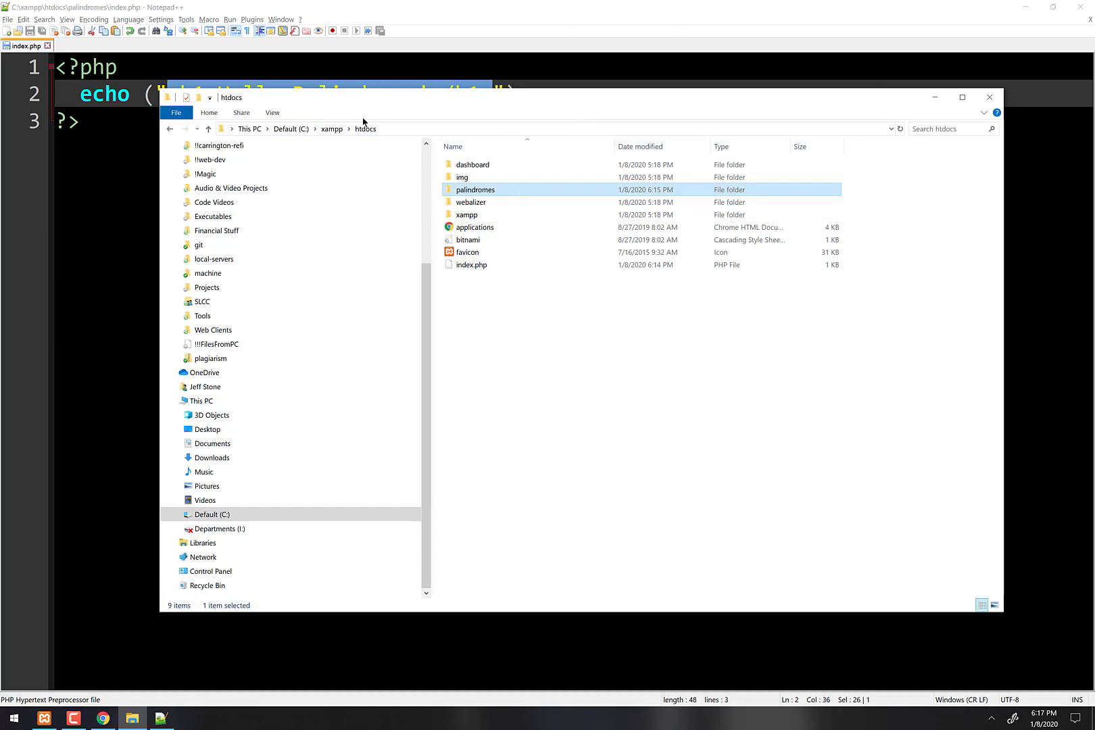
mouse_move(475, 189)
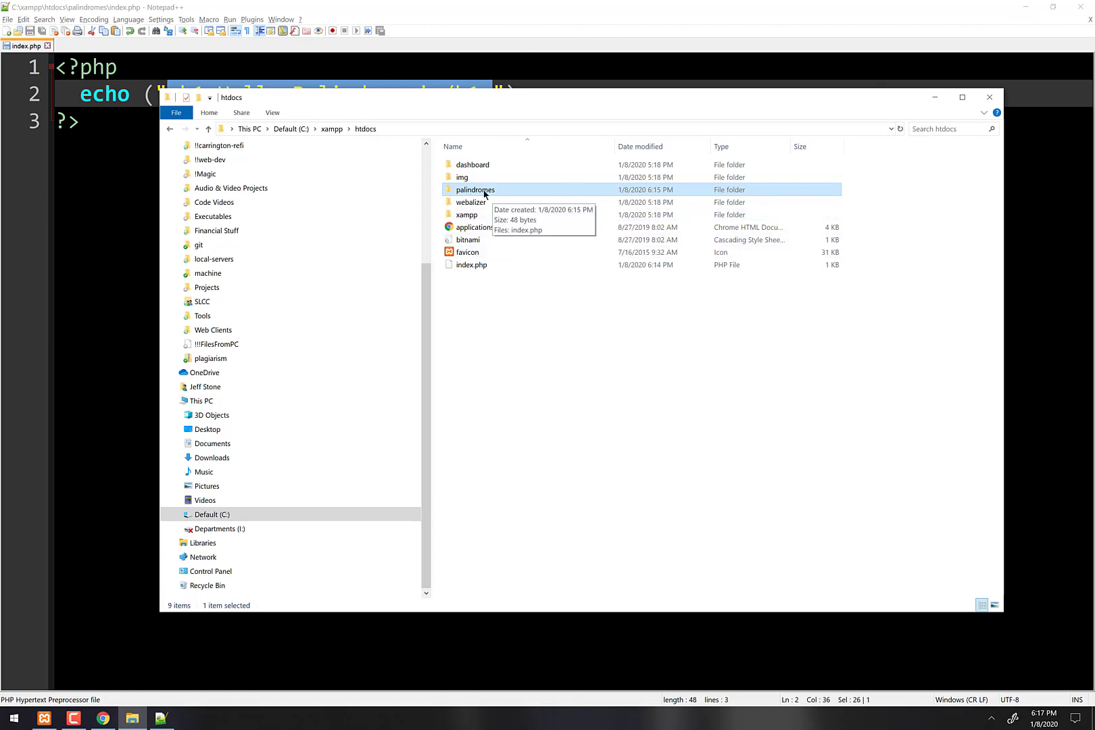
mouse_move(495, 300)
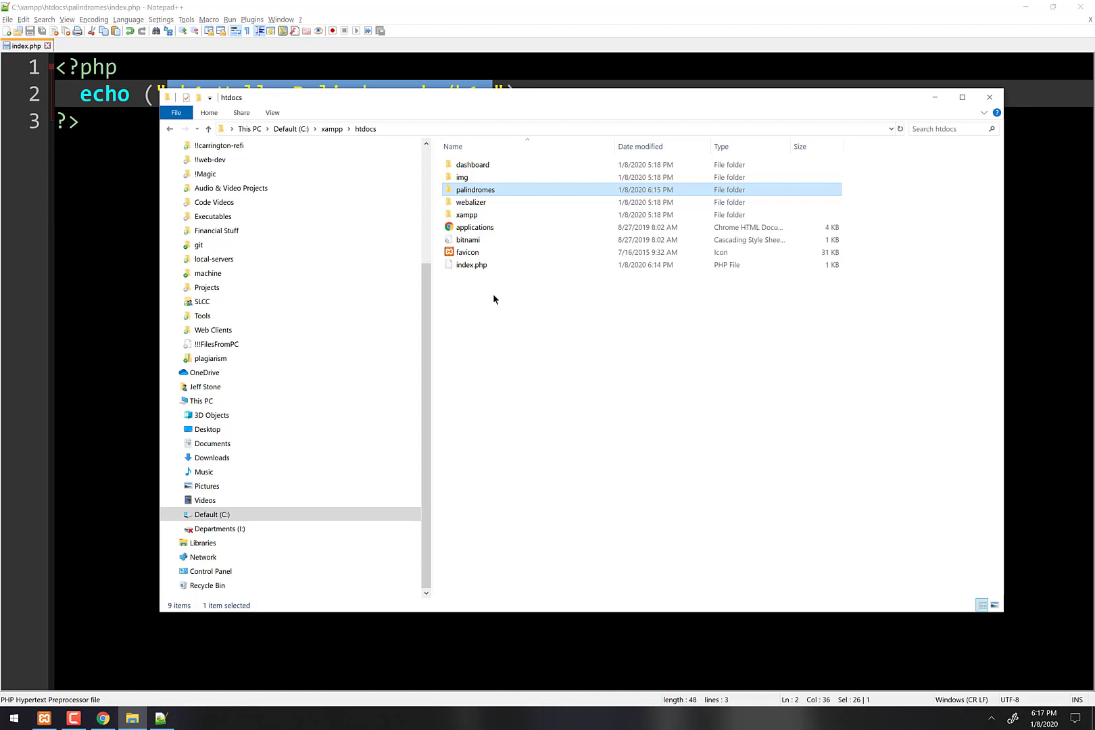
mouse_move(549, 316)
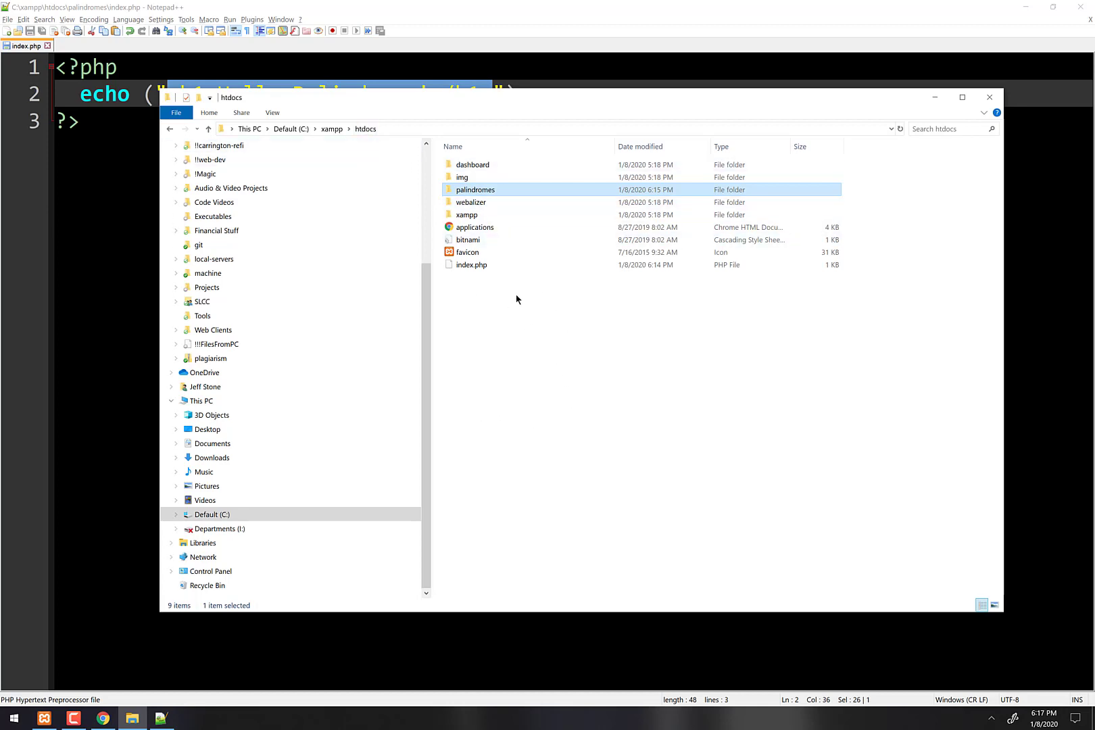
left_click(470, 202)
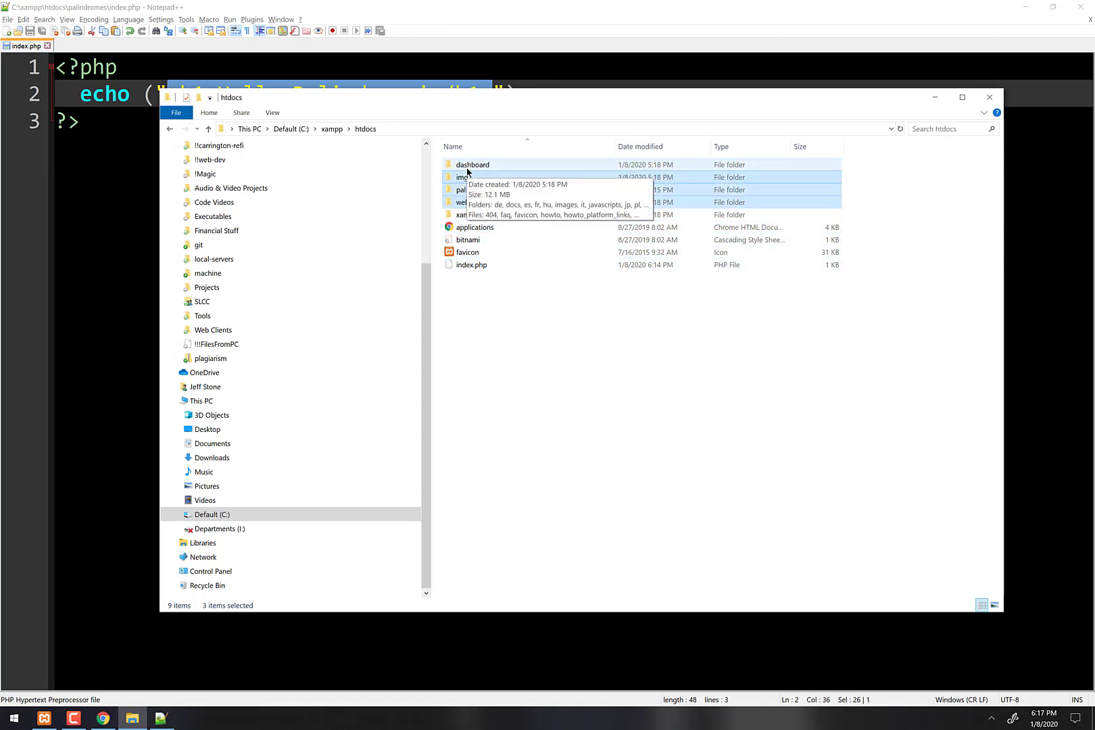
left_click(474, 228)
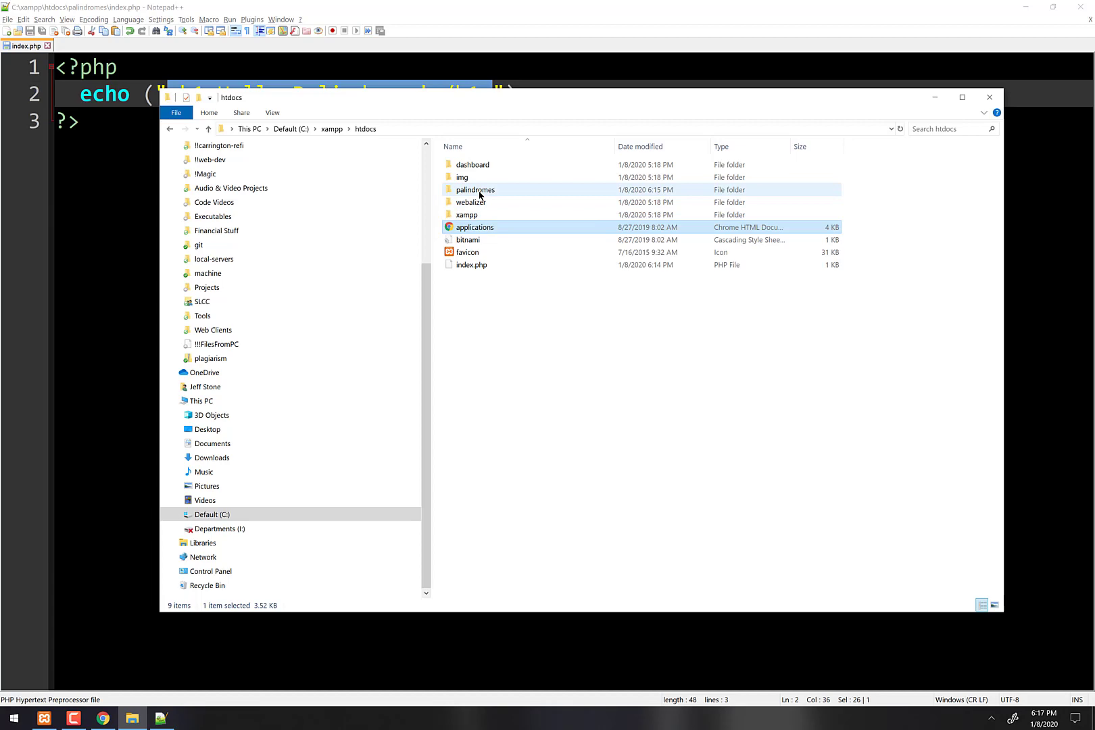
left_click(474, 189)
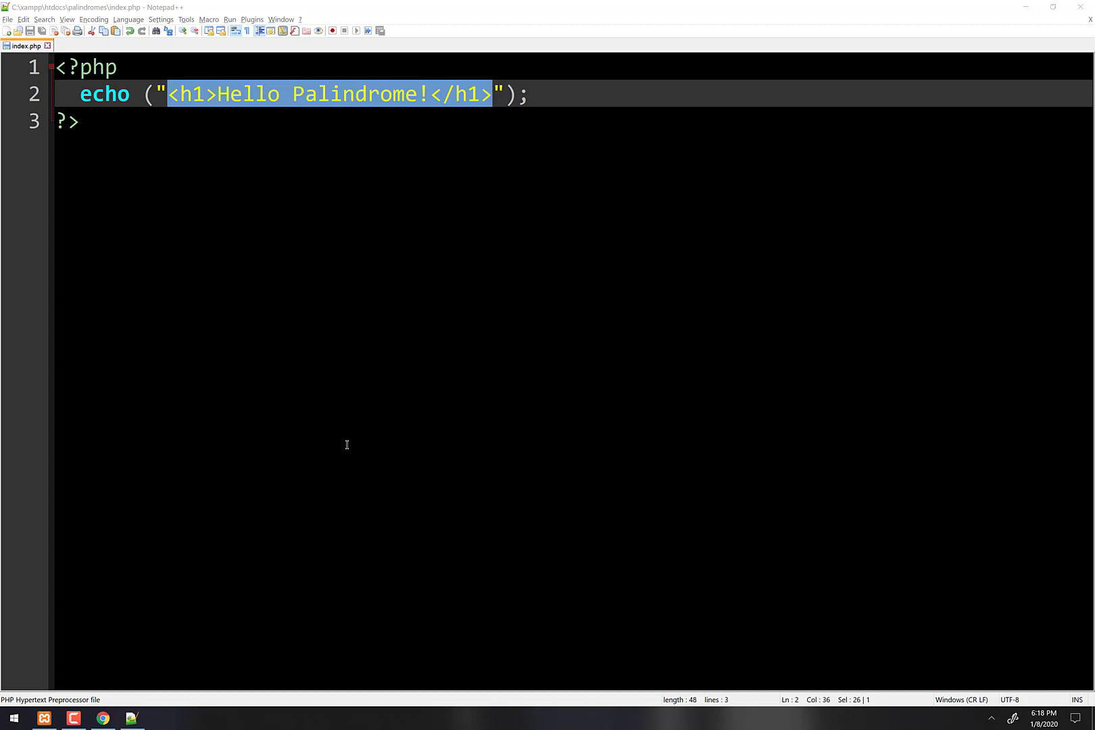
mouse_move(621, 623)
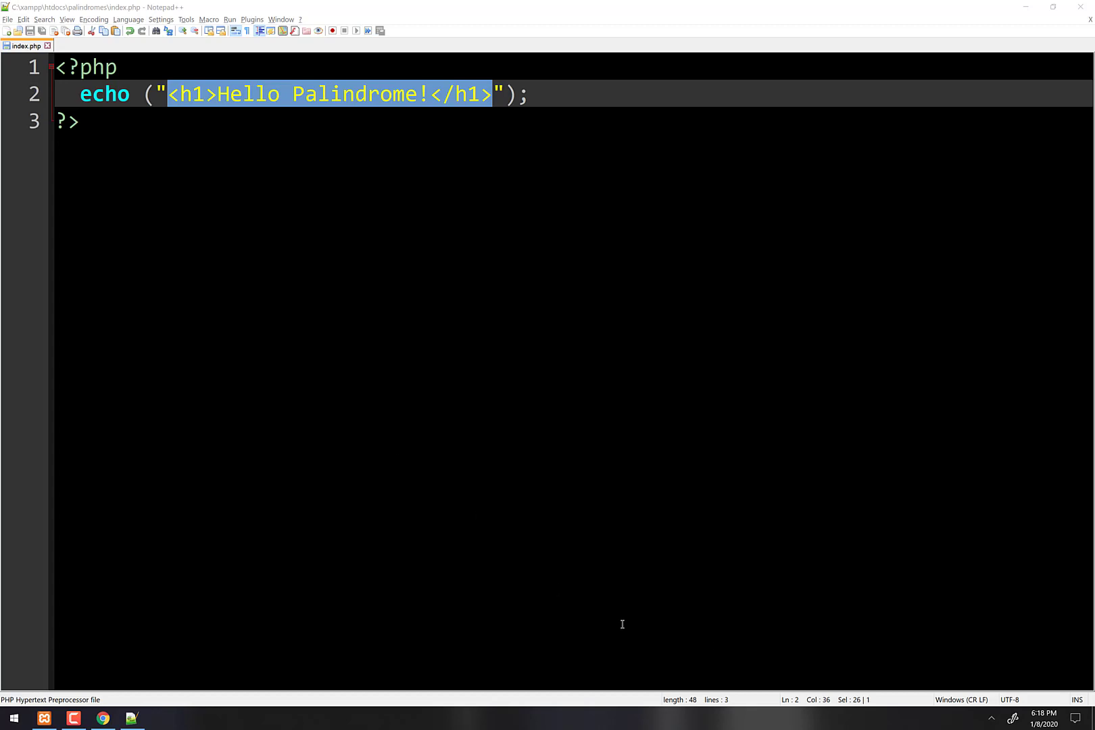
mouse_move(160, 288)
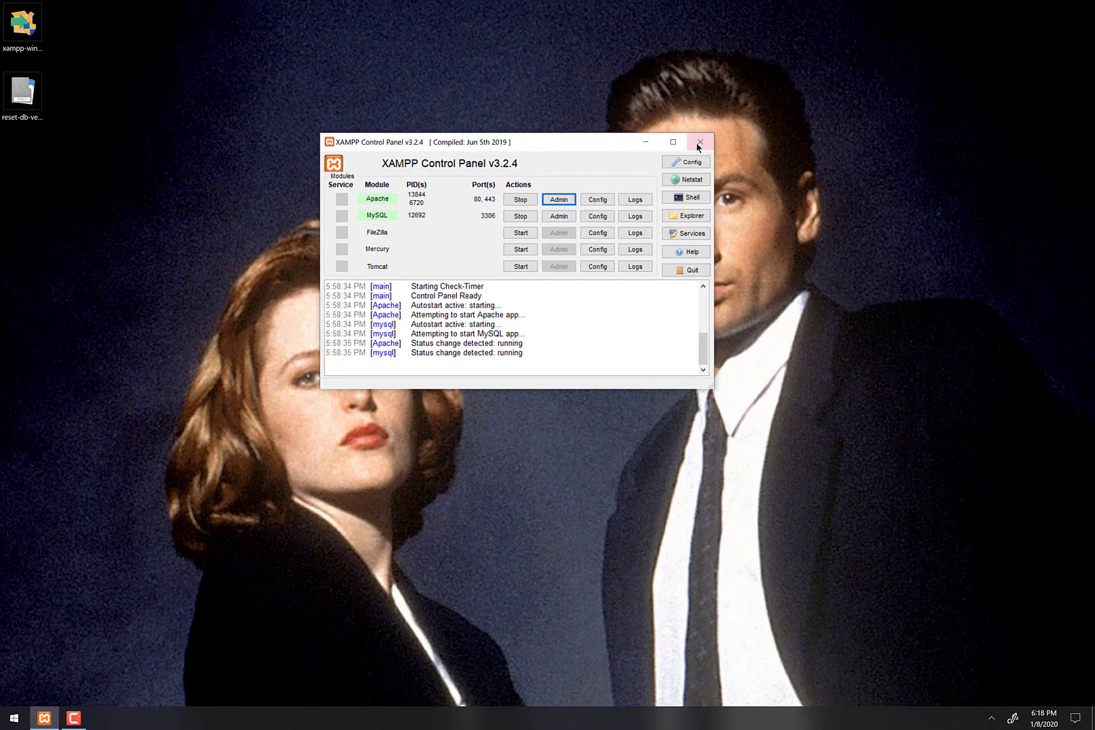
mouse_move(699, 144)
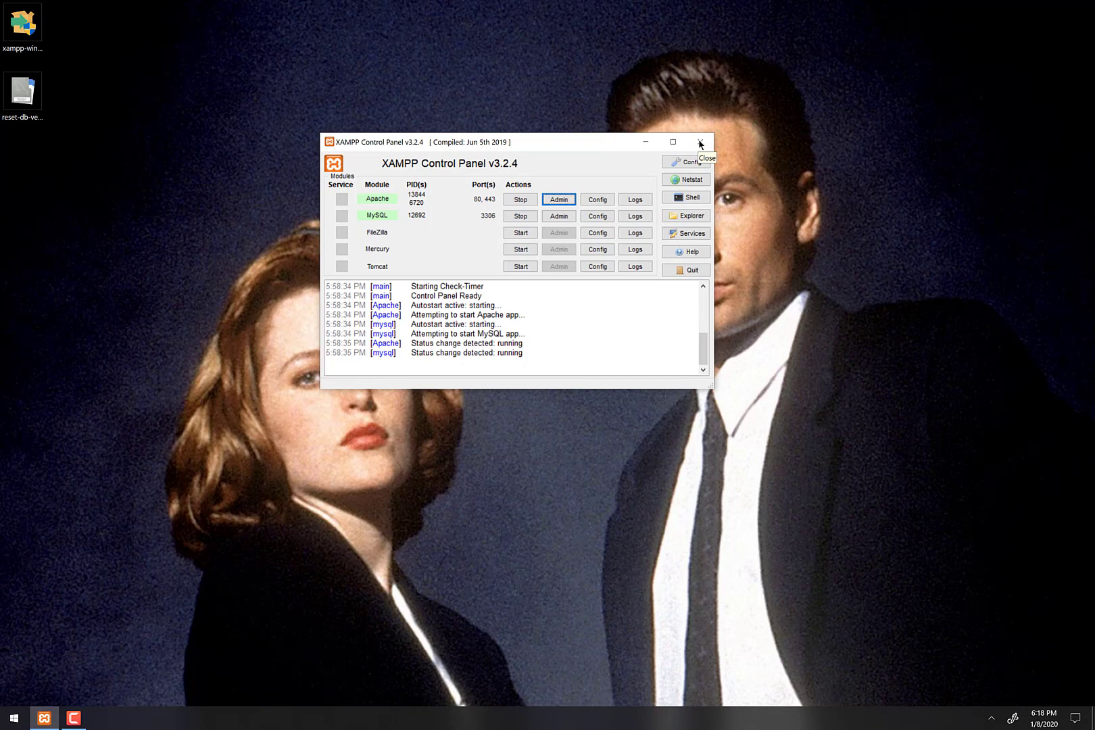
Hide the XAMPP Control Panel and reveal the hidden tray icons to reach the XAMPP icon.
left_click(699, 142)
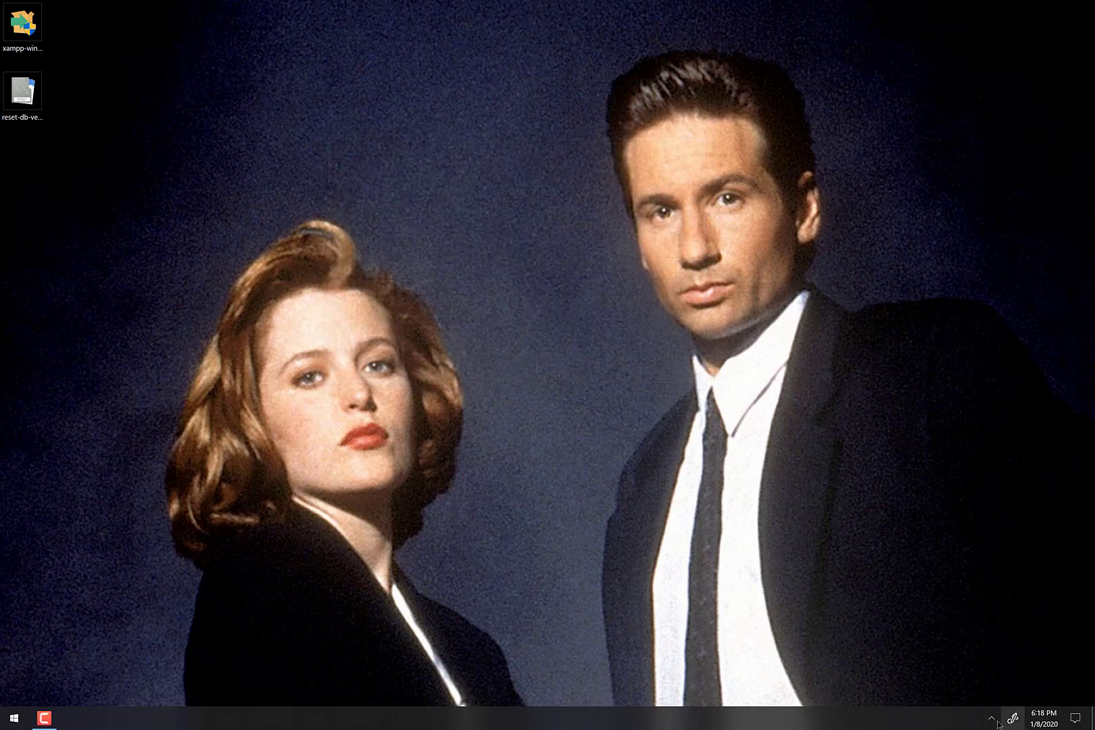
left_click(991, 718)
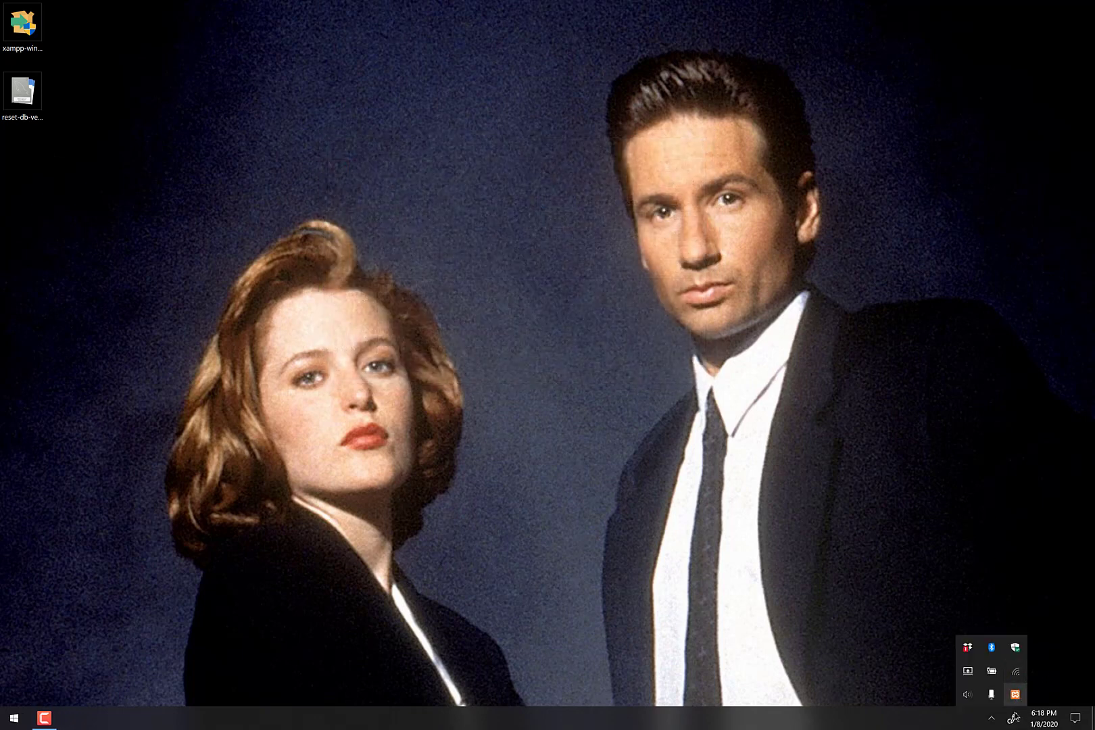
mouse_move(1013, 694)
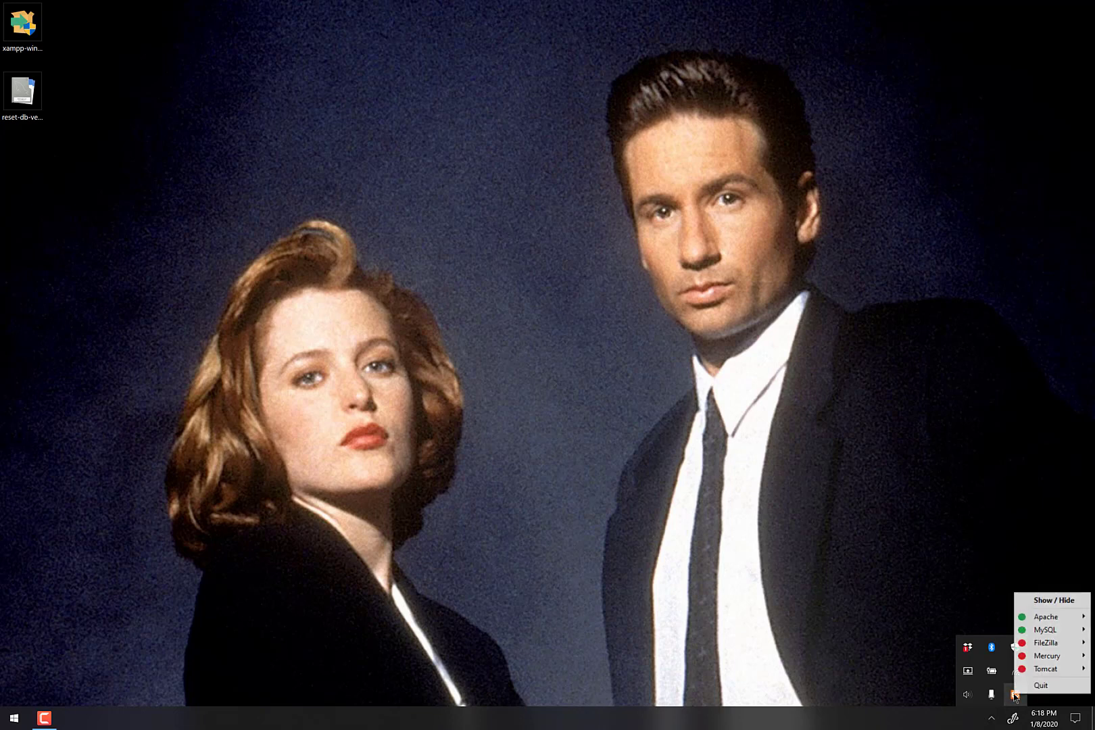
mouse_move(1046, 630)
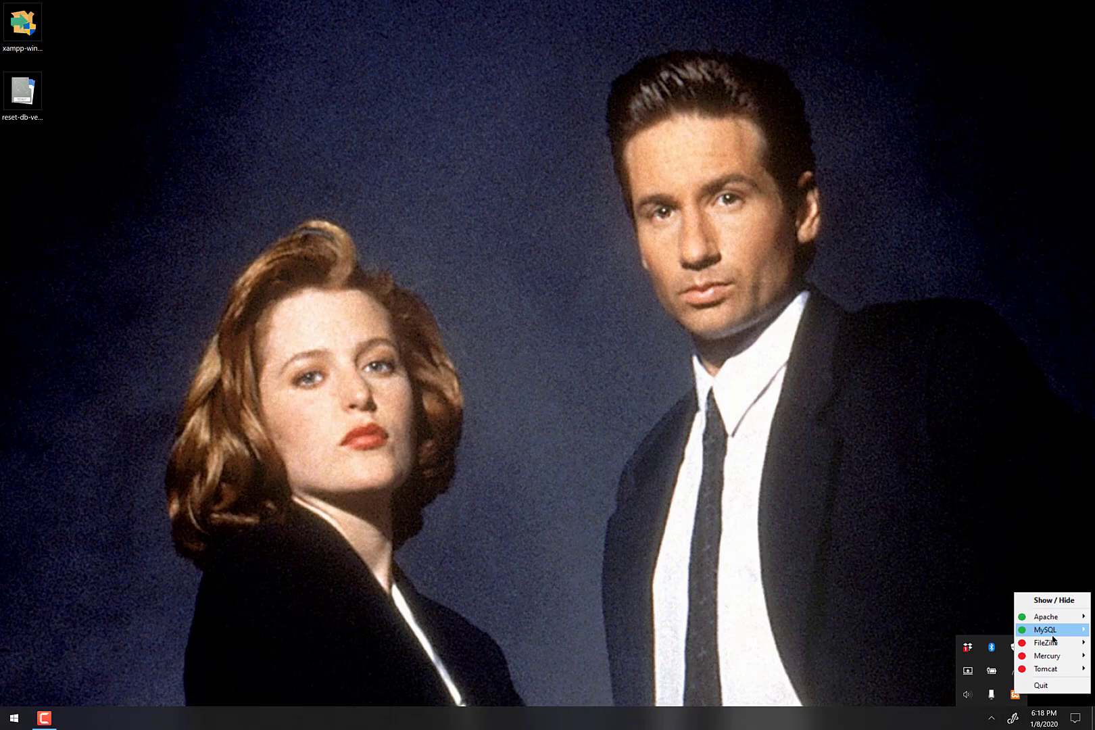
mouse_move(1045, 616)
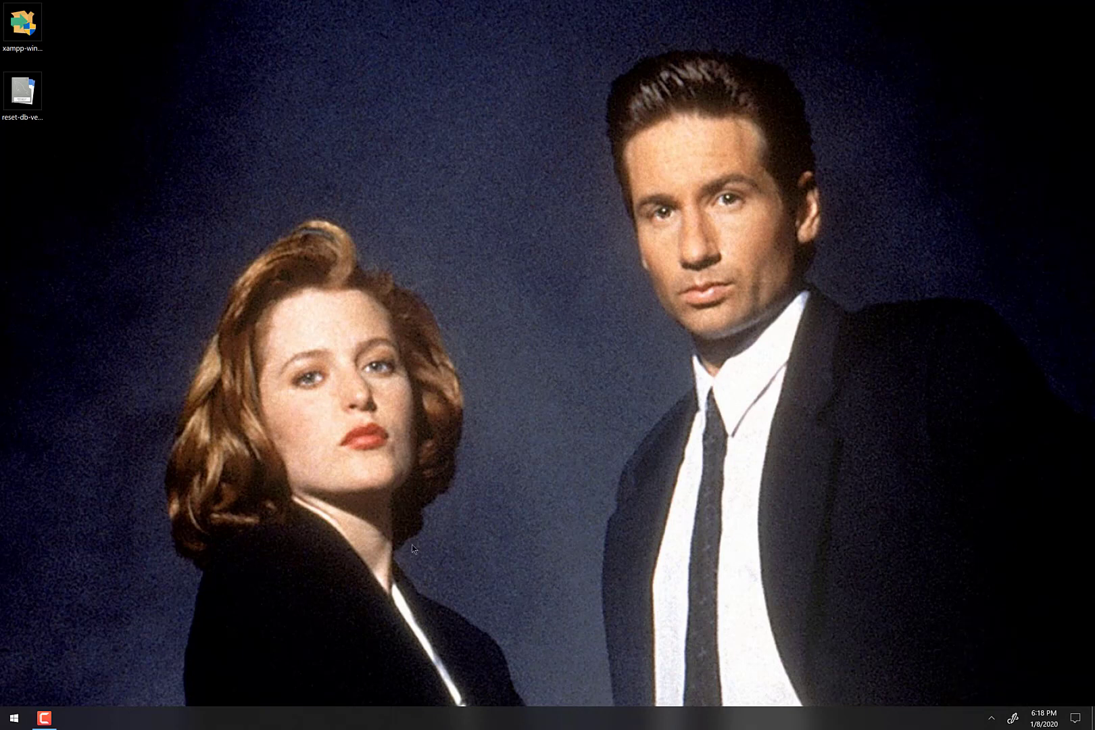
left_click(10, 718)
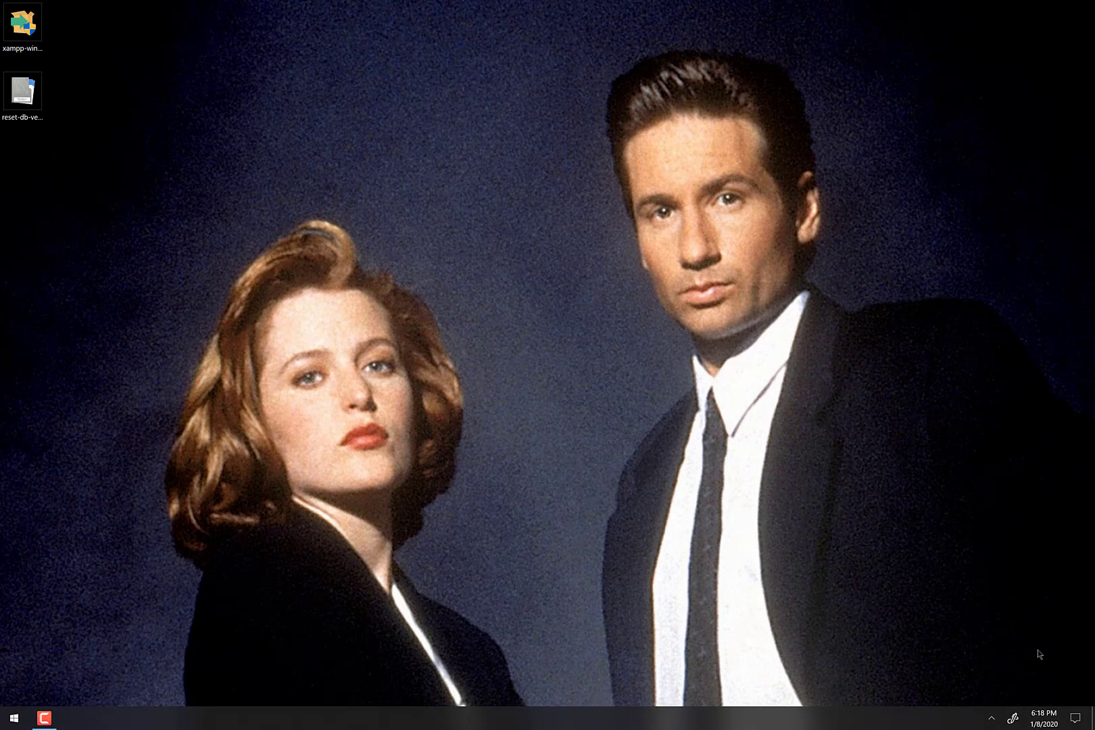
mouse_move(838, 685)
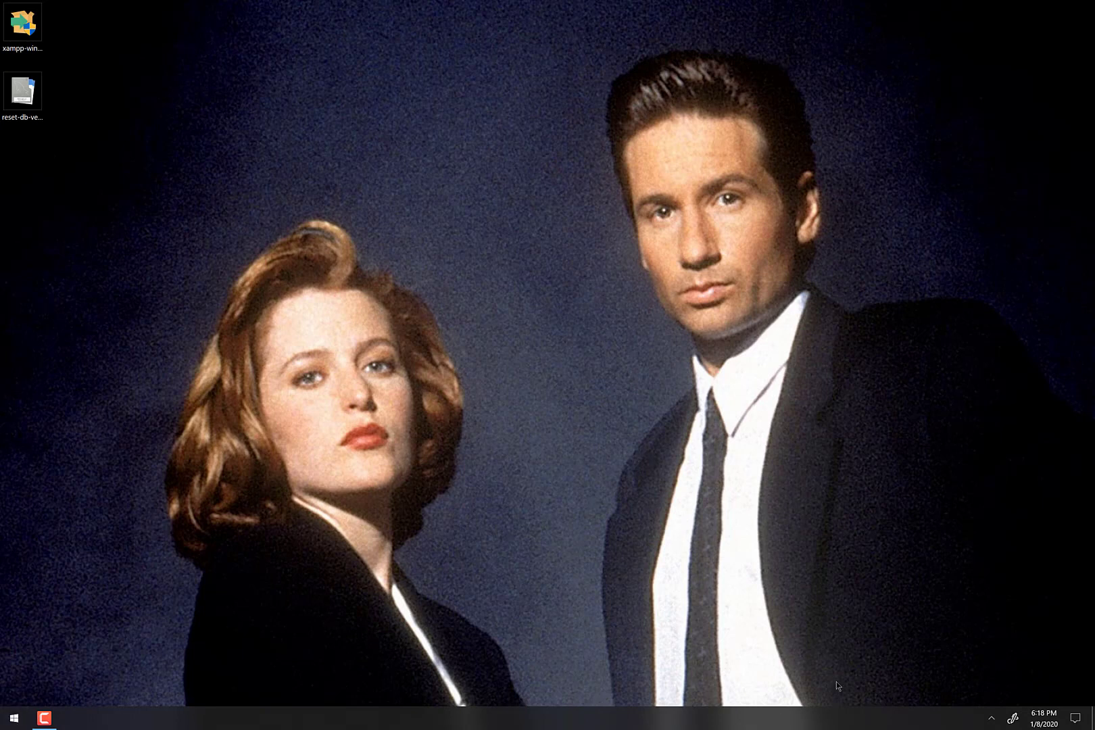
mouse_move(993, 720)
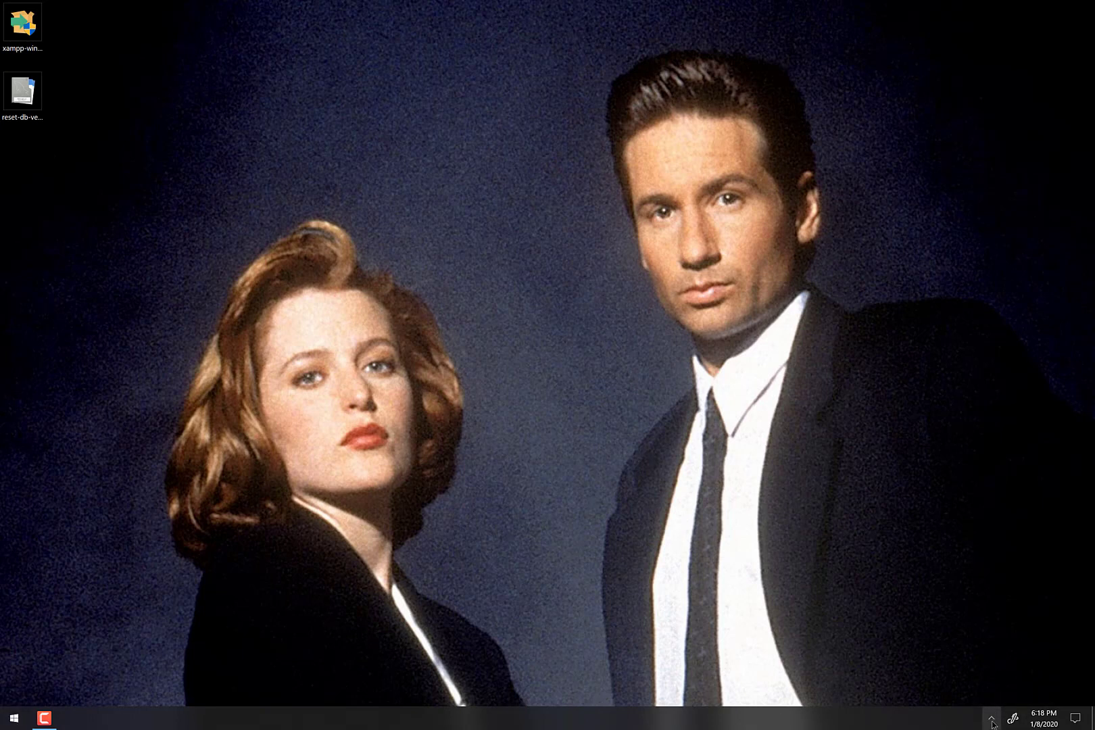
left_click(992, 719)
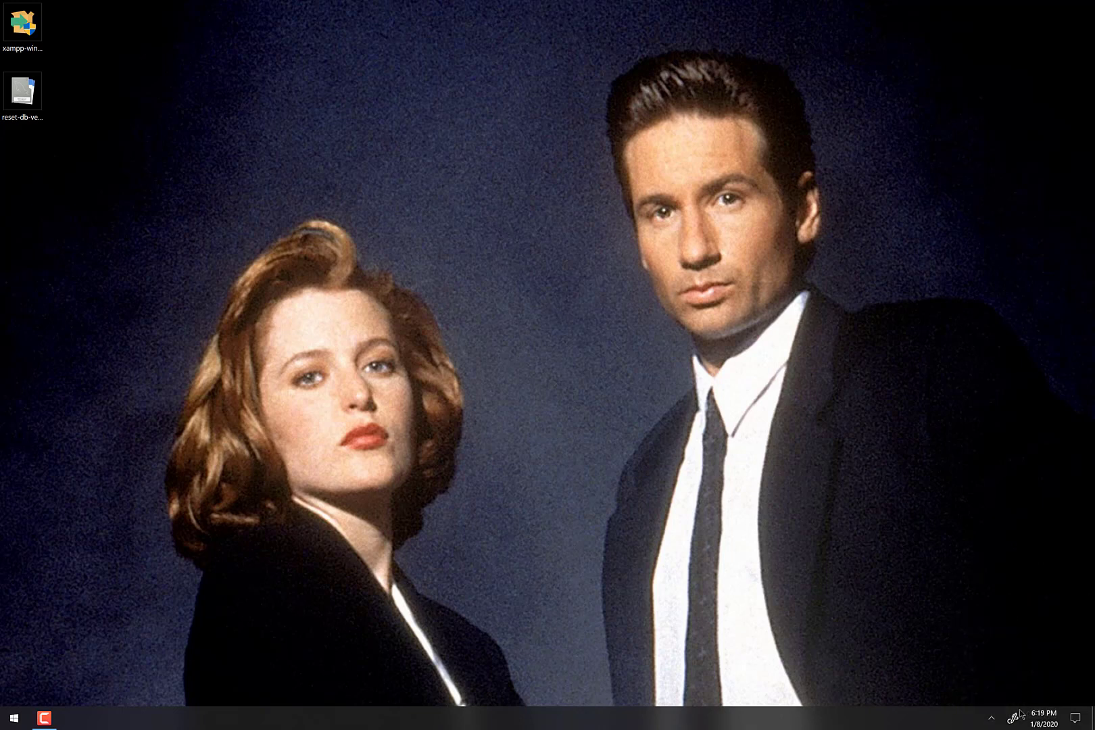
left_click(991, 718)
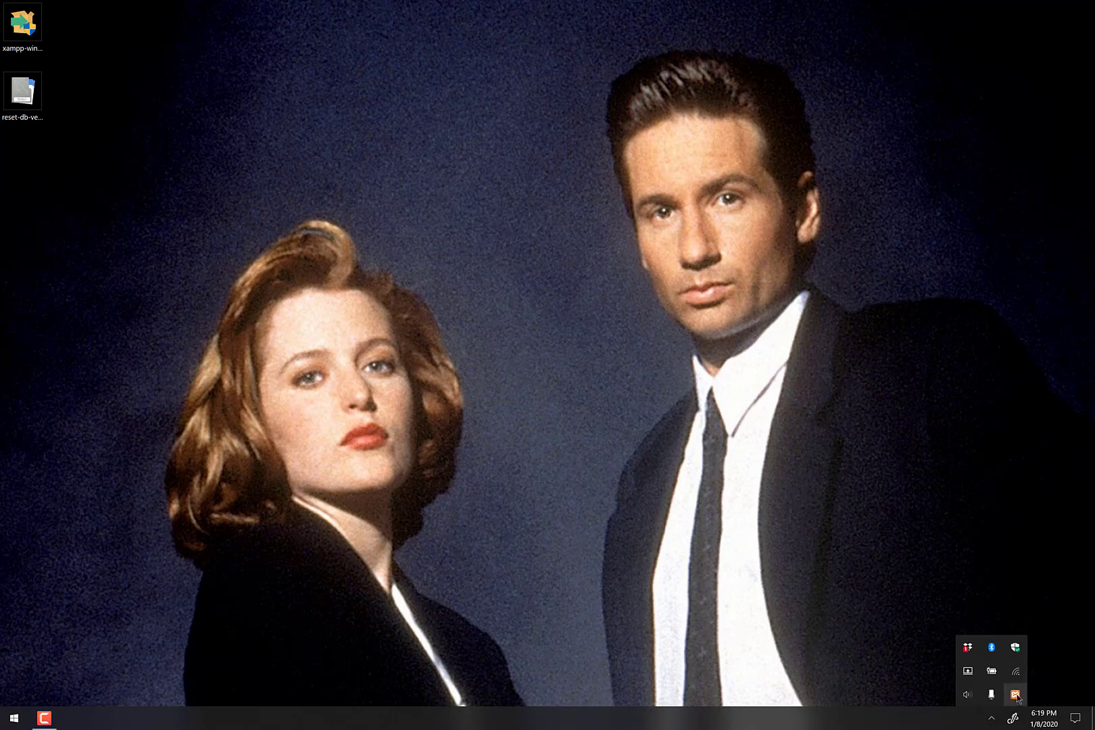
Stop the MySQL server from the XAMPP tray icon's service menu.
left_click(1015, 695)
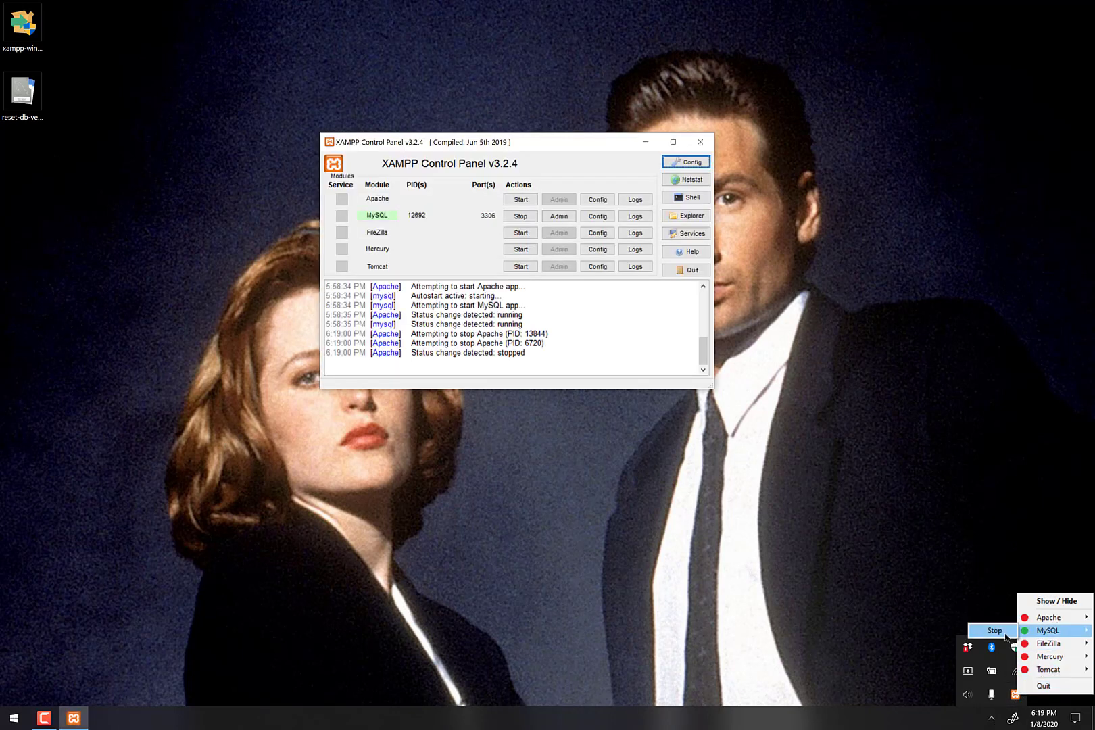
left_click(993, 631)
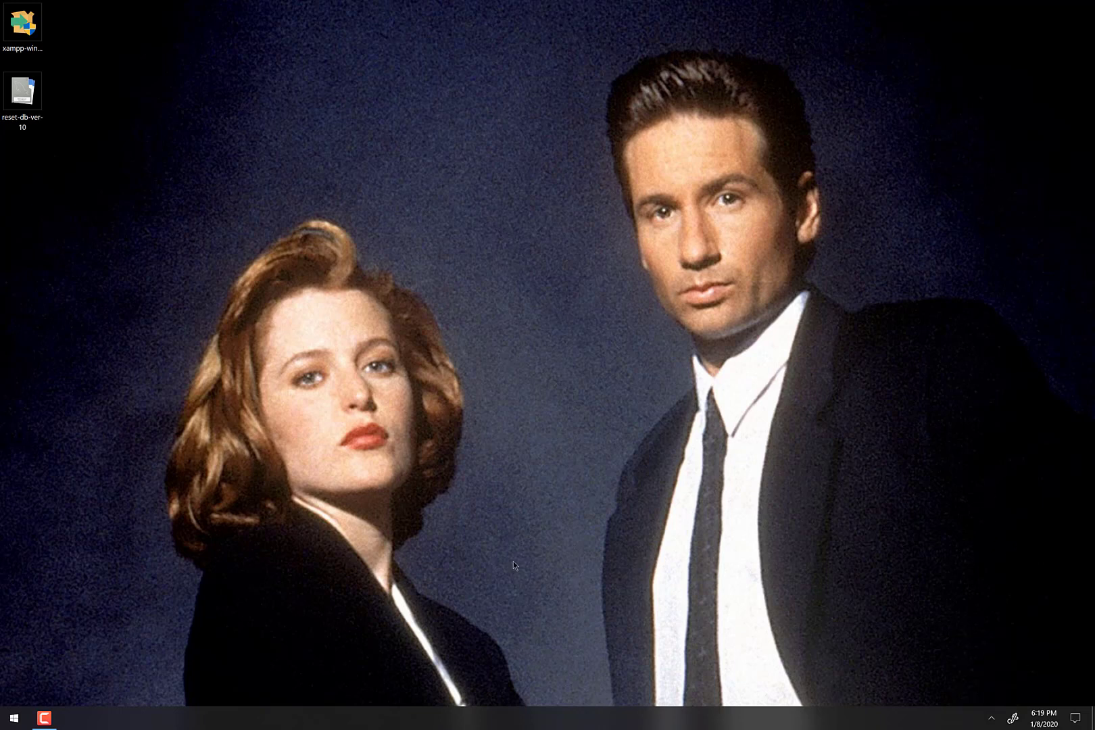
left_click(11, 718)
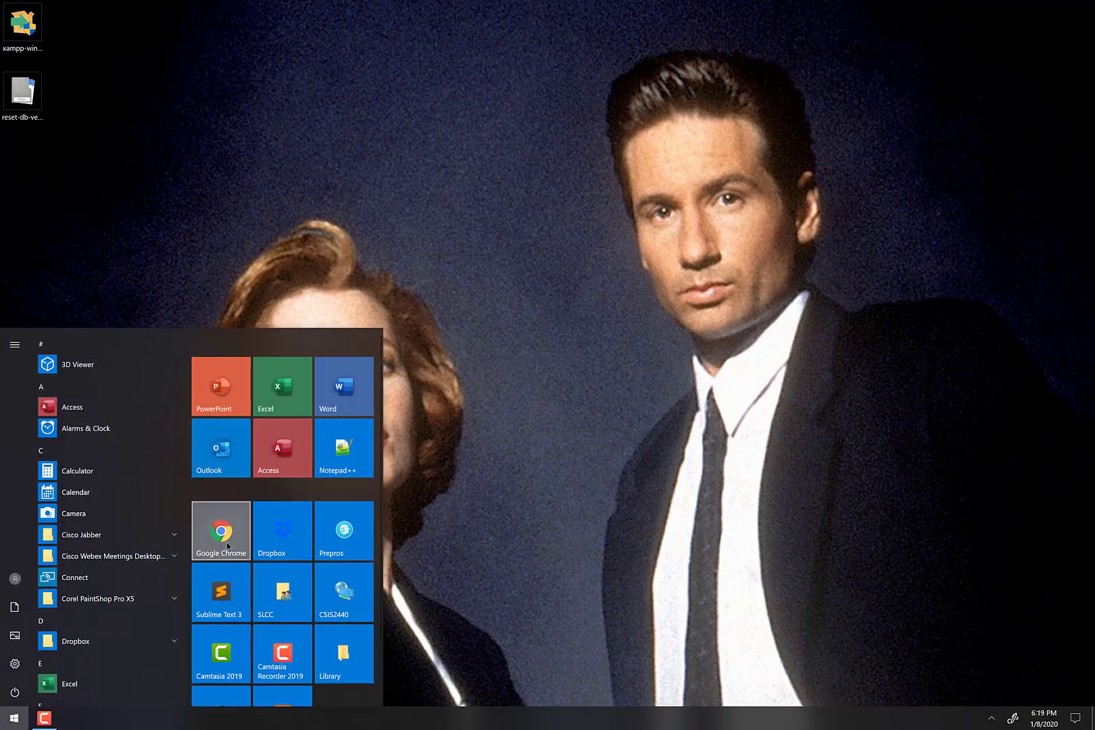
left_click(220, 530)
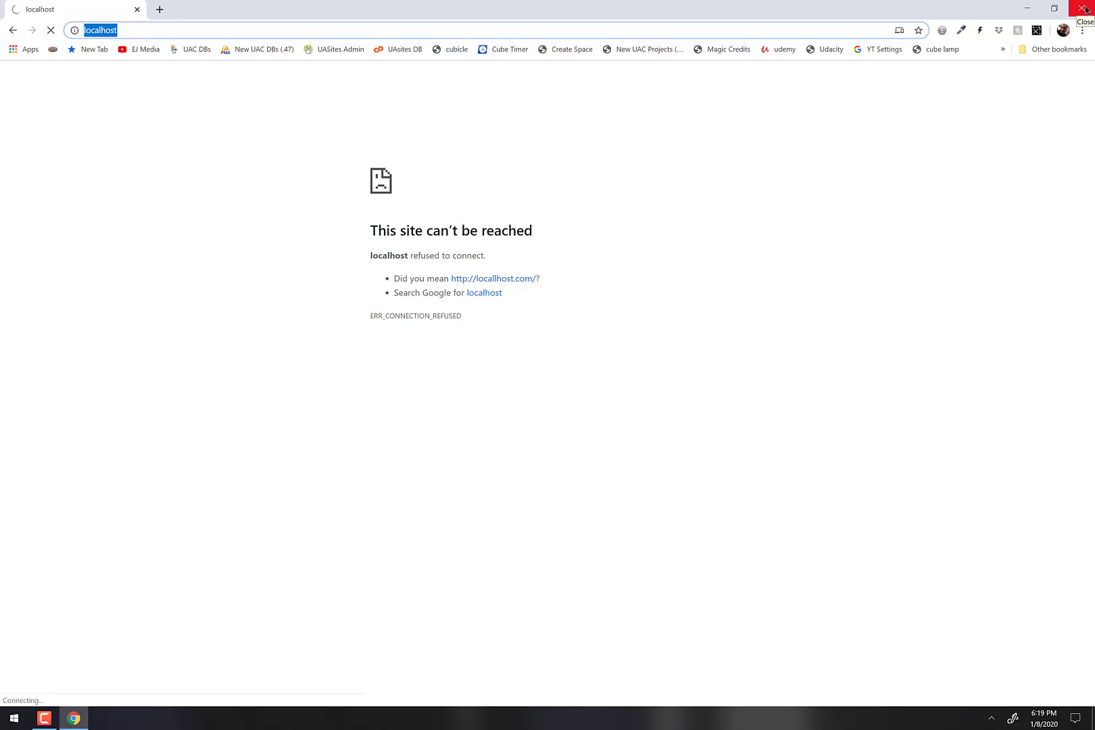
left_click(1087, 8)
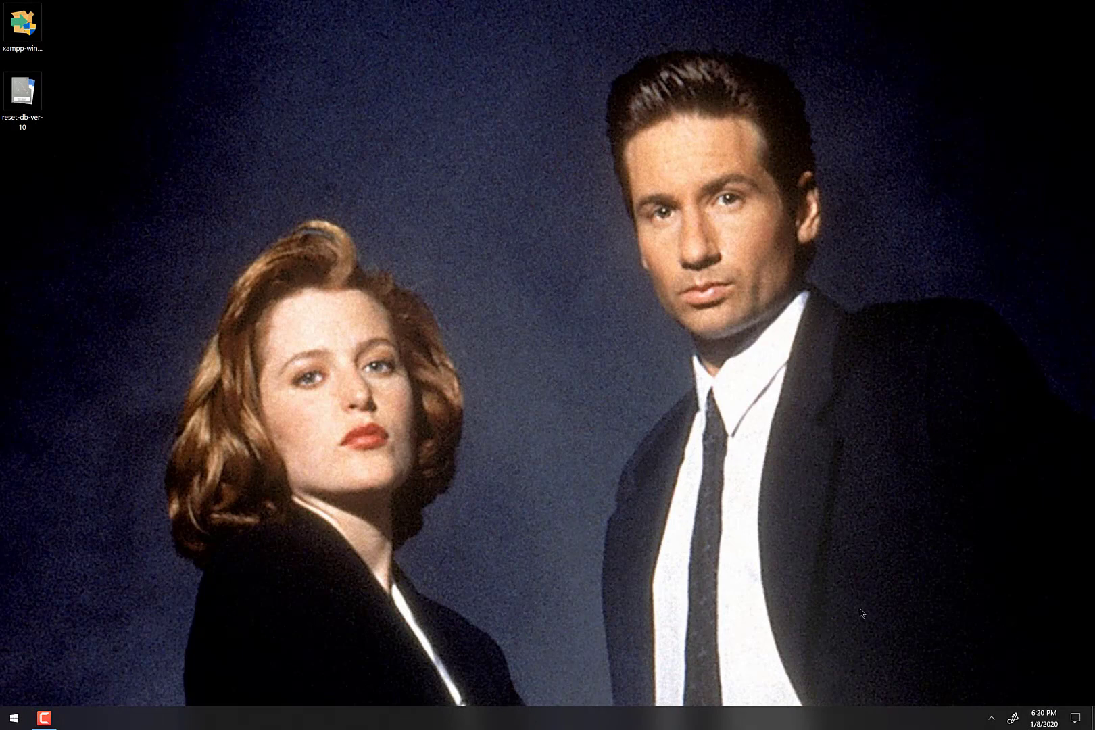
Browse in File Explorer to the xampp folder on the C drive.
left_click(12, 718)
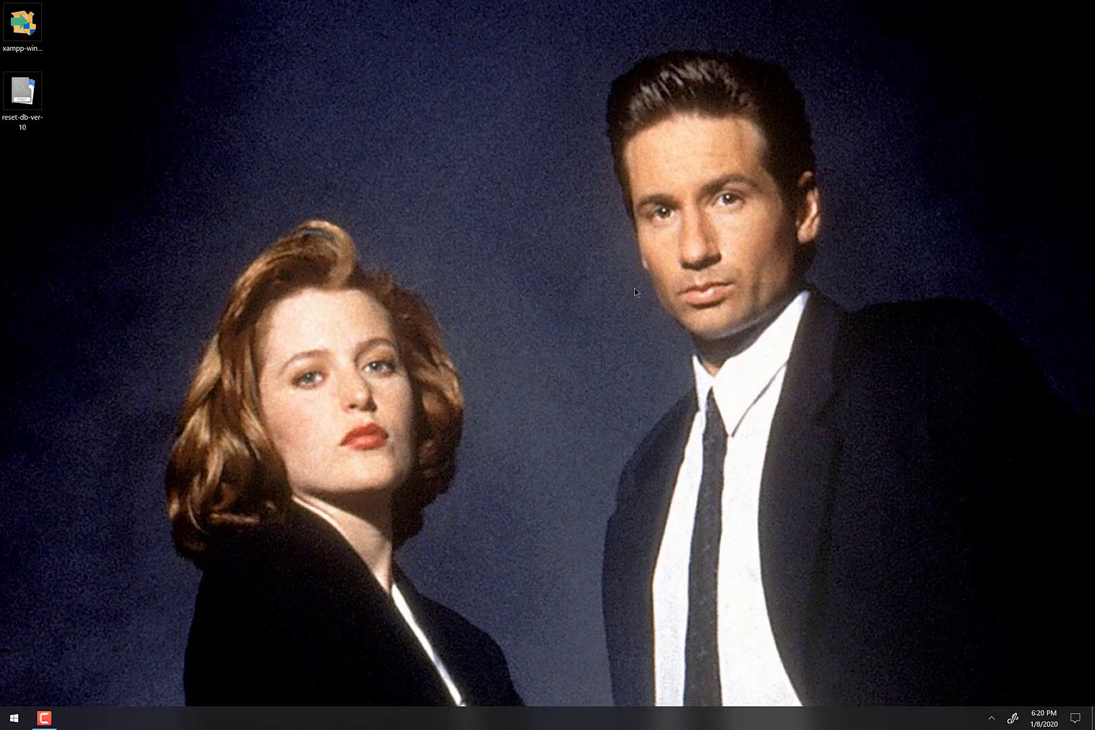
left_click(73, 717)
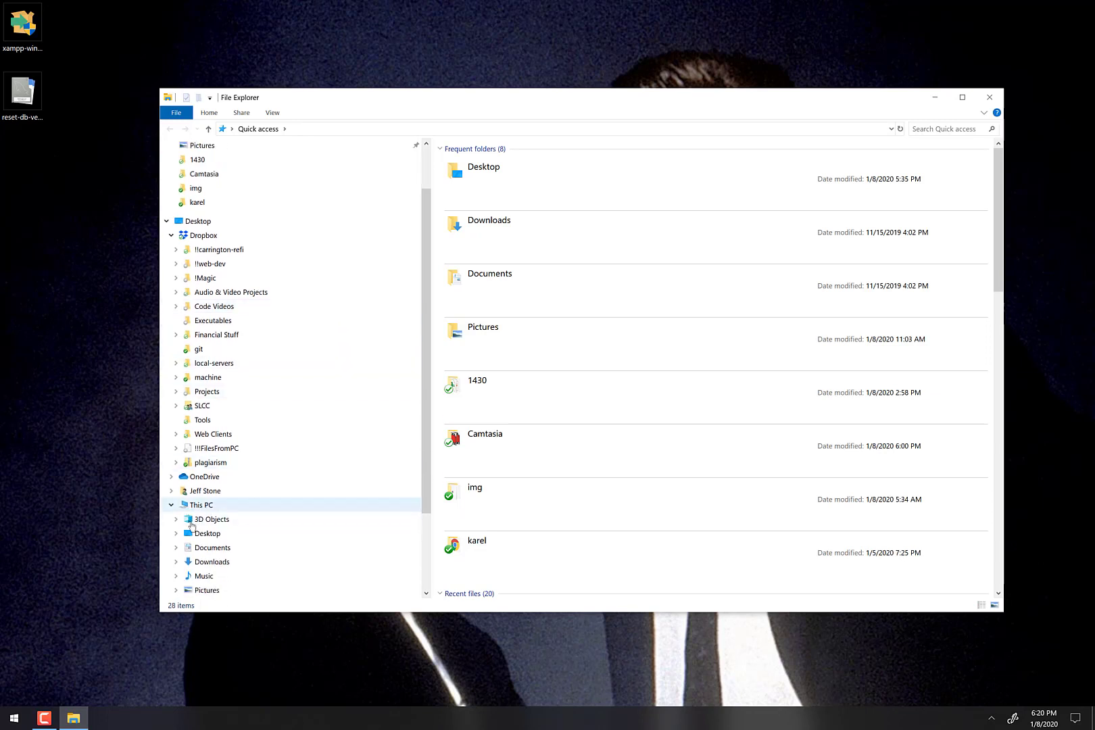
left_click(211, 514)
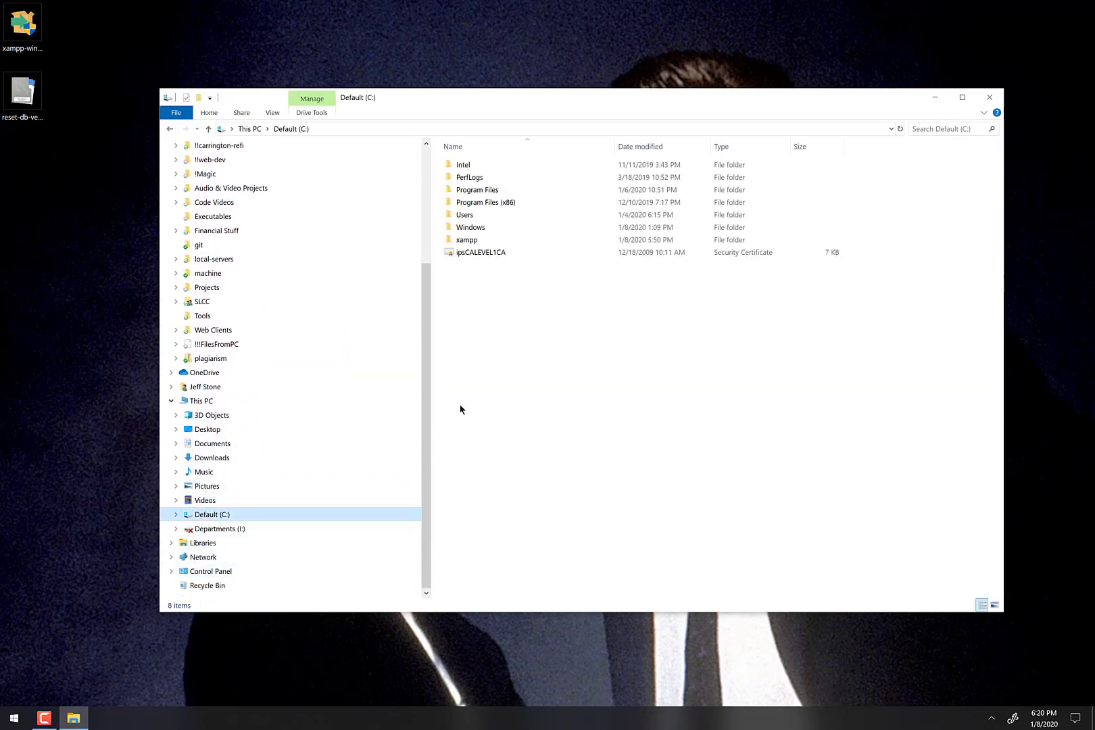
left_click(467, 239)
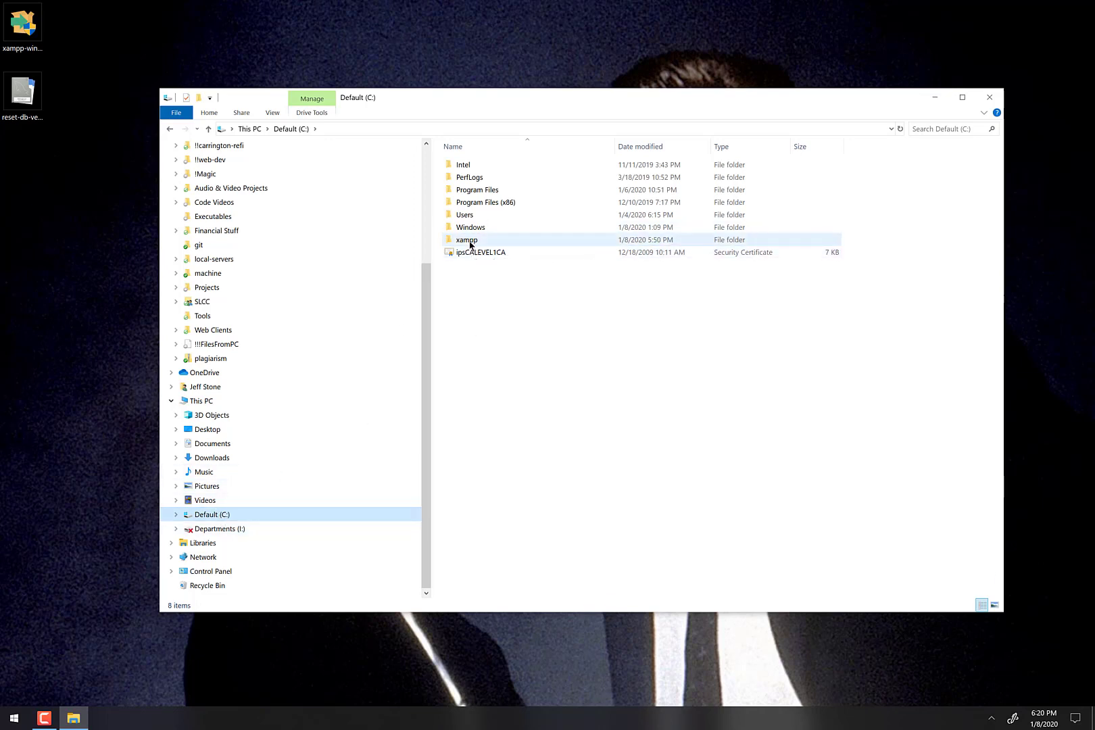
double_click(467, 240)
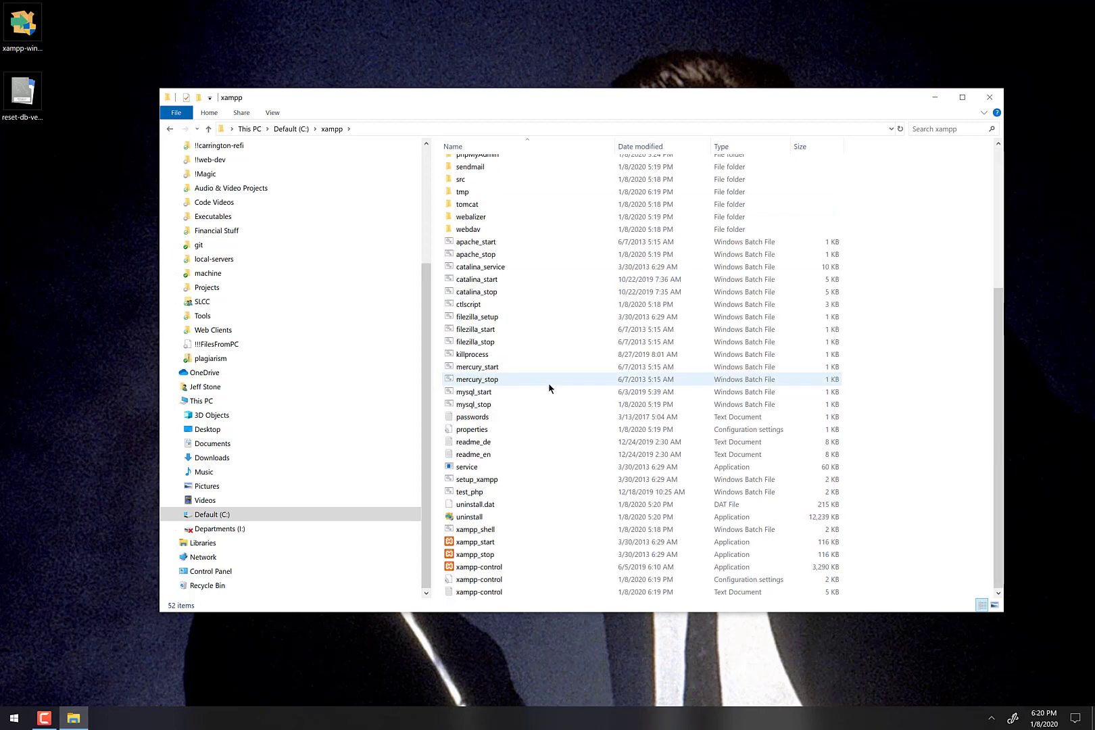
Select xampp-control.exe and bring up its context menu to pin it to Start.
left_click(478, 566)
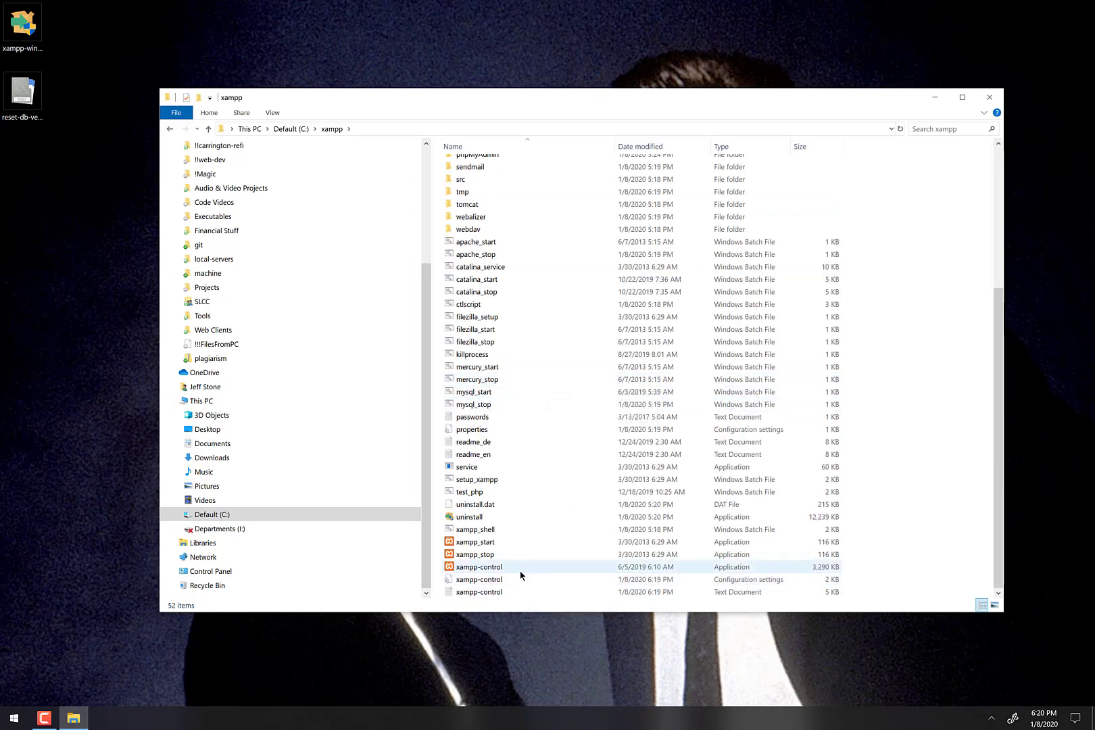
left_click(478, 592)
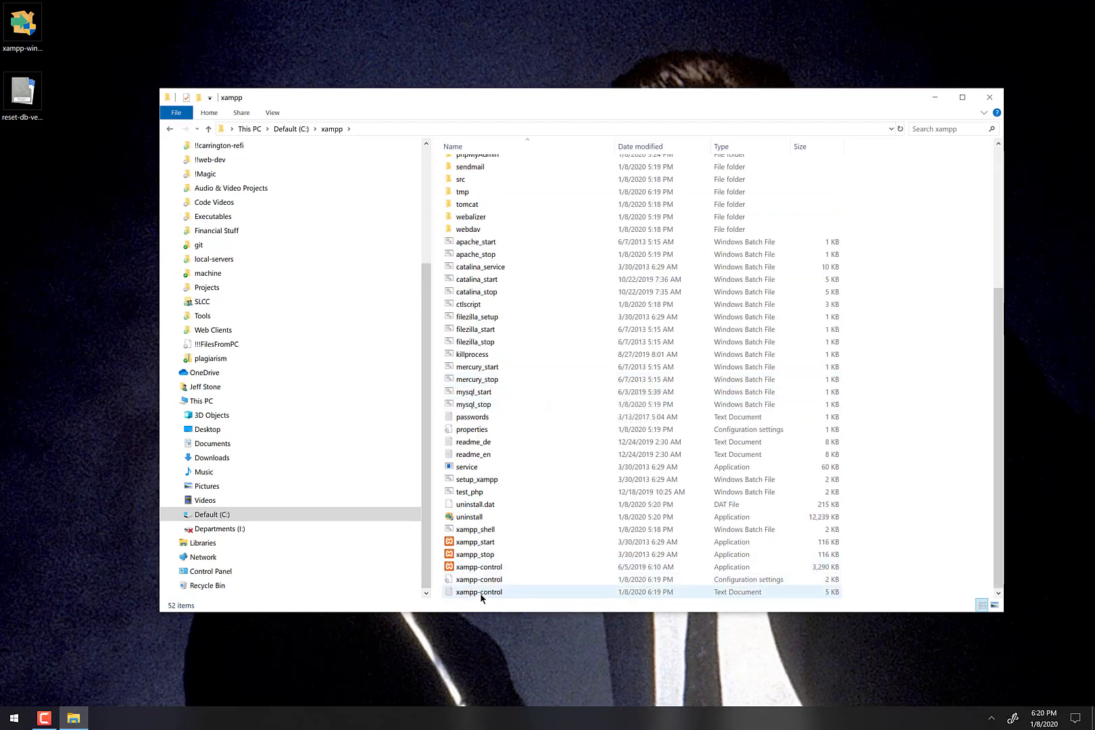
mouse_move(478, 567)
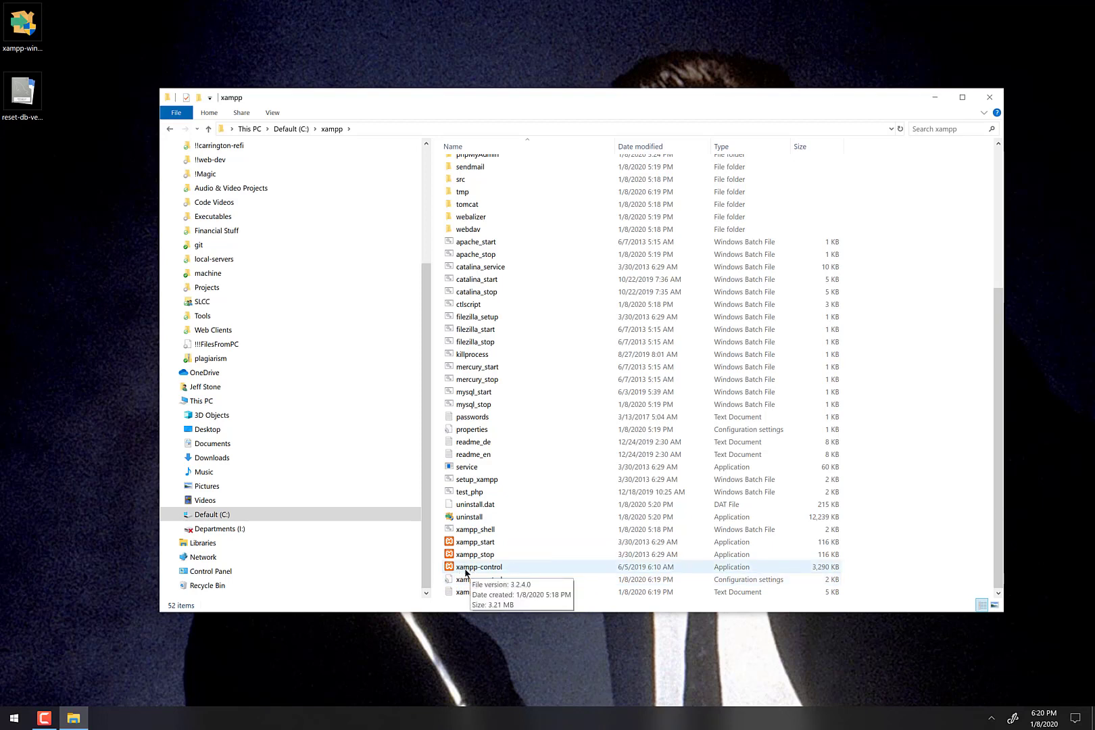
left_click(478, 566)
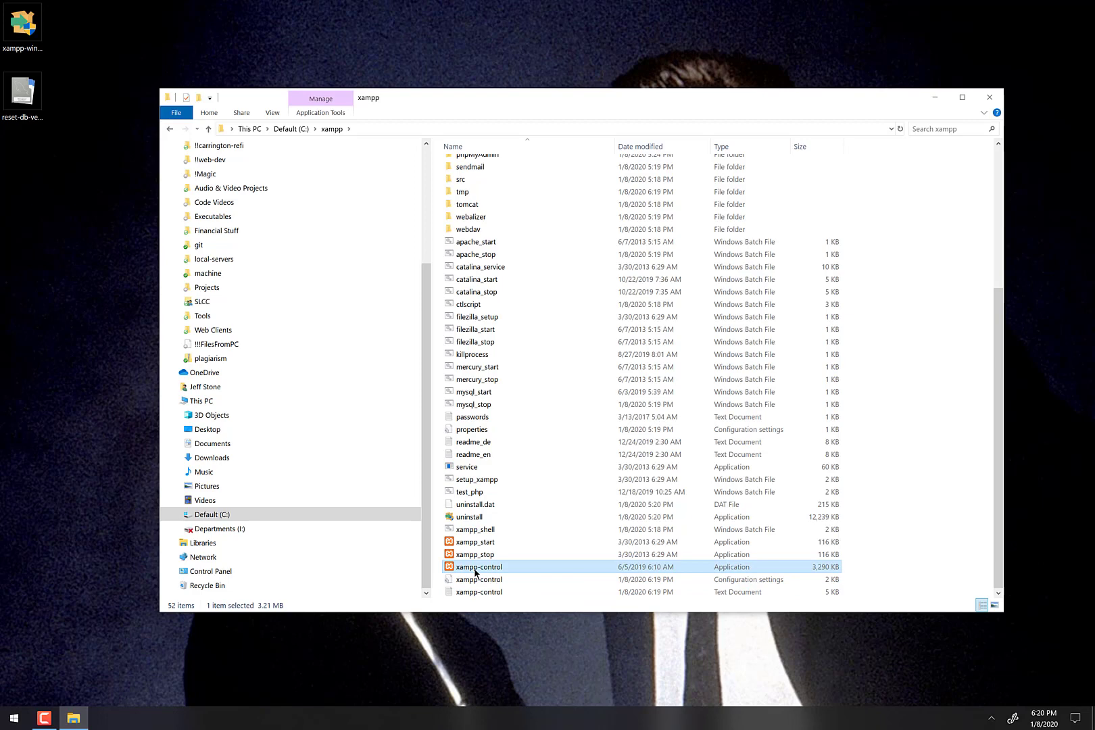
right_click(478, 567)
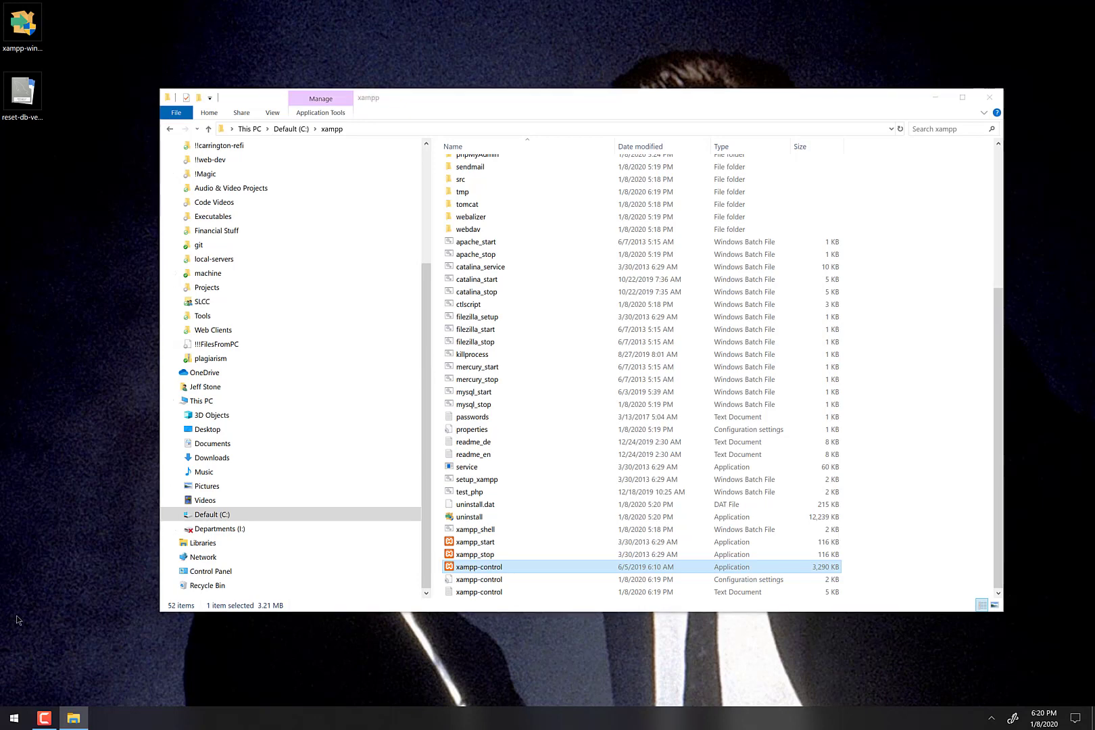
Launch xampp-control from its new Start tile, confirm Apache and MySQL run, and close the panel.
left_click(13, 717)
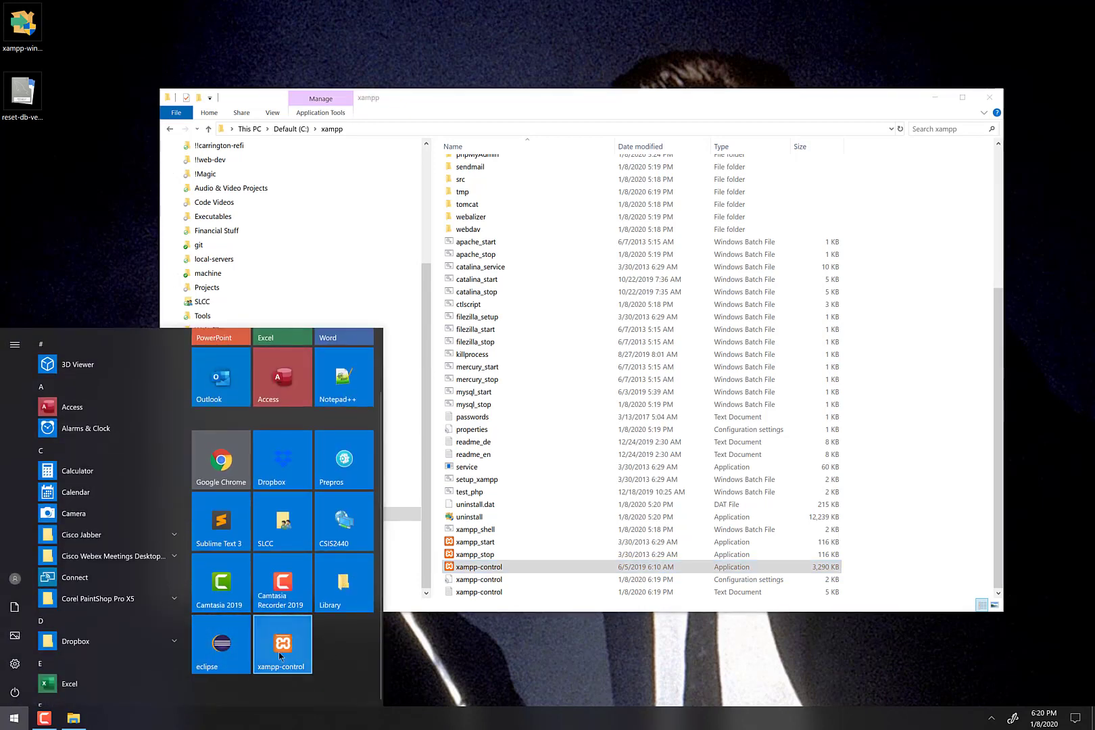
left_click(283, 641)
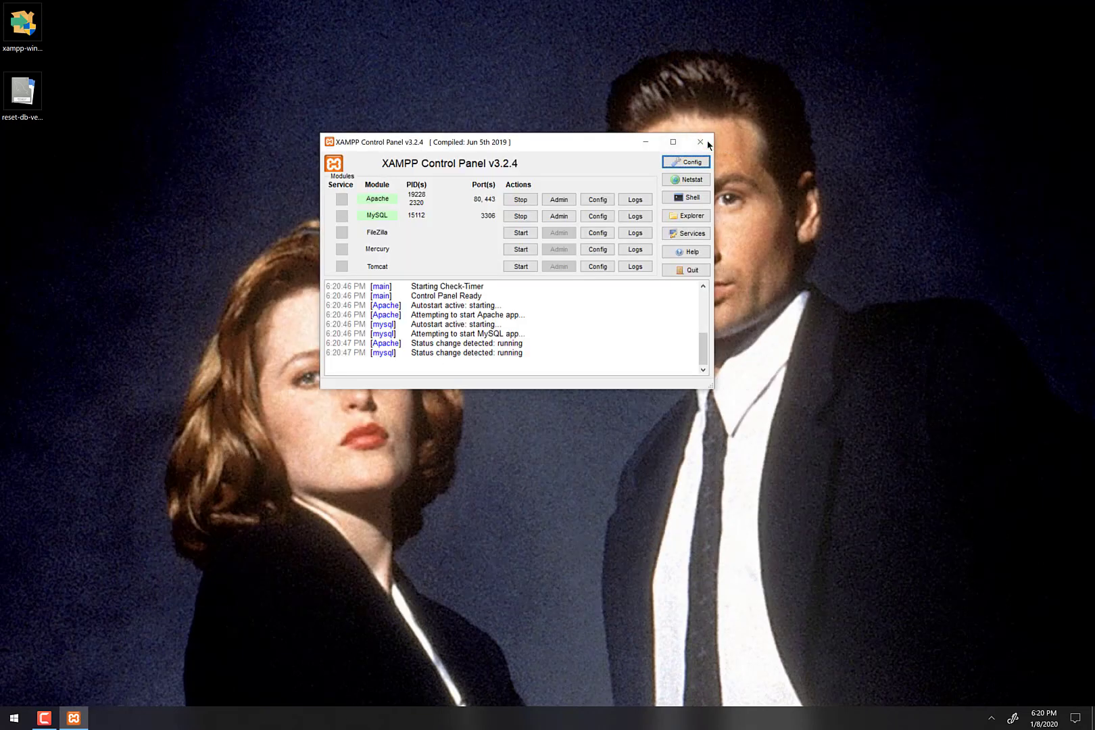
left_click(14, 718)
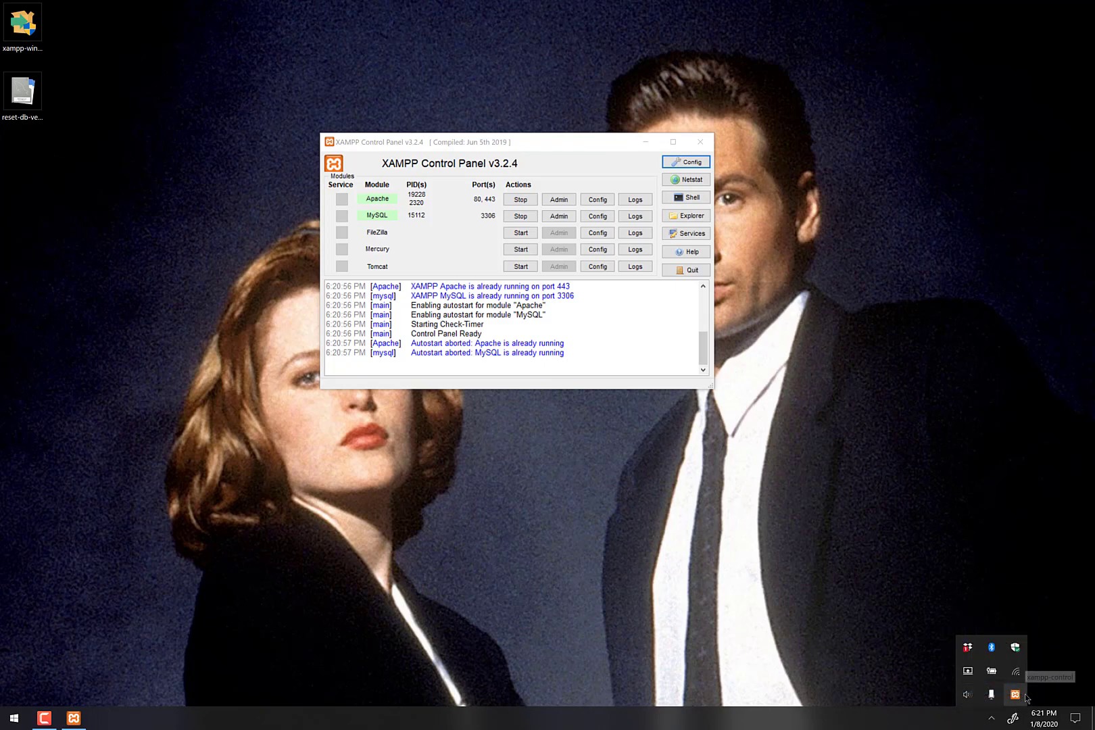
mouse_move(701, 142)
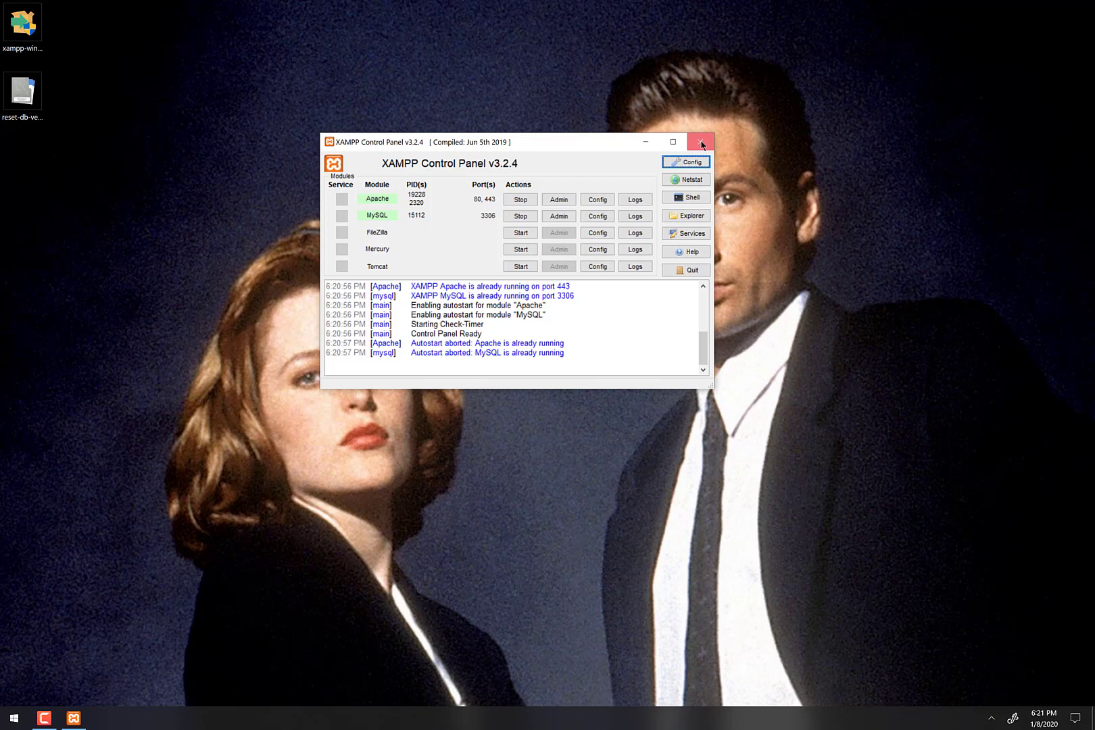
left_click(701, 140)
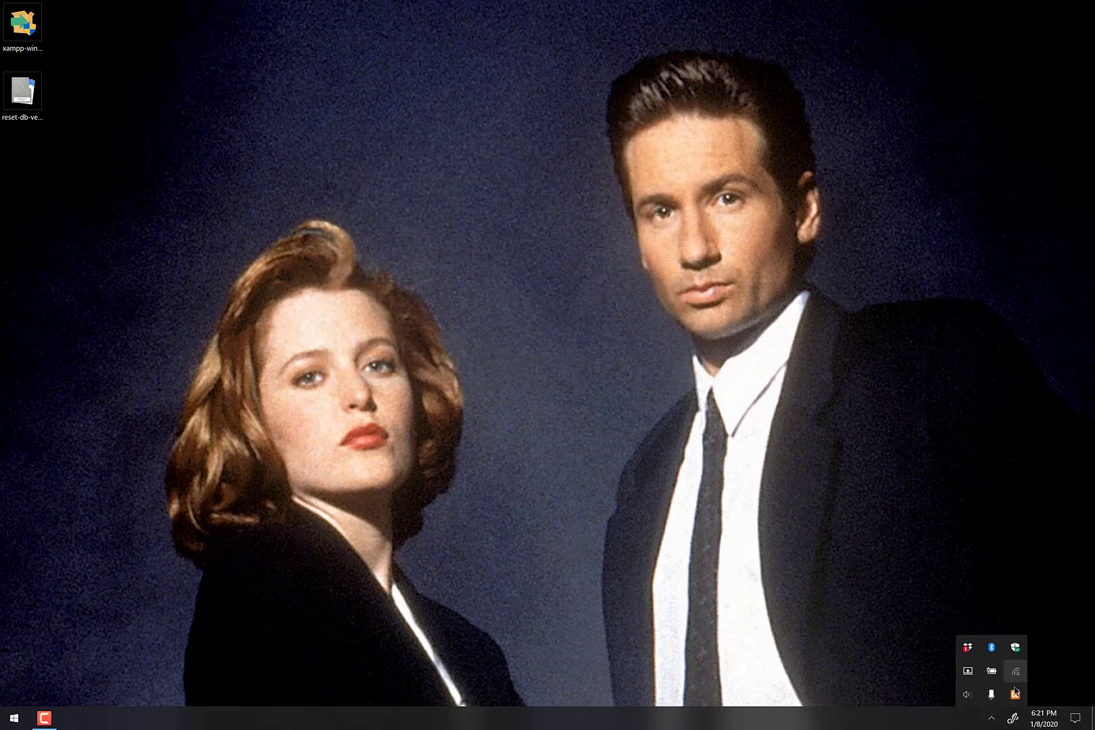
left_click(11, 718)
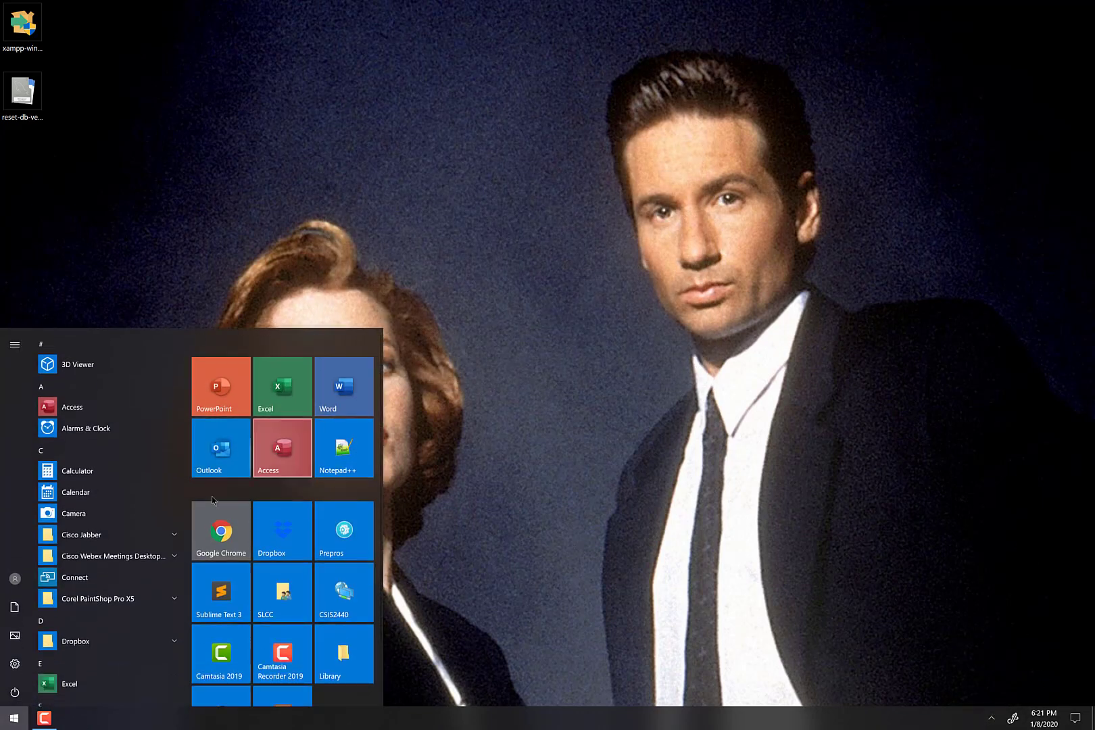